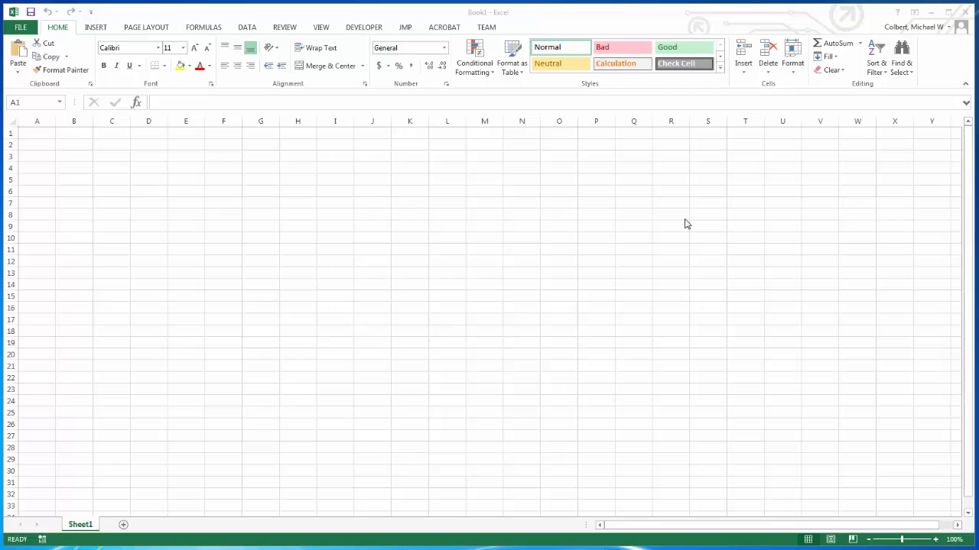
mouse_move(585, 87)
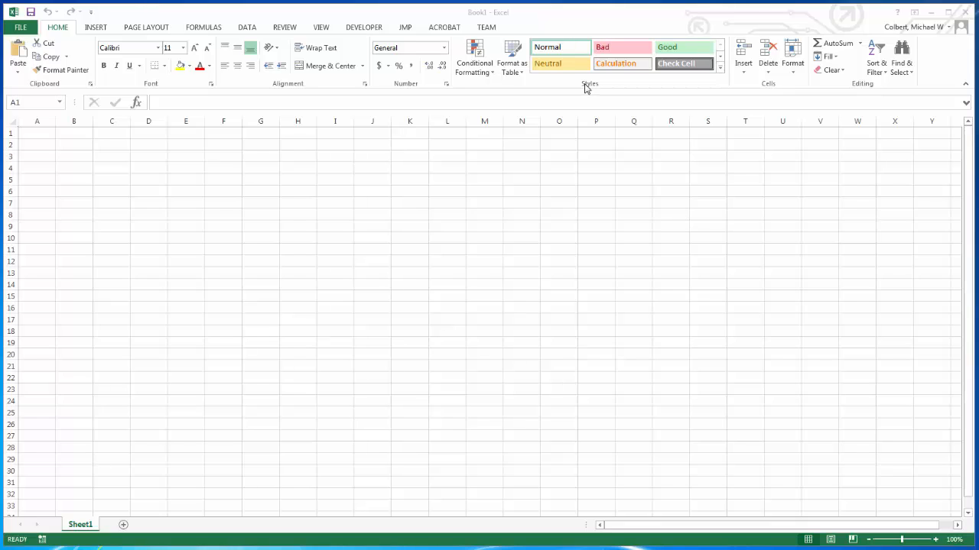
mouse_move(379, 70)
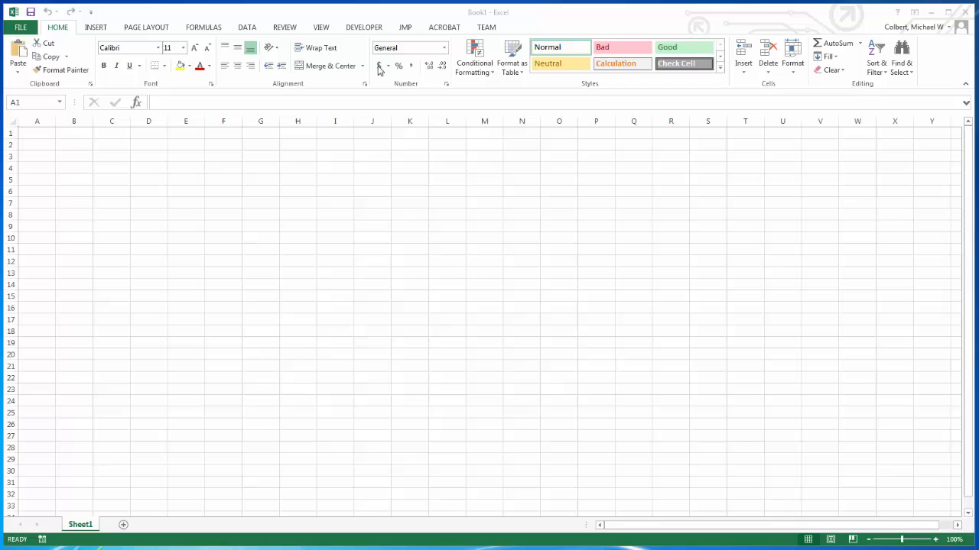
mouse_move(355, 9)
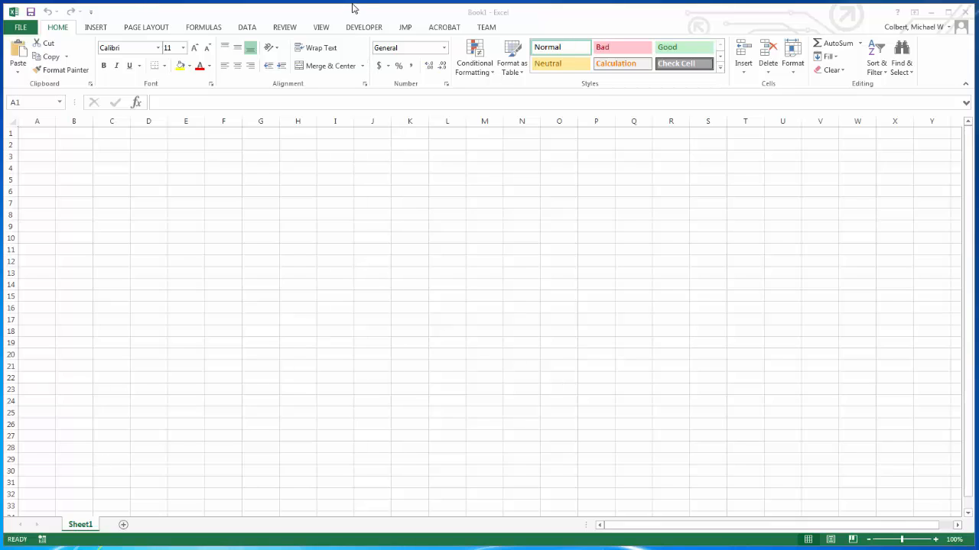
mouse_move(321, 36)
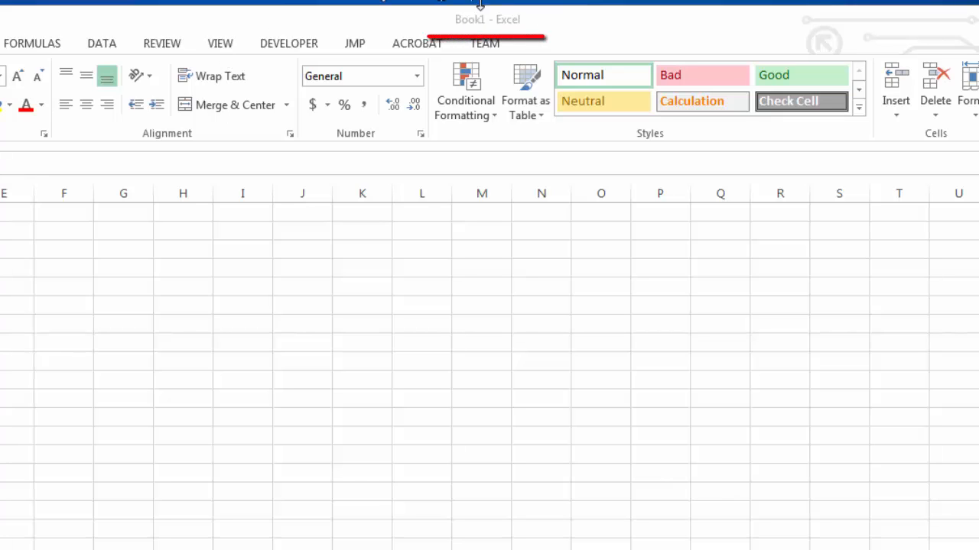
mouse_move(481, 30)
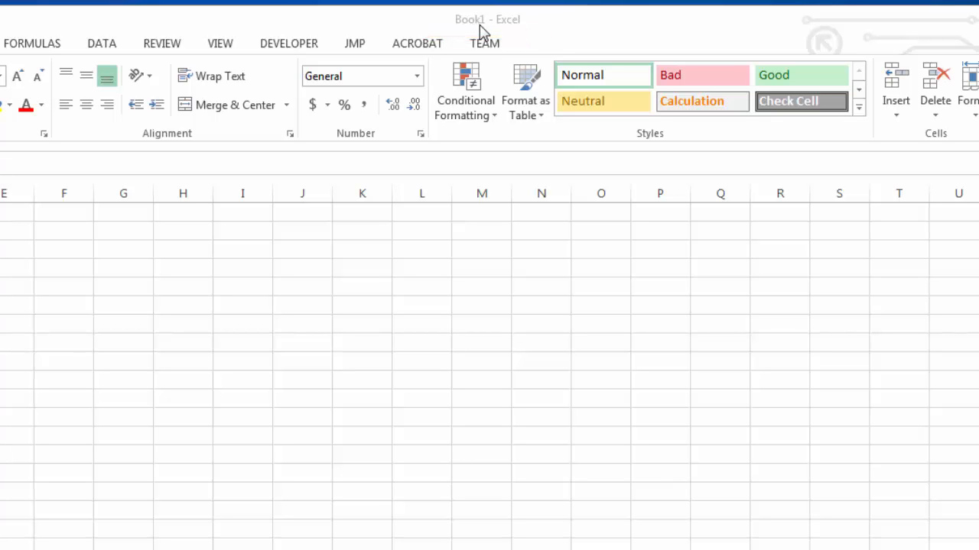
- Select example cells B3, E4, the range B3:E4 and cell E12 on the sheet
scroll("down", 3)
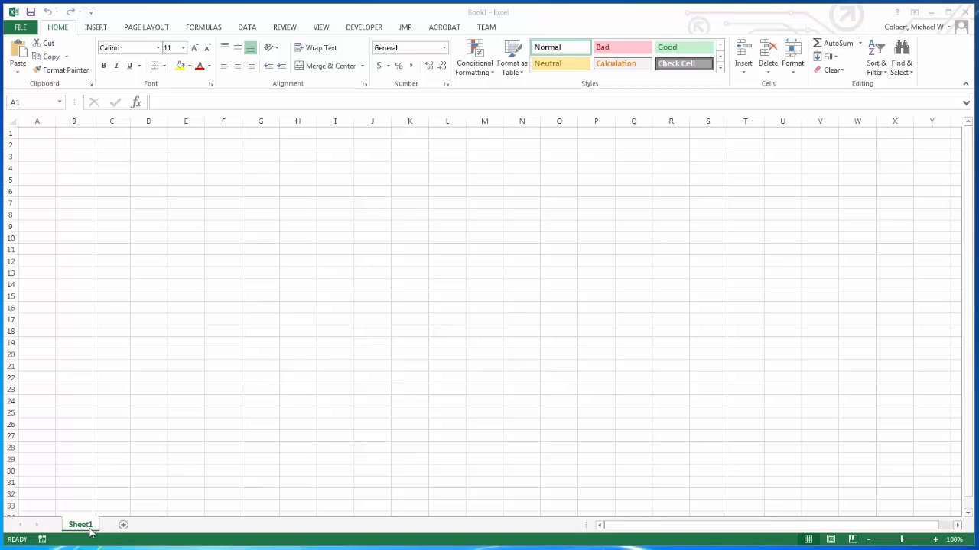
mouse_move(77, 165)
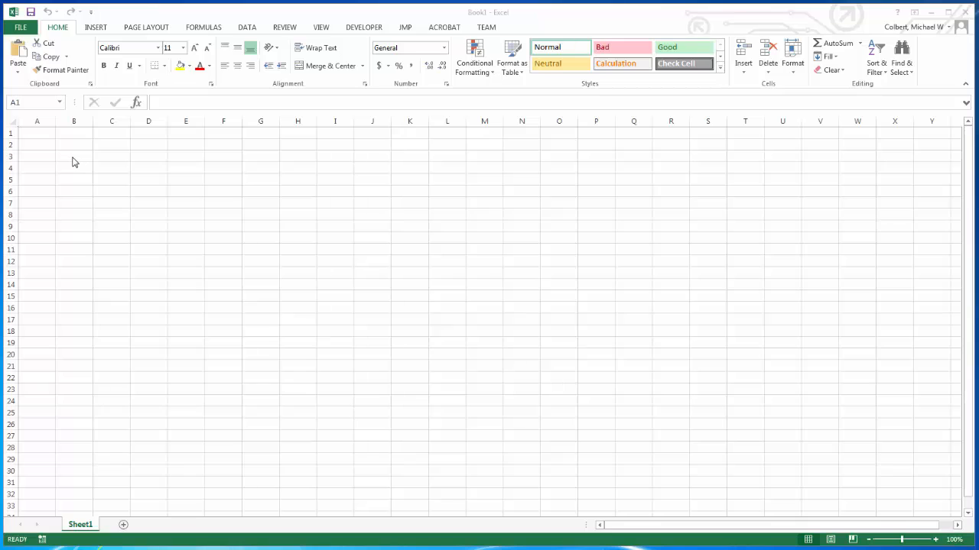
left_click(73, 156)
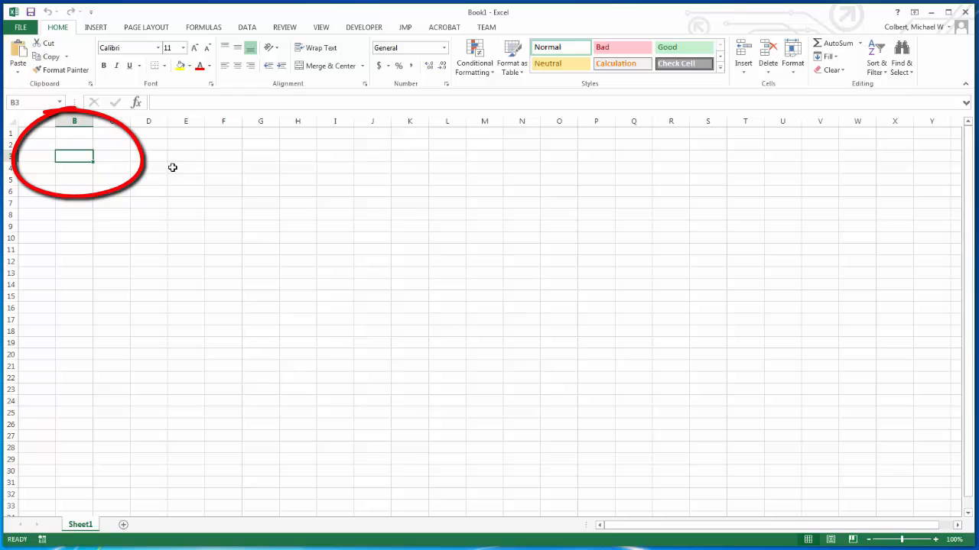
left_click(187, 166)
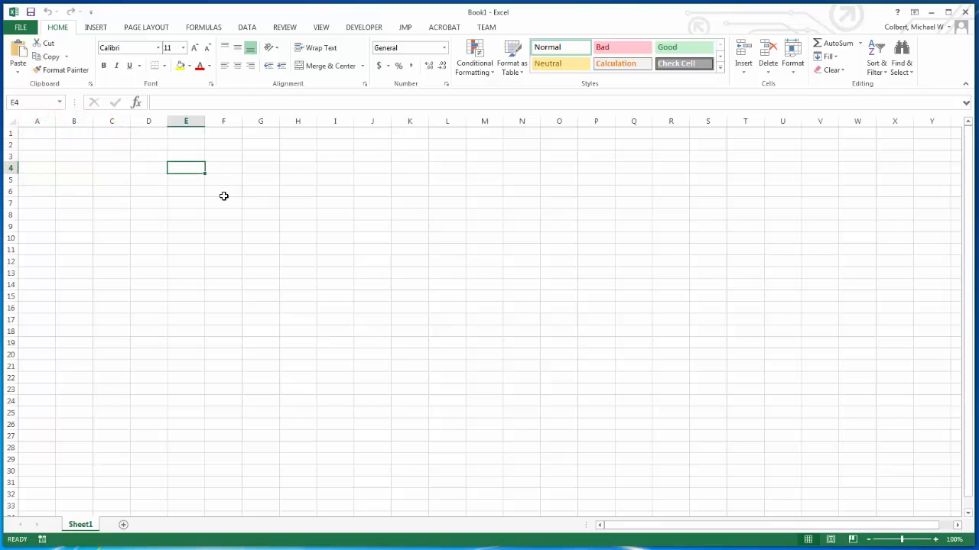
left_click_drag(74, 156, 187, 167)
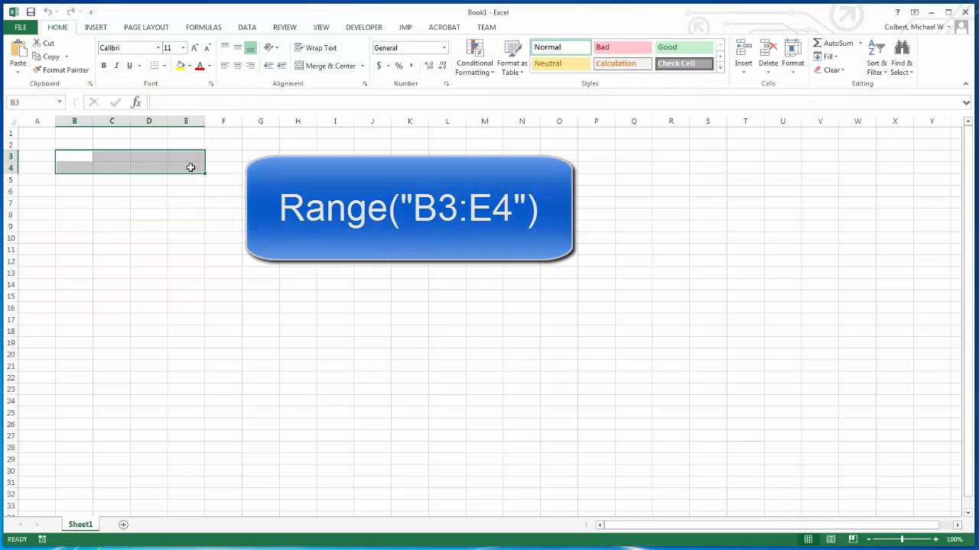
left_click(187, 260)
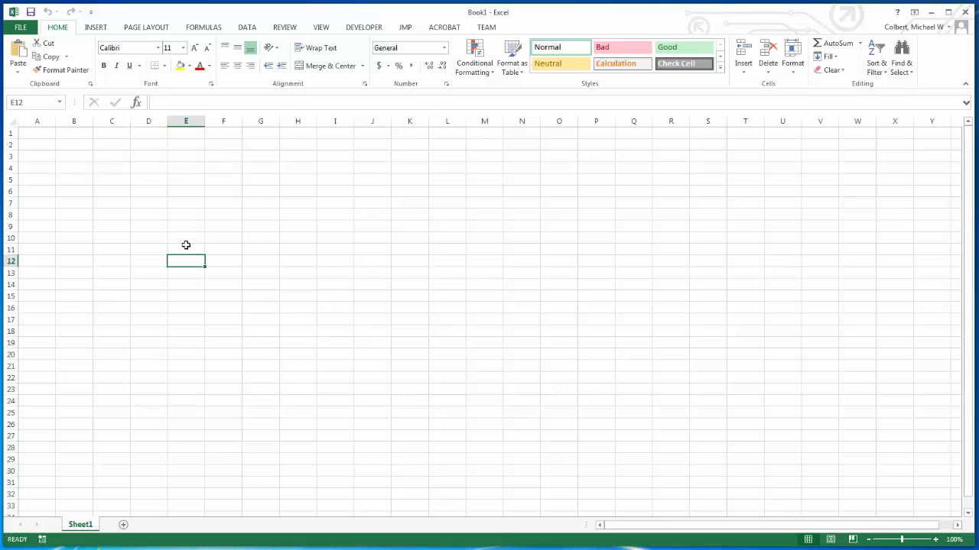
mouse_move(76, 327)
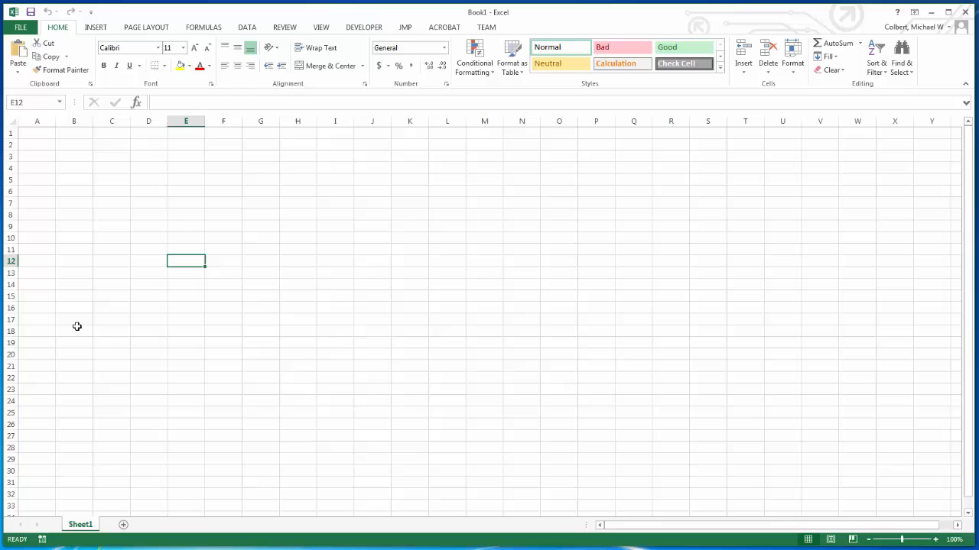
- Bring up the VBA editor (Alt+F11) and inspect VBAProject, Sheet1 and ThisWorkbook properties
key("alt+F11")
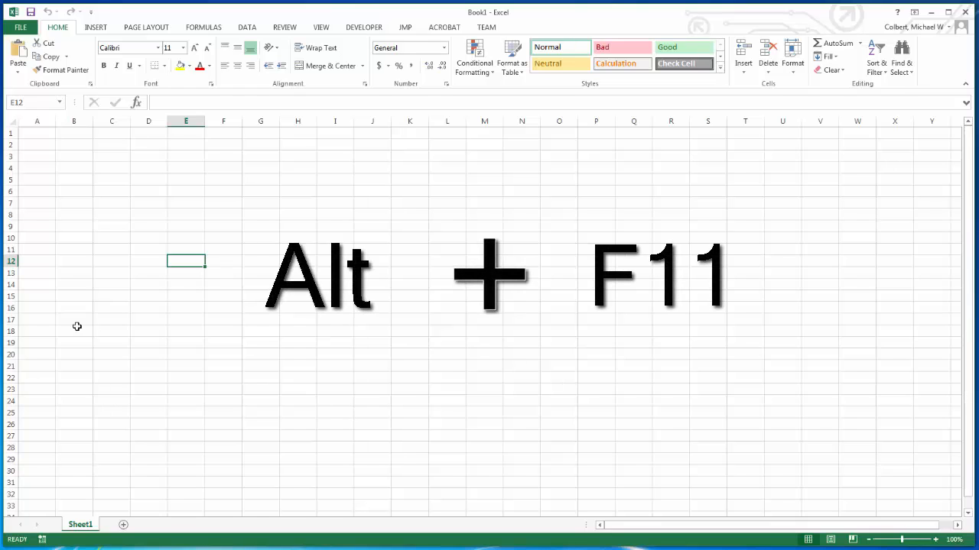
key("Alt+F11")
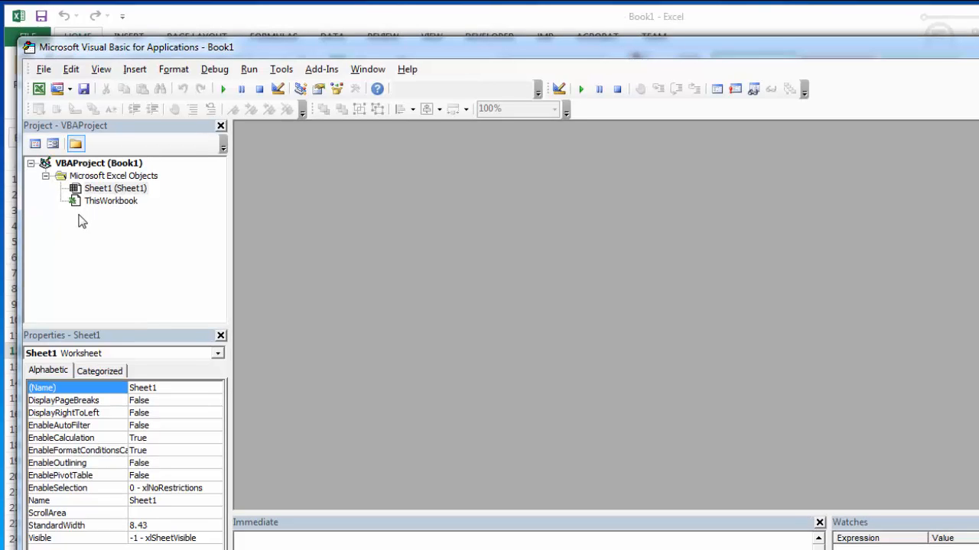
mouse_move(82, 307)
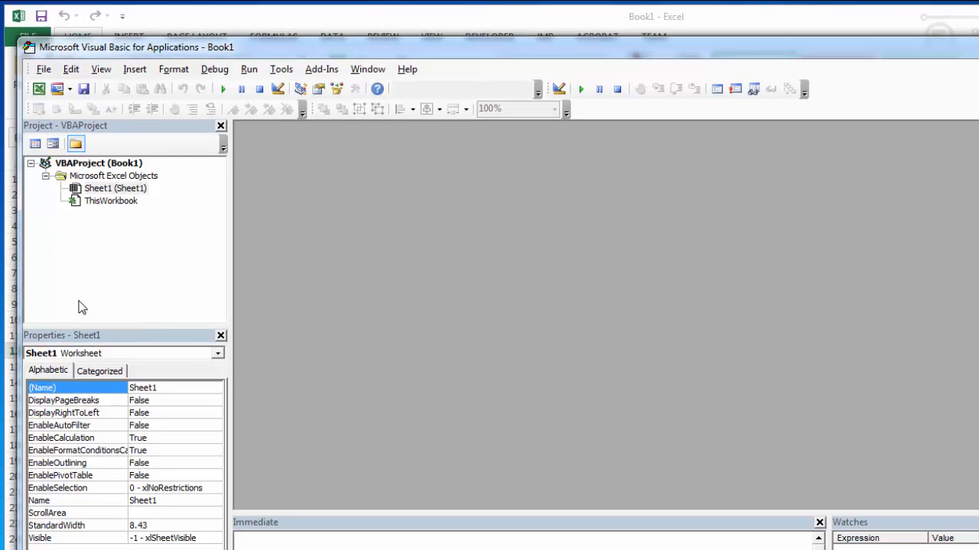
left_click(98, 162)
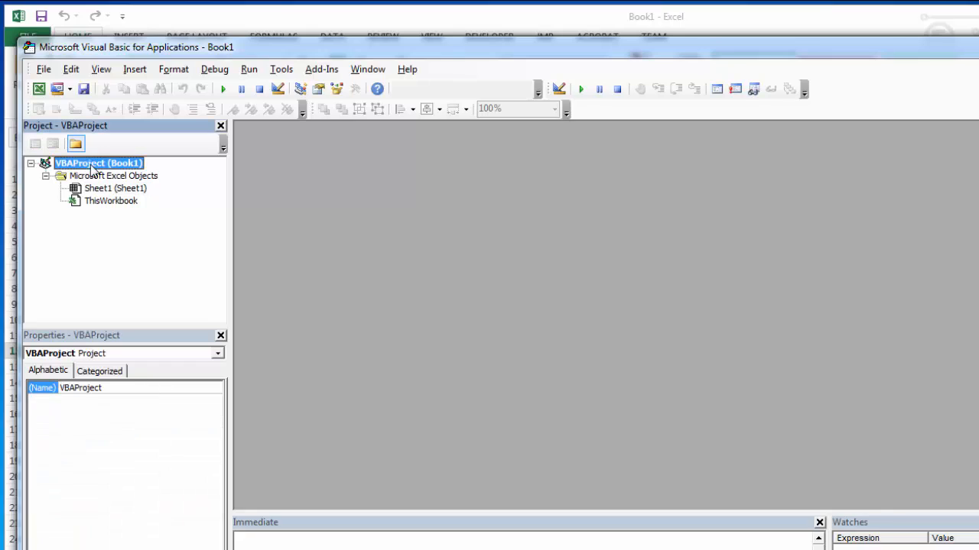
mouse_move(38, 235)
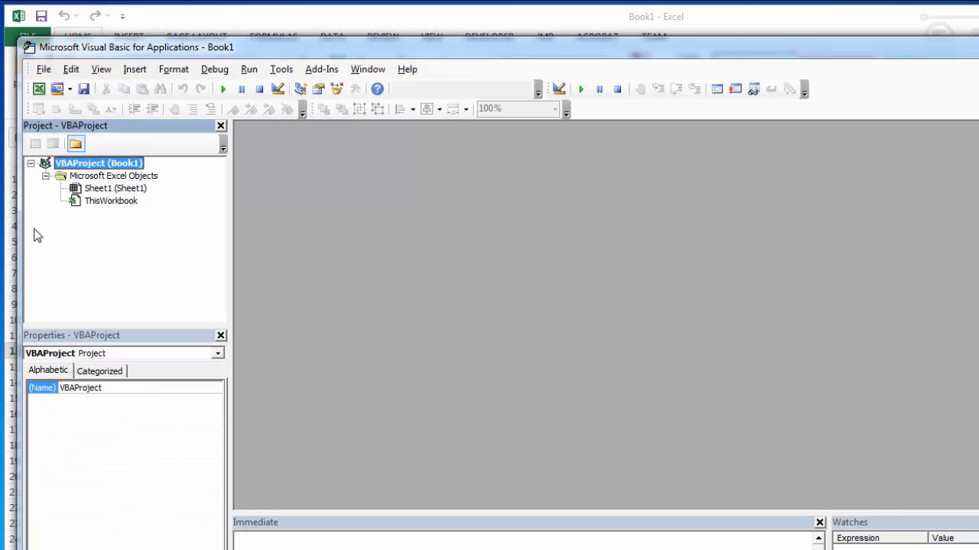
mouse_move(489, 181)
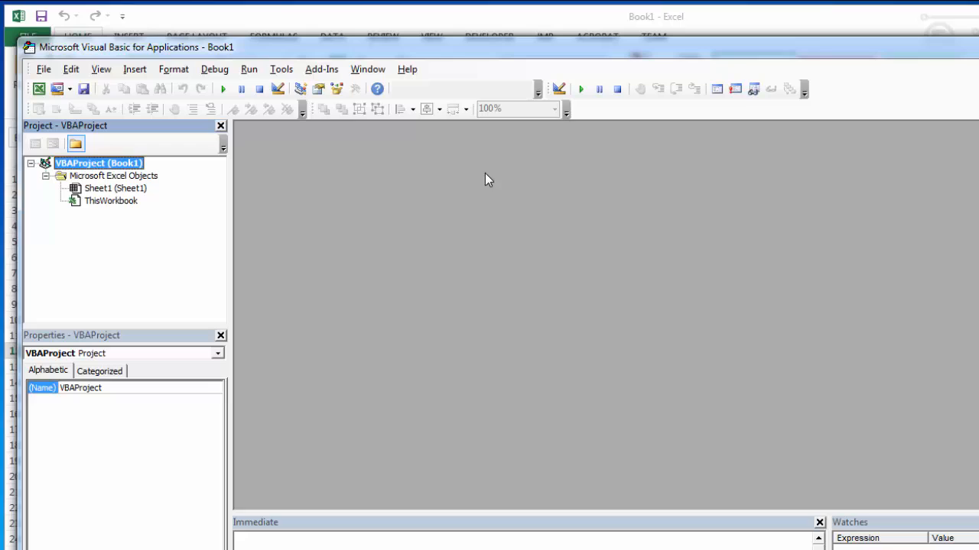
mouse_move(639, 263)
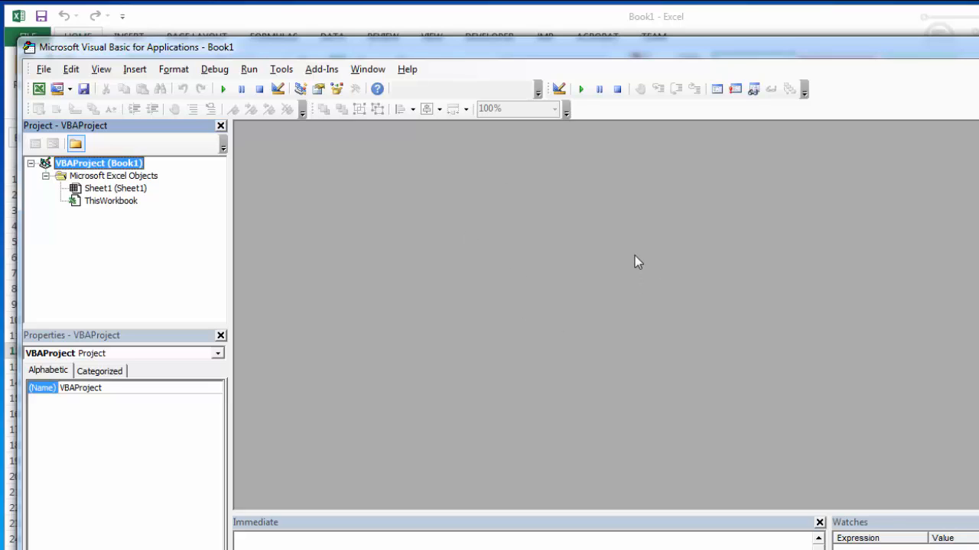
mouse_move(277, 206)
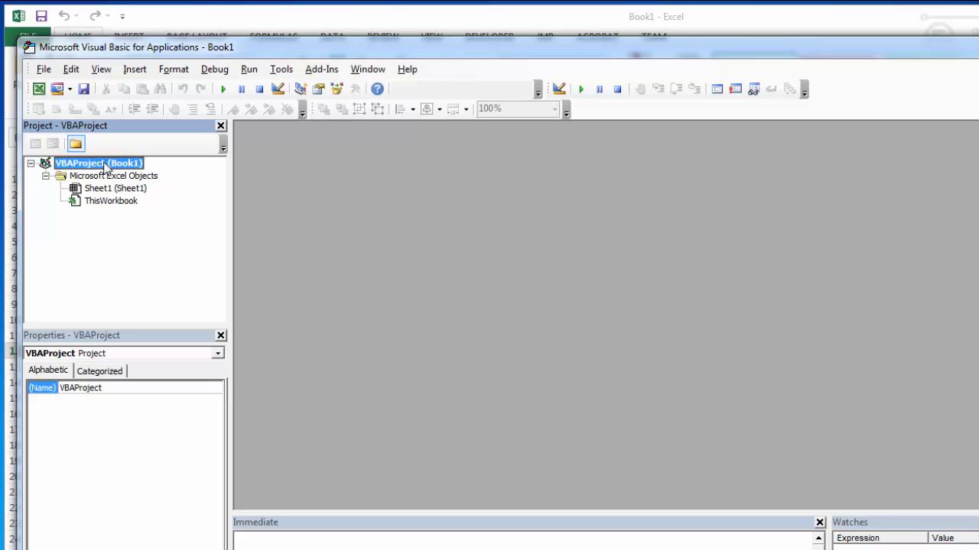
mouse_move(115, 171)
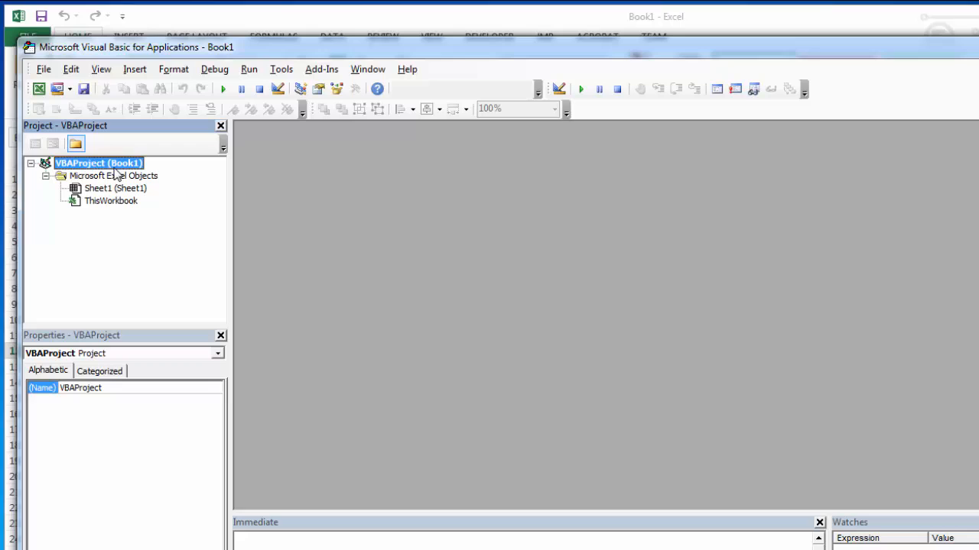
mouse_move(134, 176)
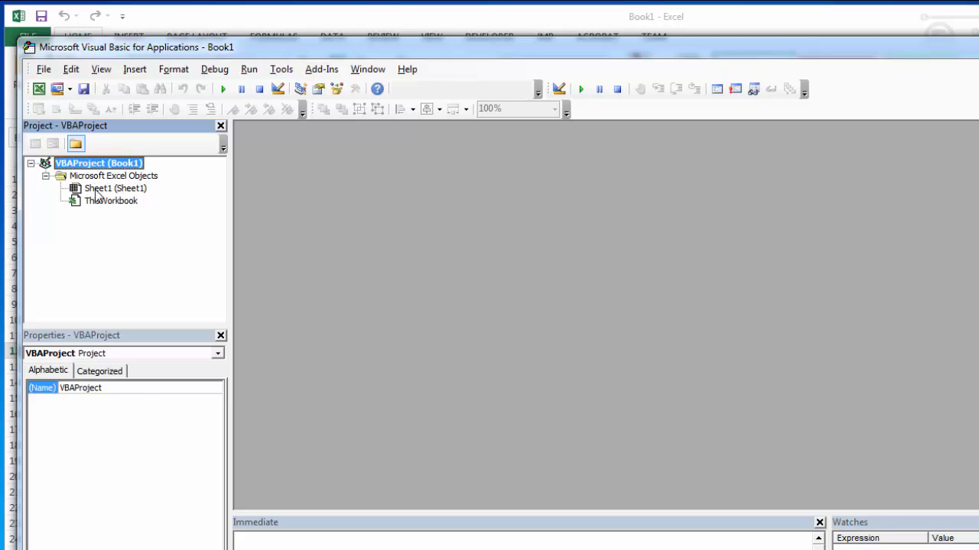
left_click(114, 188)
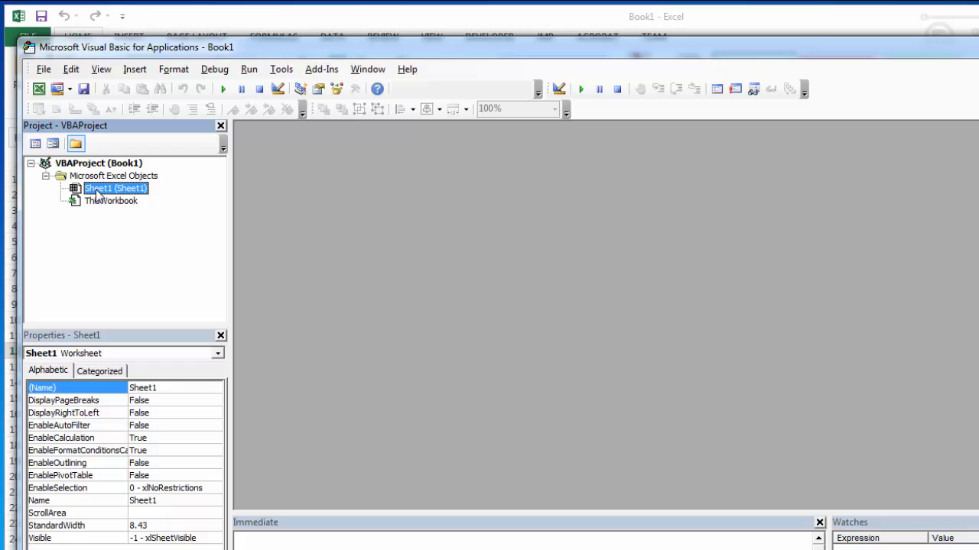
mouse_move(107, 236)
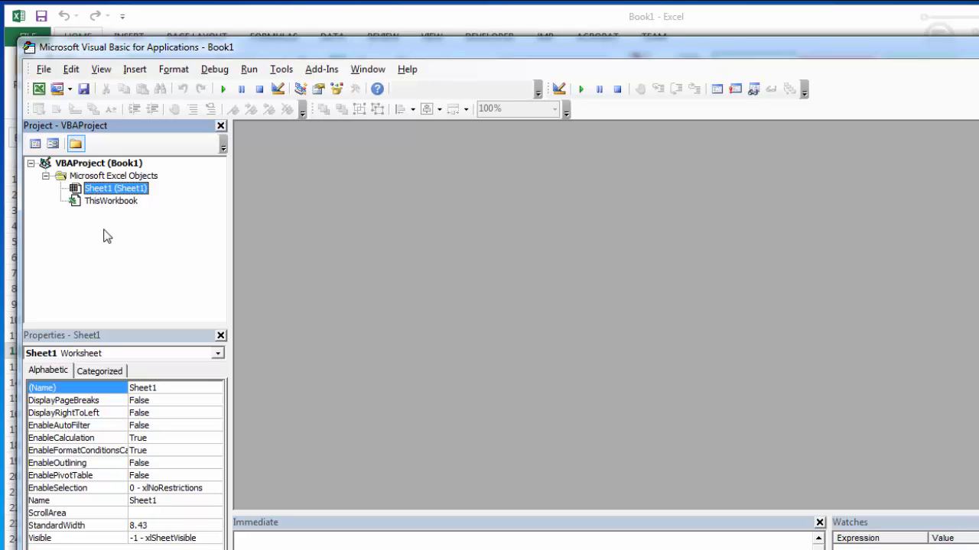
left_click(110, 200)
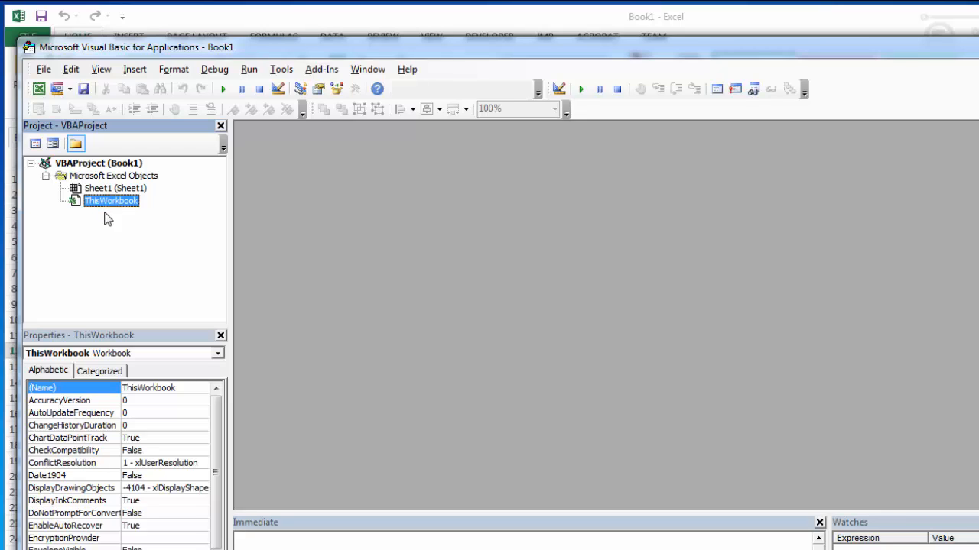
mouse_move(98, 168)
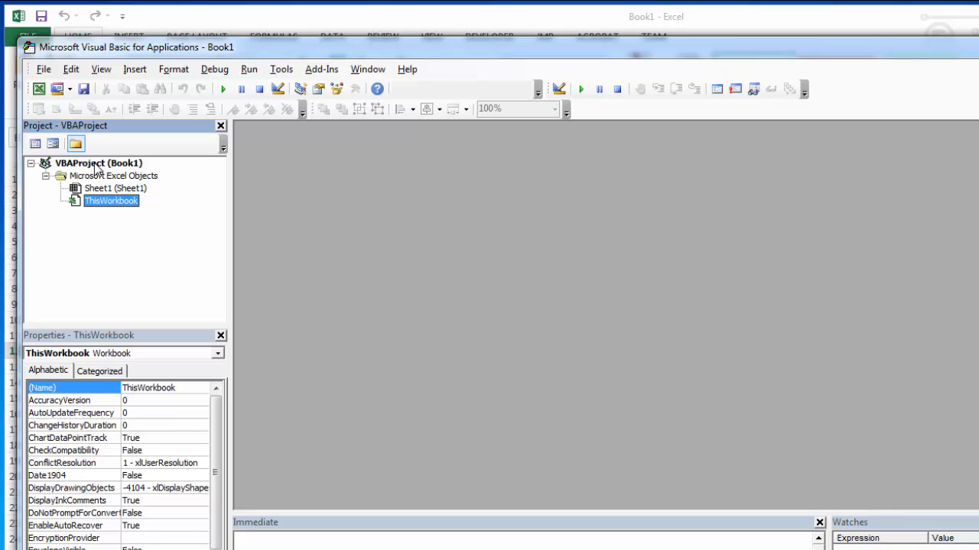
left_click(98, 162)
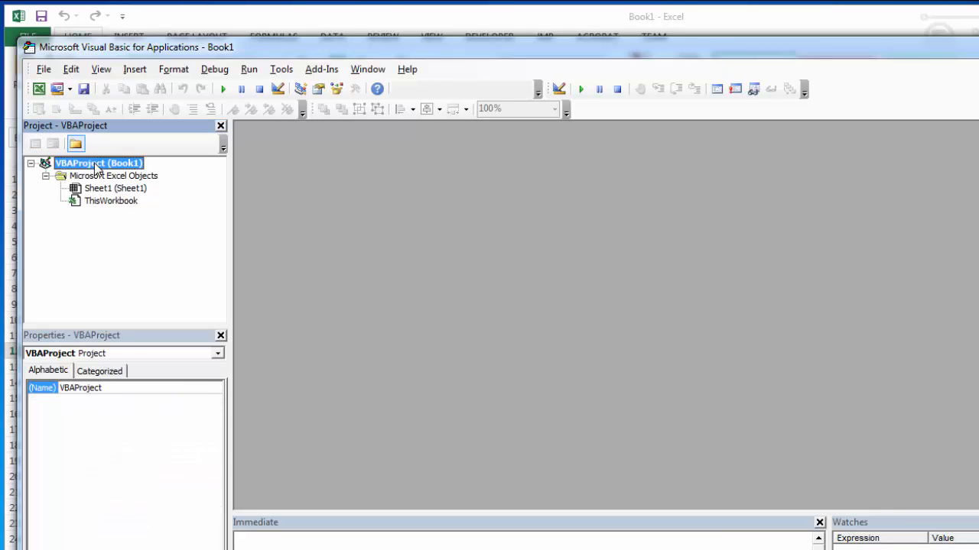
mouse_move(113, 178)
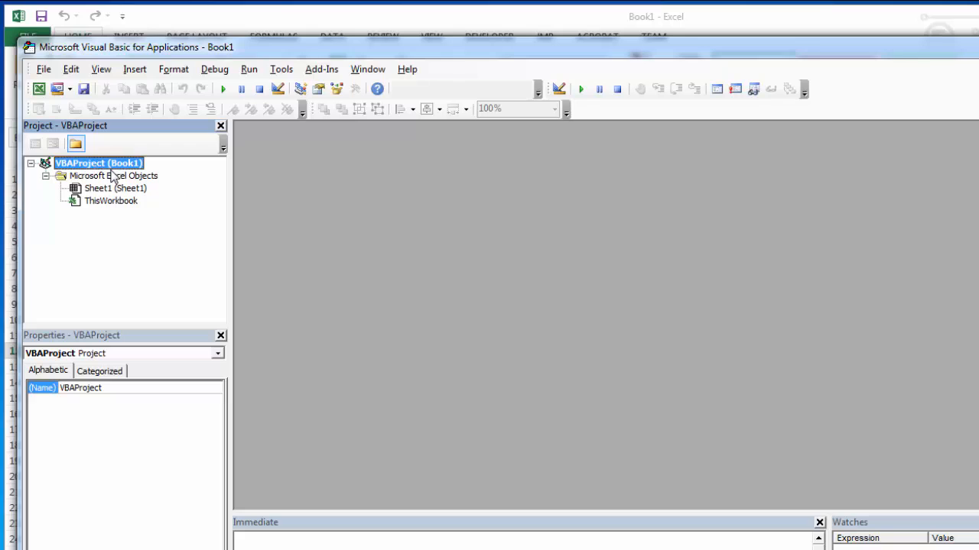
- Insert a new code module, Module1, into VBAProject (Book1)
left_click(134, 69)
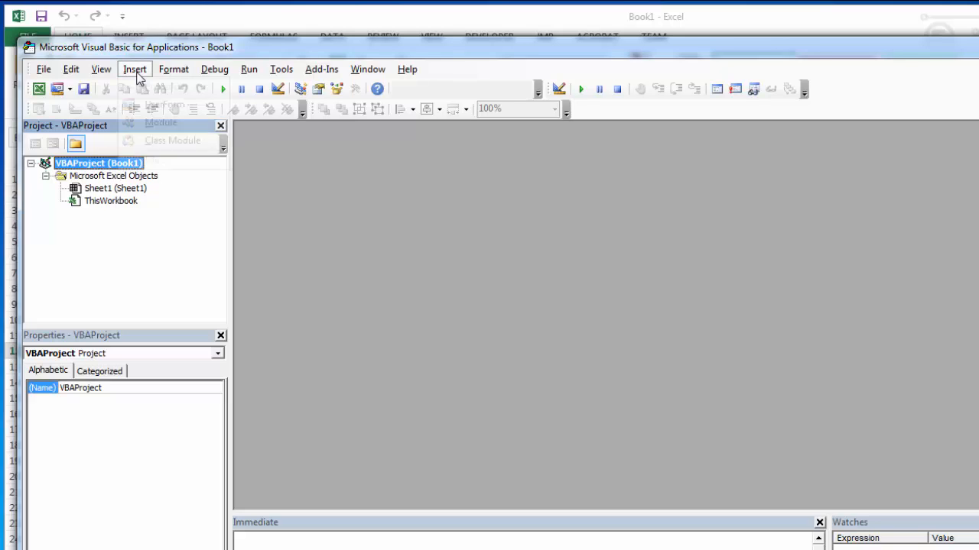
left_click(161, 123)
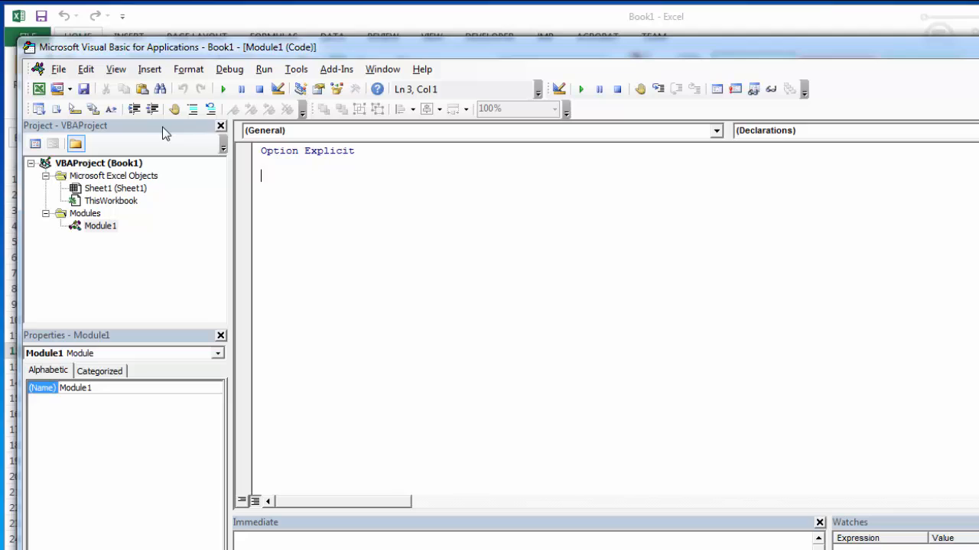
mouse_move(121, 132)
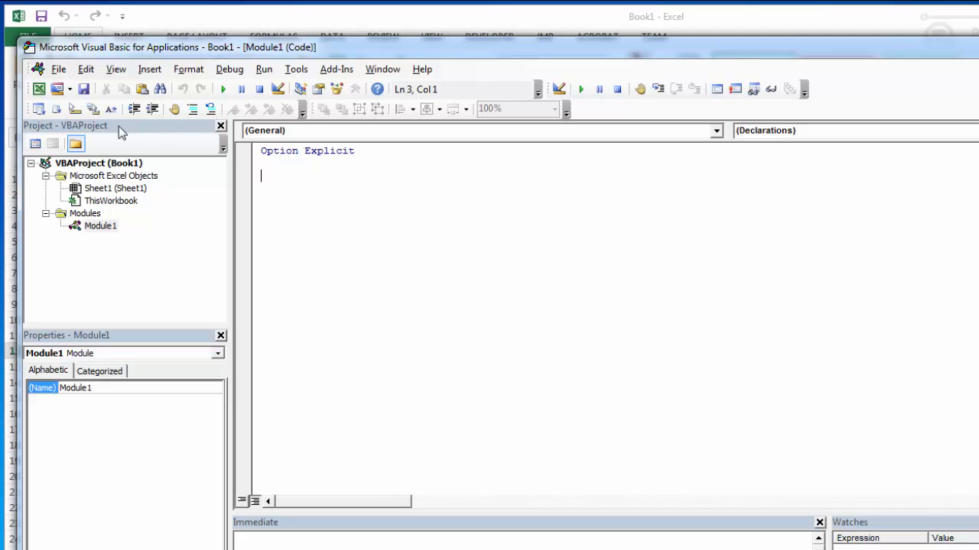
mouse_move(99, 231)
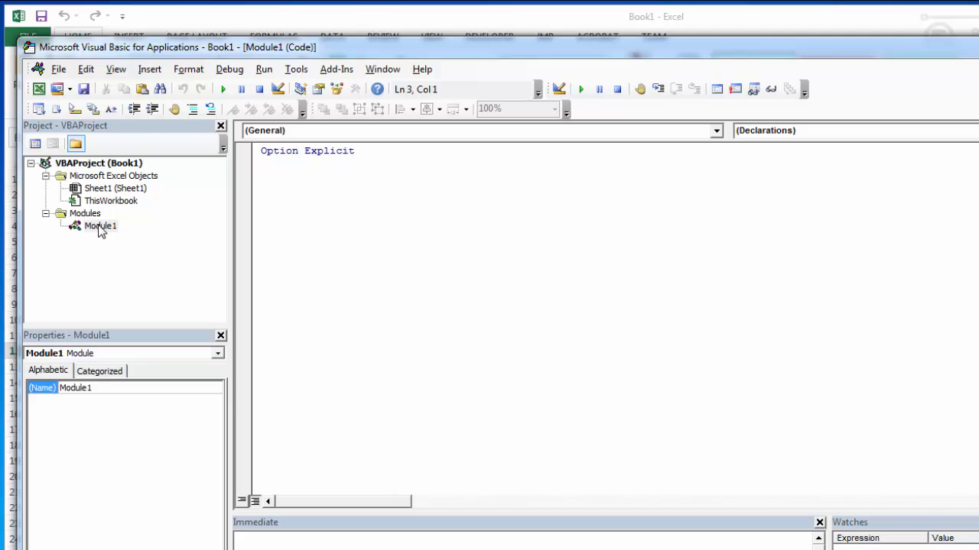
mouse_move(101, 239)
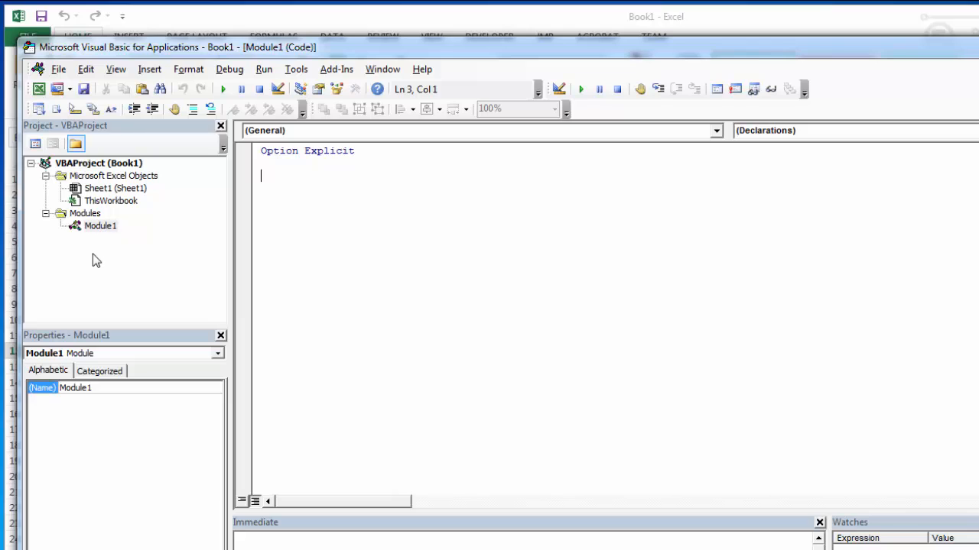
mouse_move(96, 242)
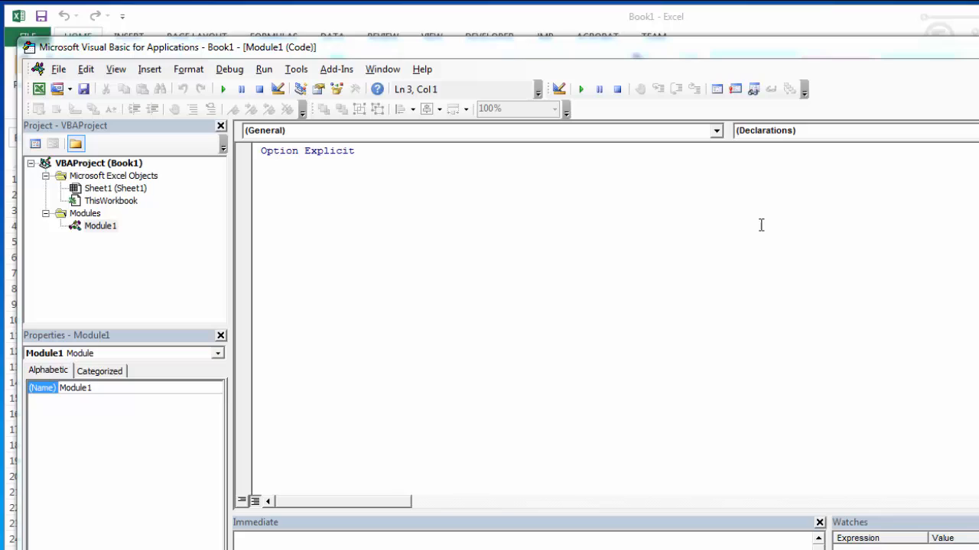
mouse_move(104, 233)
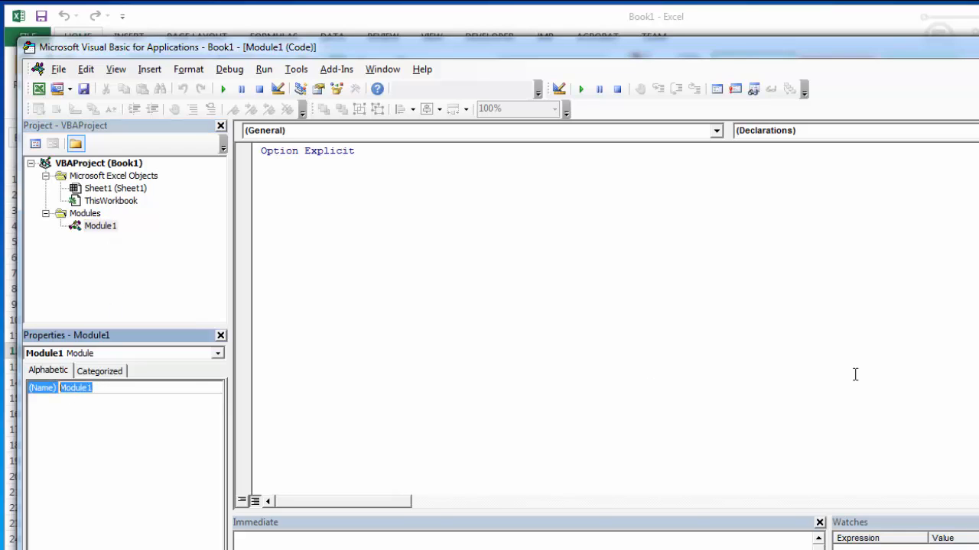
- Rename Module1 to mikesModule in the Properties (Name) field
type("mike")
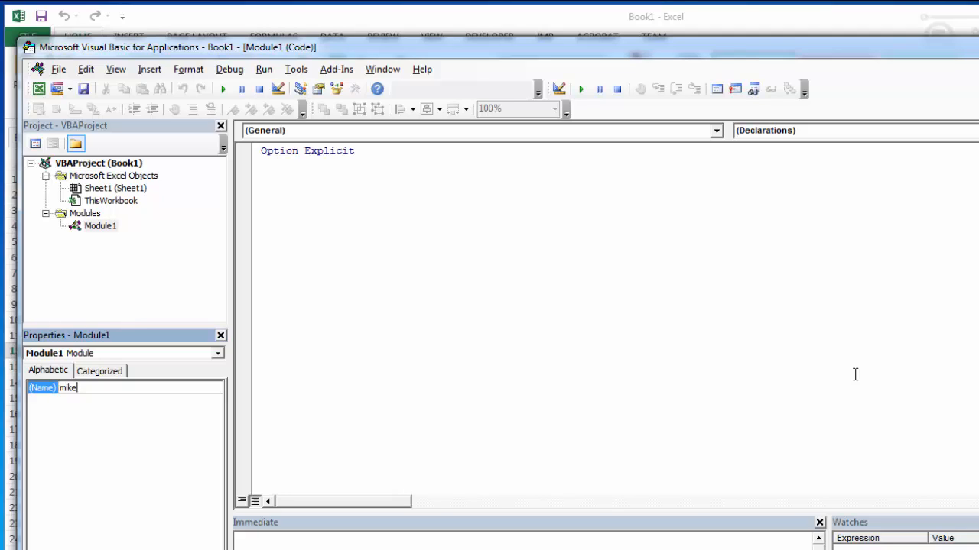
type("sModule")
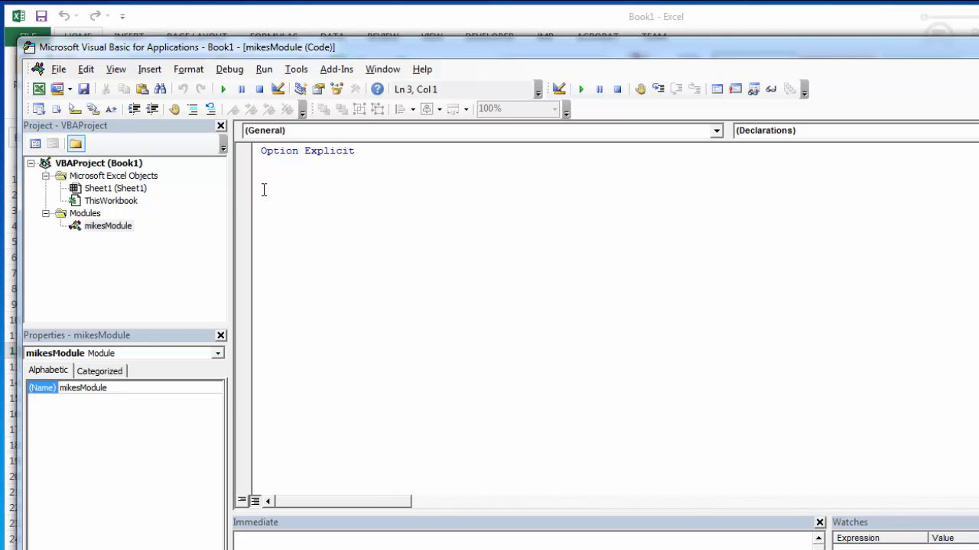
mouse_move(422, 300)
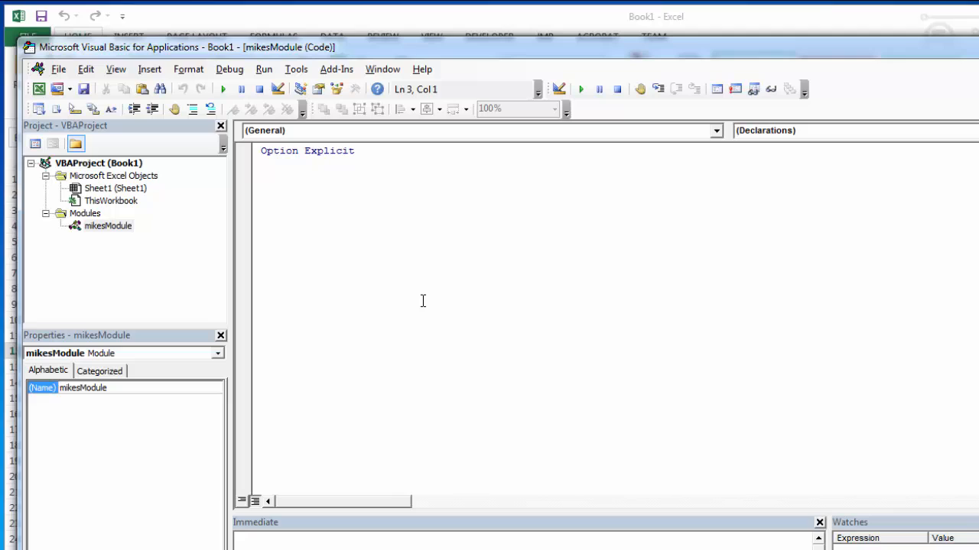
mouse_move(283, 151)
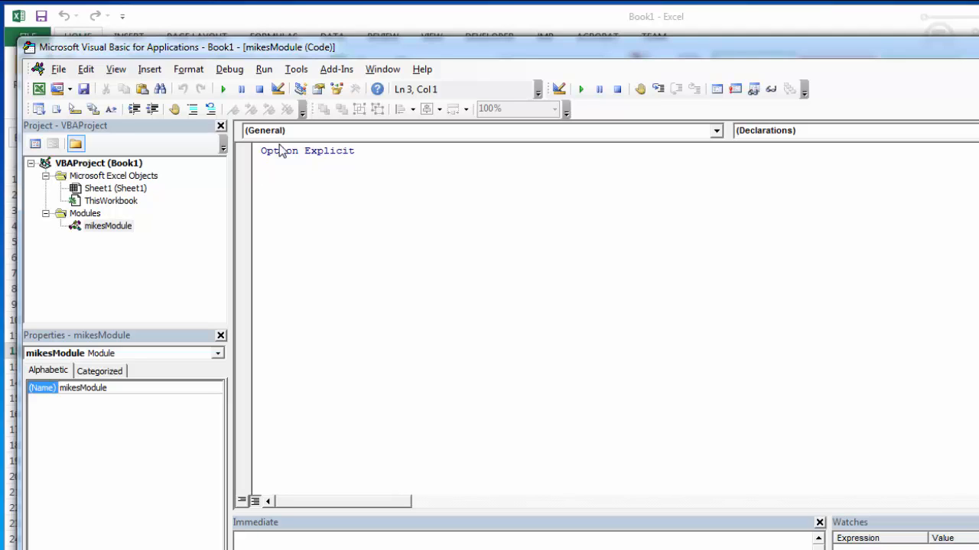
mouse_move(111, 281)
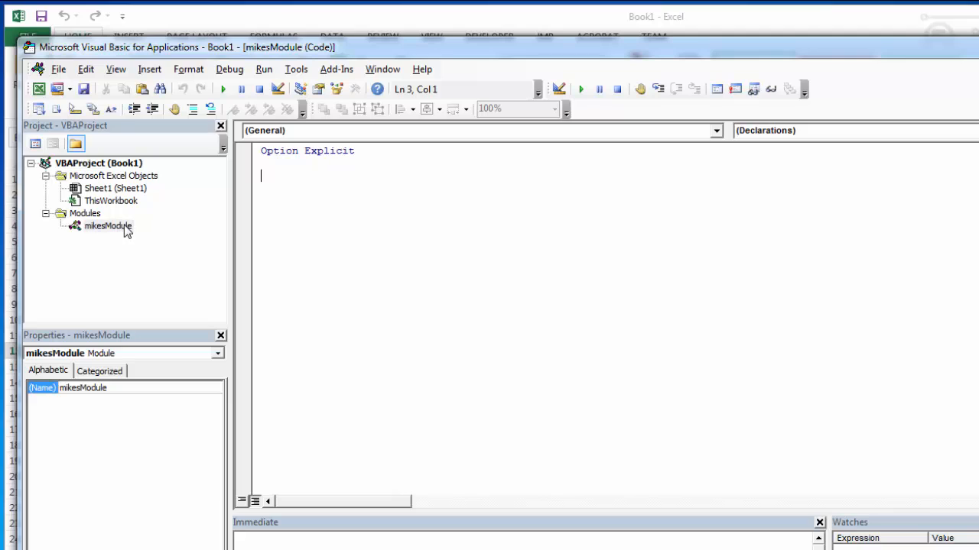
mouse_move(318, 209)
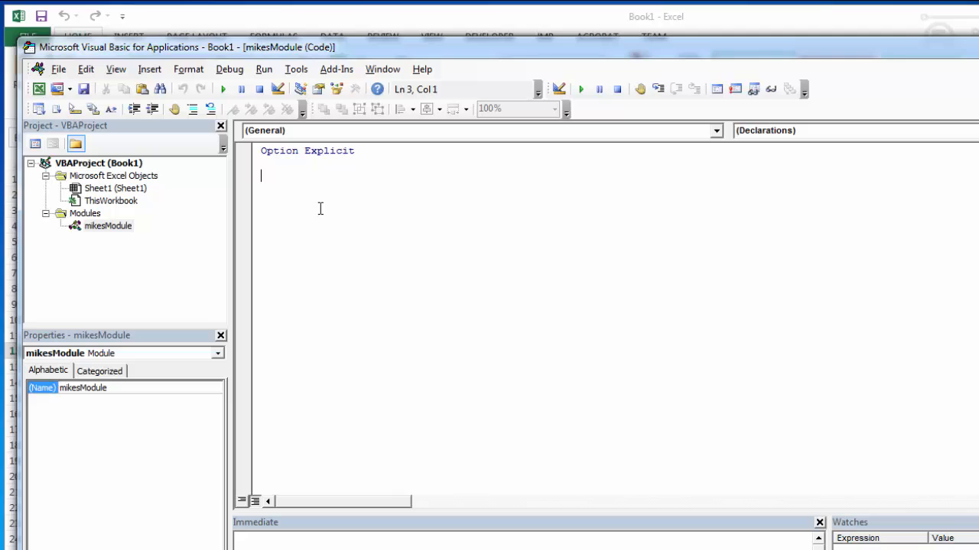
mouse_move(282, 171)
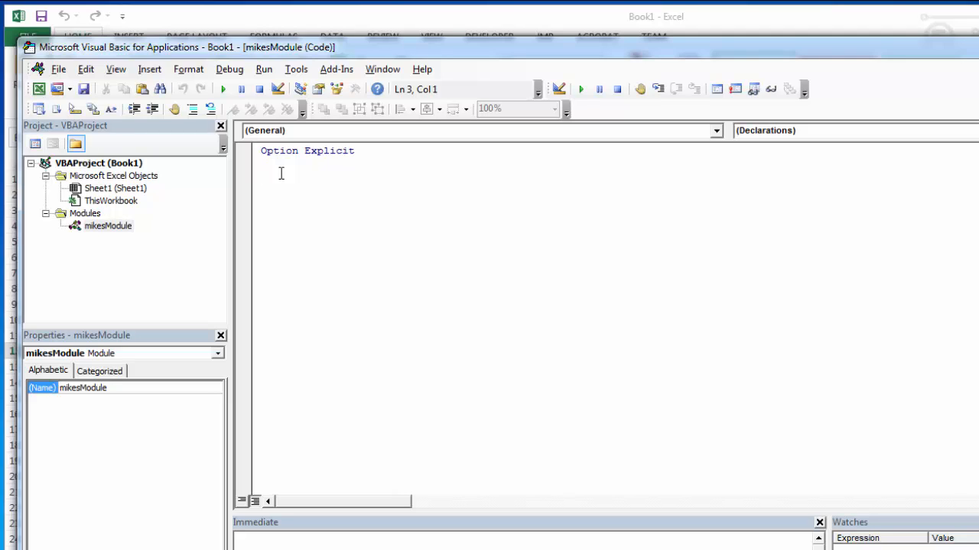
- Write 'sub mike' below Option Explicit to generate the empty Sub mike() procedure
left_click(263, 176)
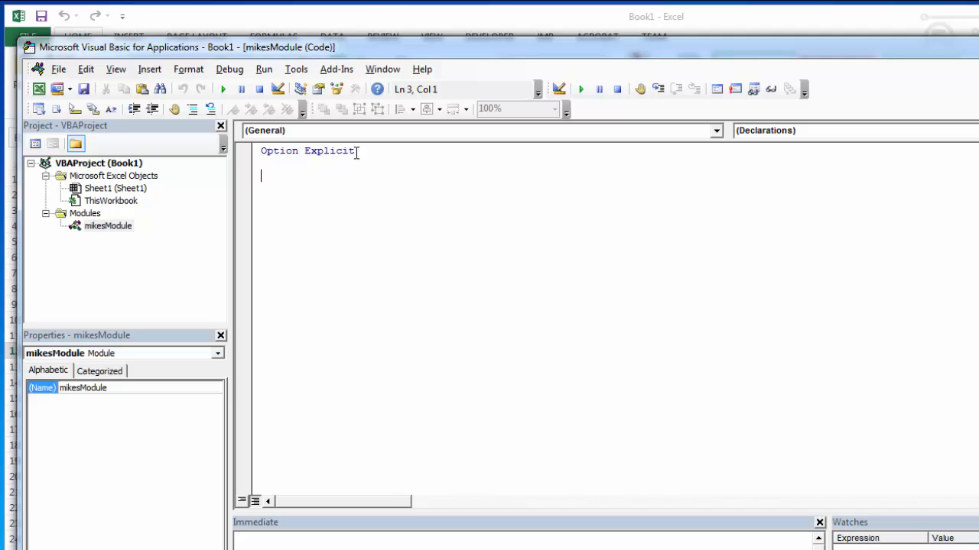
mouse_move(489, 199)
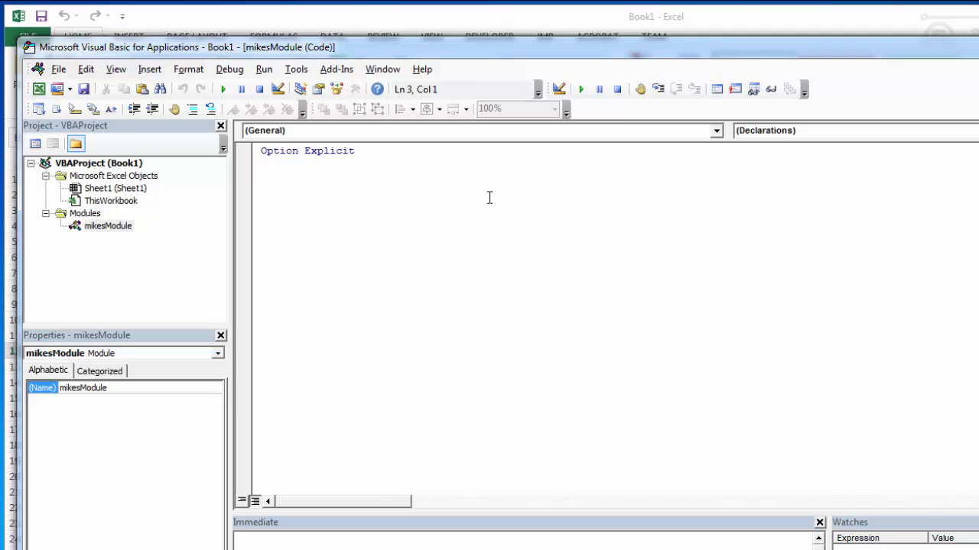
type("sub")
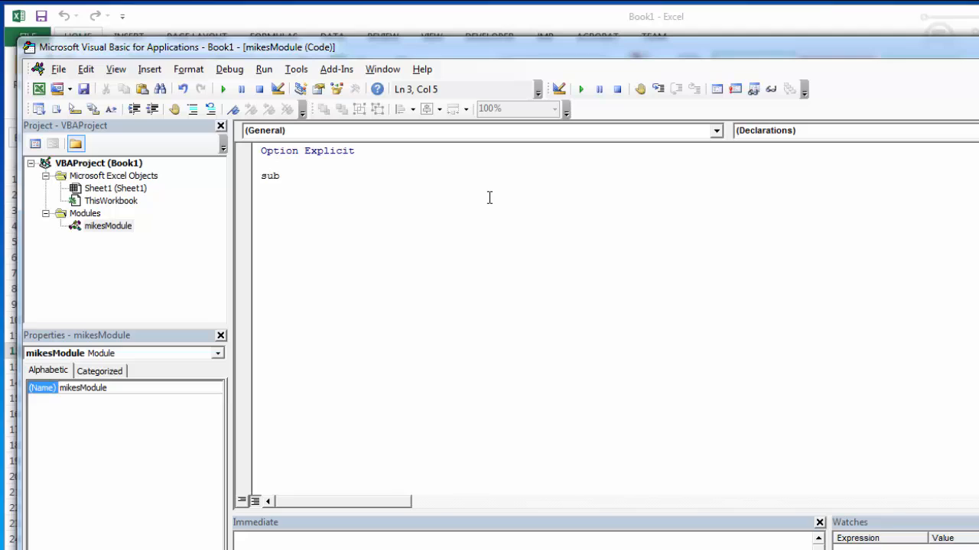
type("mike(")
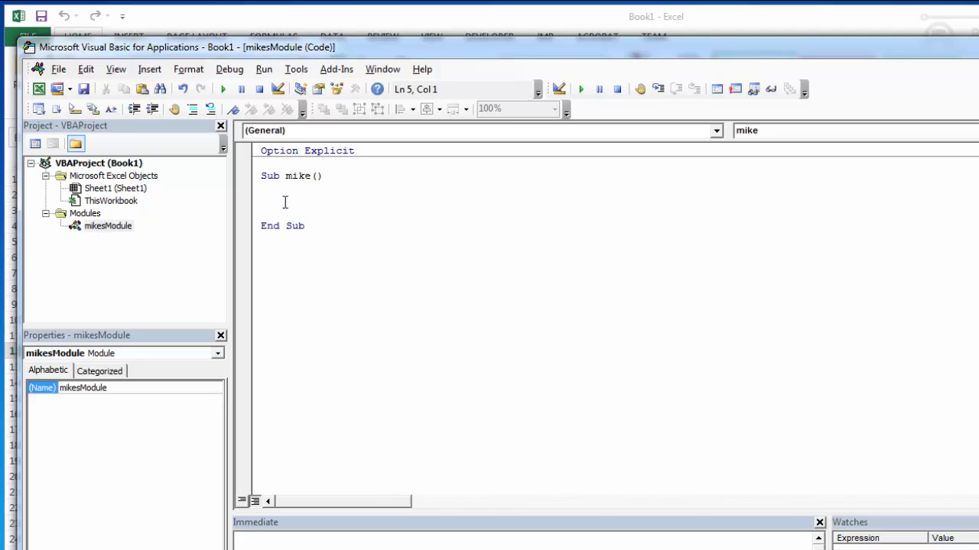
mouse_move(297, 201)
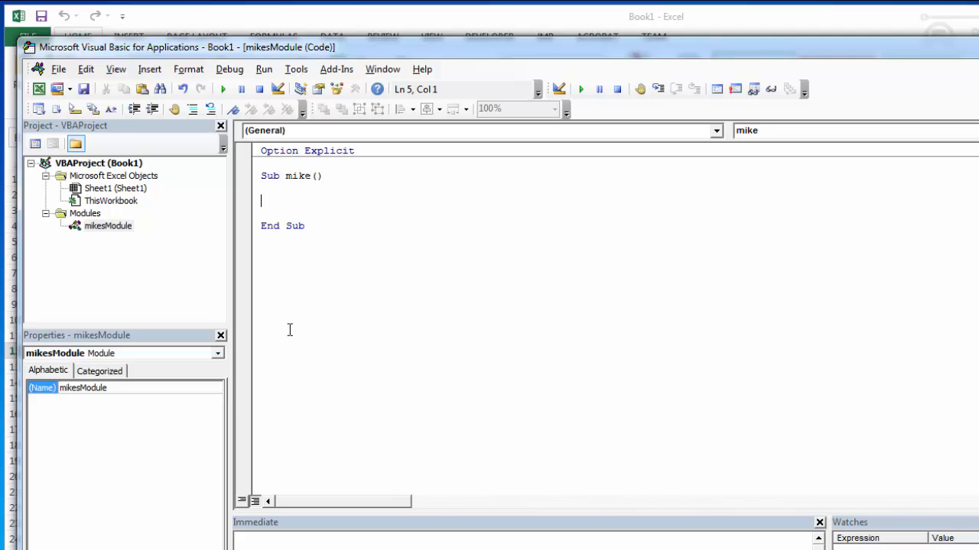
mouse_move(270, 302)
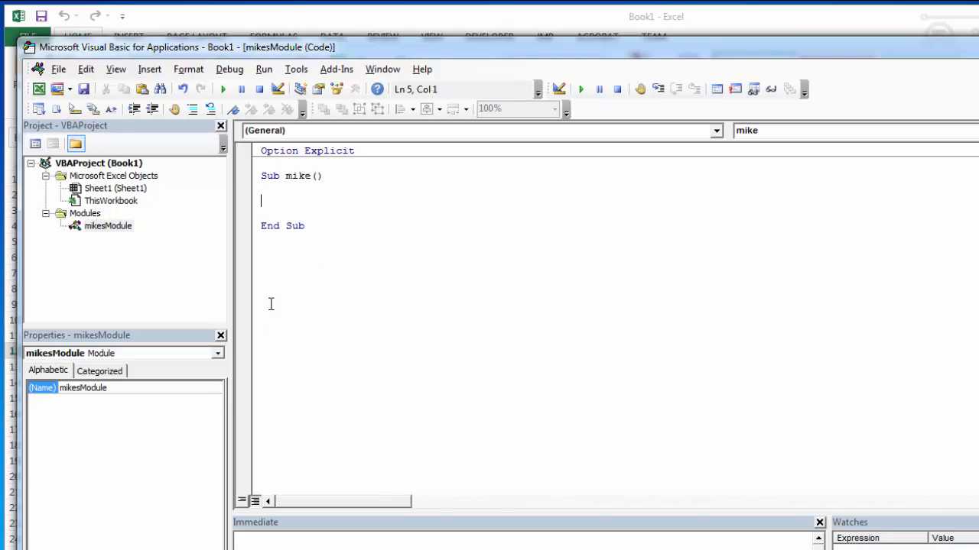
mouse_move(309, 315)
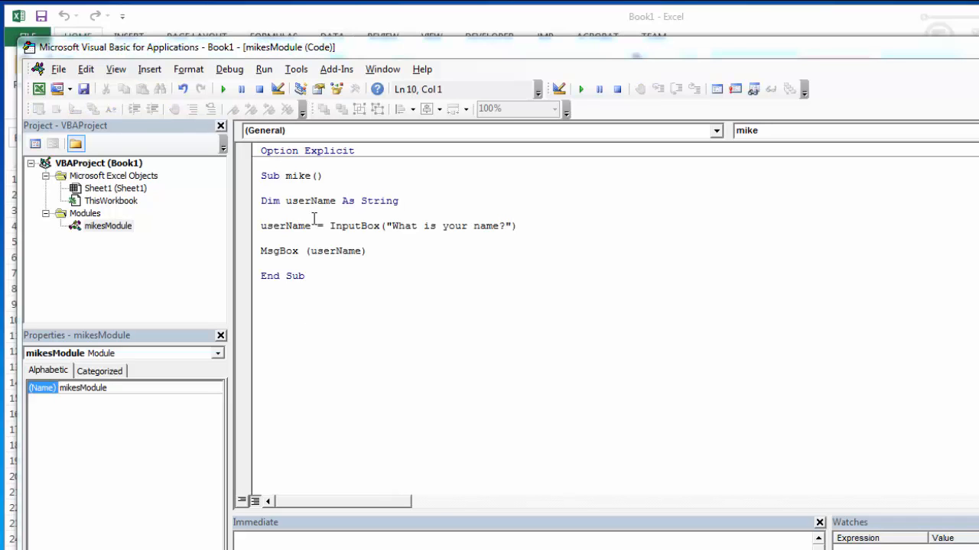
mouse_move(291, 212)
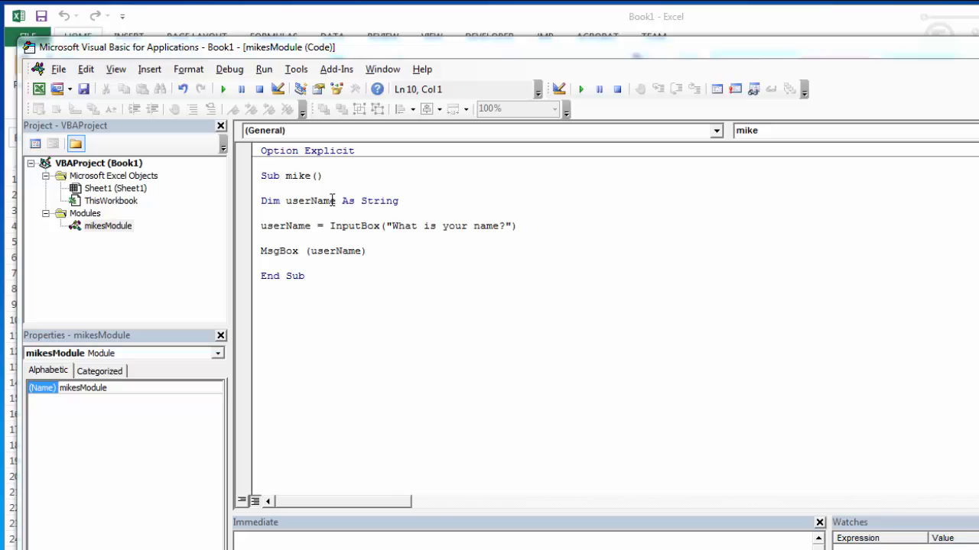
mouse_move(247, 235)
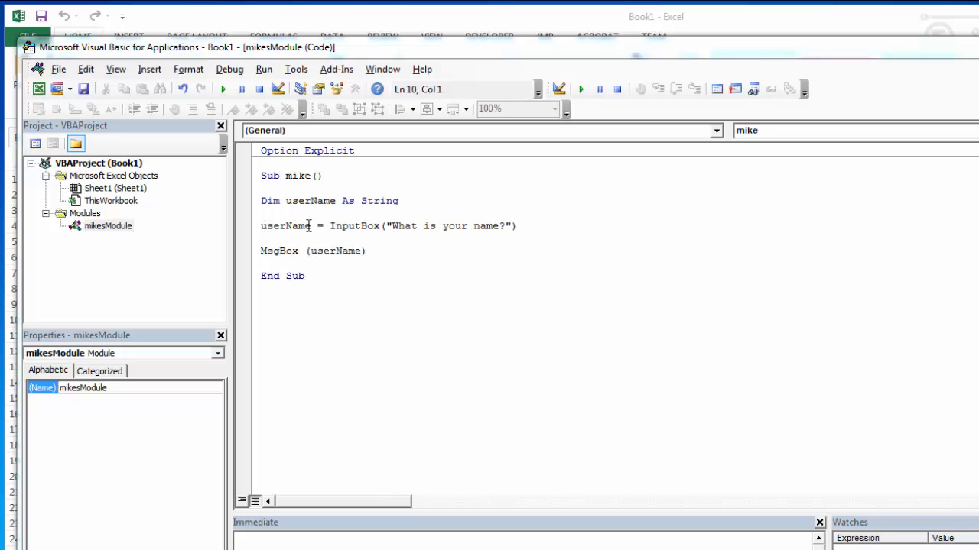
mouse_move(428, 226)
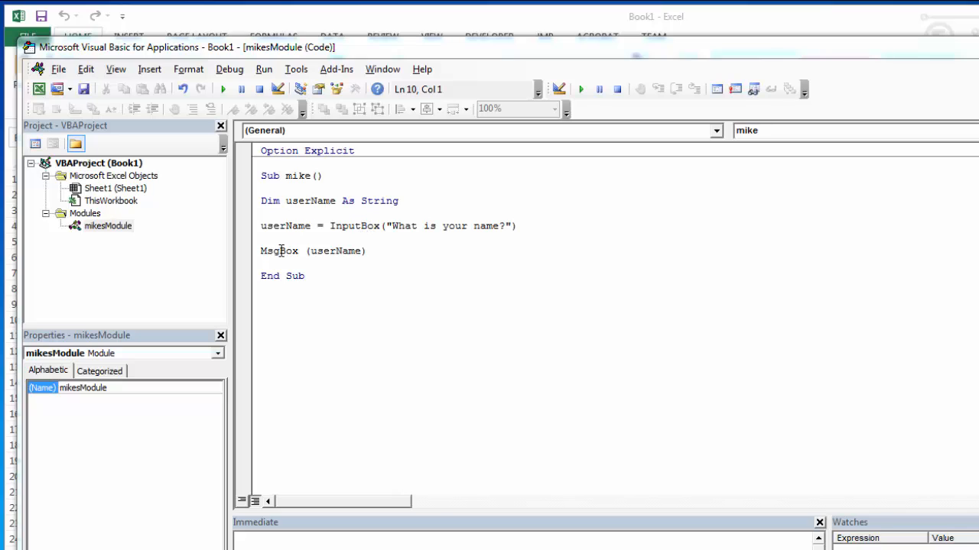
mouse_move(329, 251)
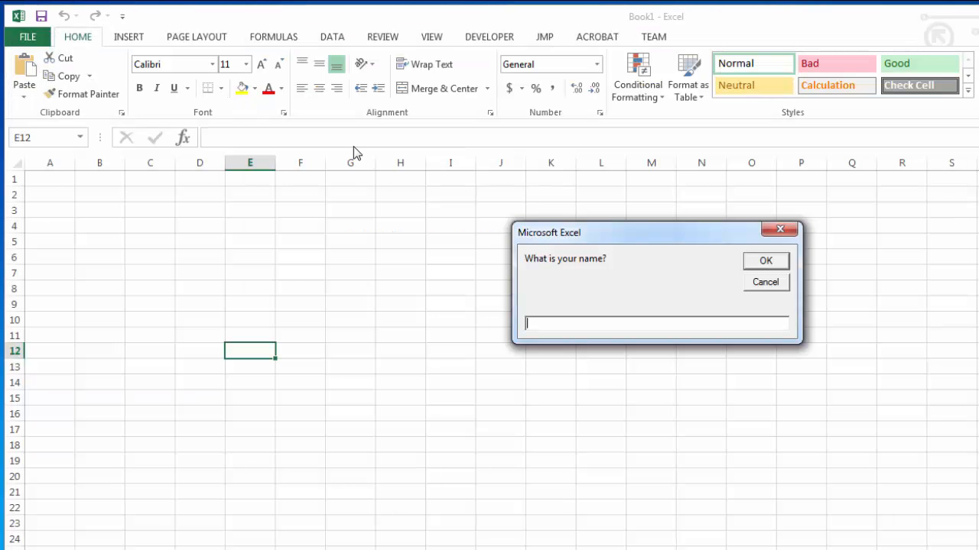
- Submit Mike in the input box and dismiss the echoed name message to end the run
left_click(764, 260)
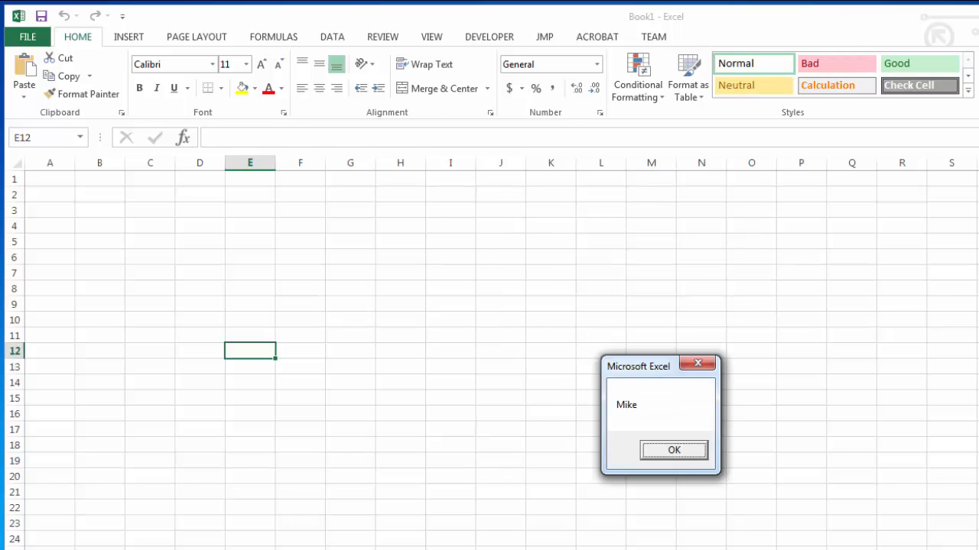
left_click(673, 449)
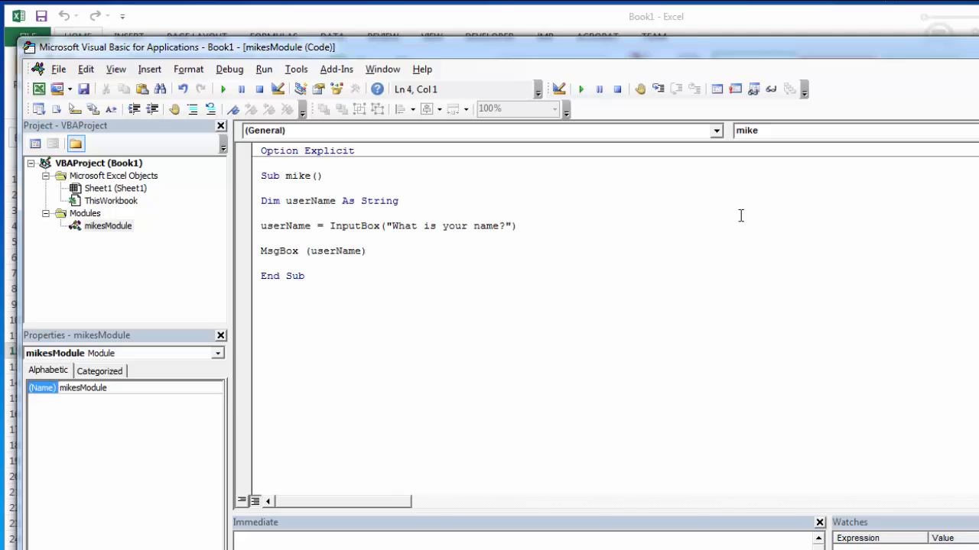
mouse_move(298, 202)
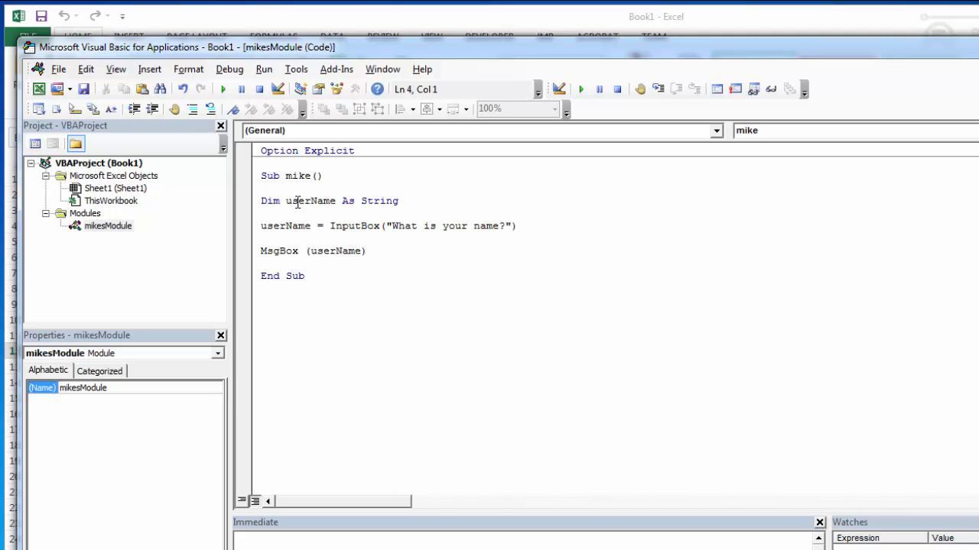
mouse_move(306, 208)
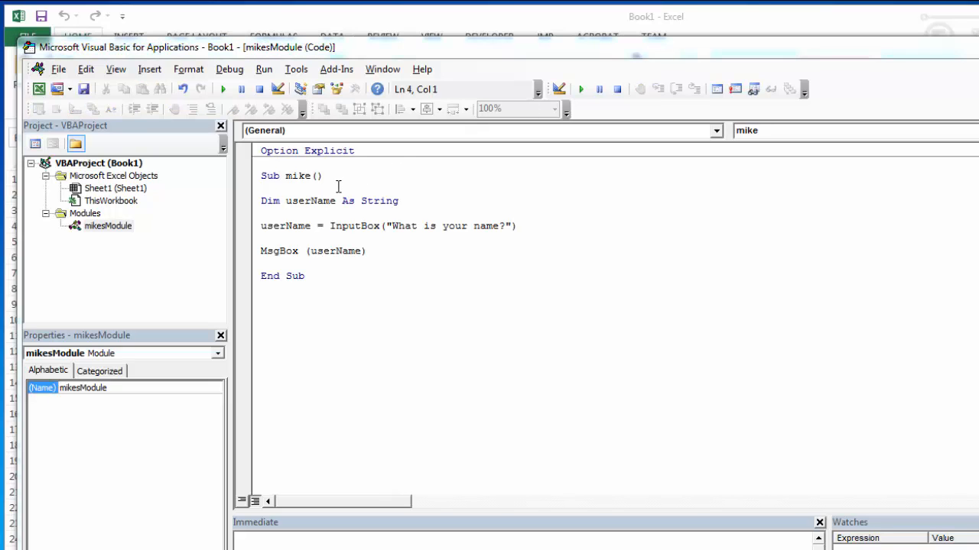
mouse_move(55, 254)
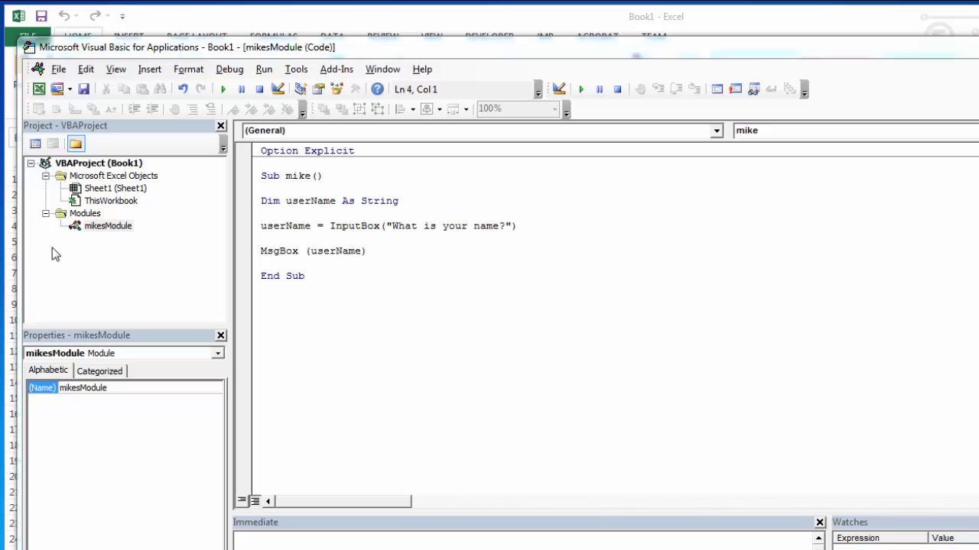
mouse_move(100, 251)
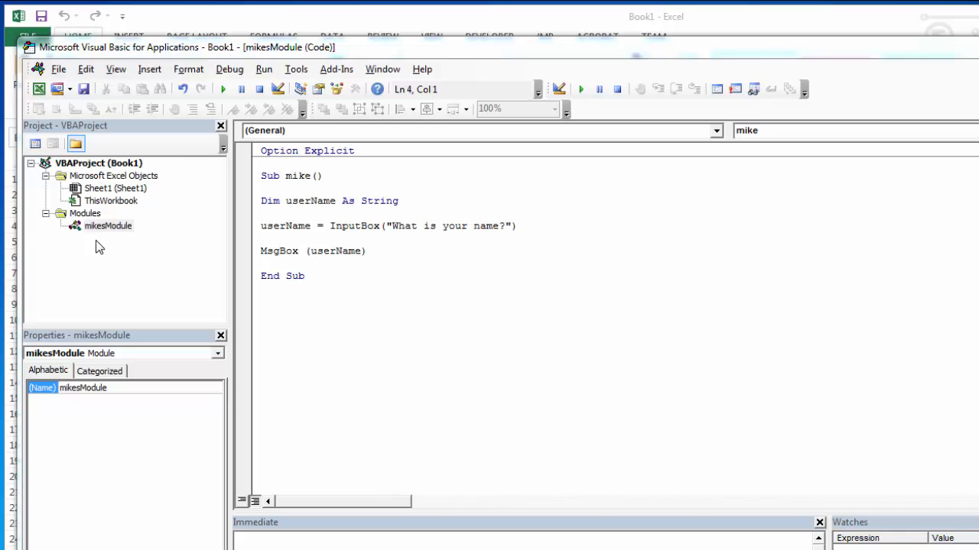
mouse_move(107, 211)
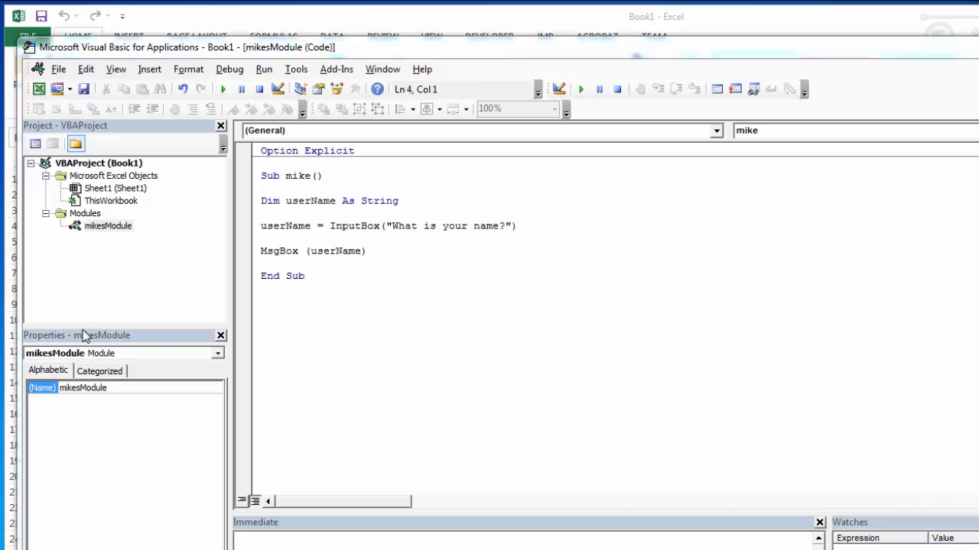
mouse_move(93, 338)
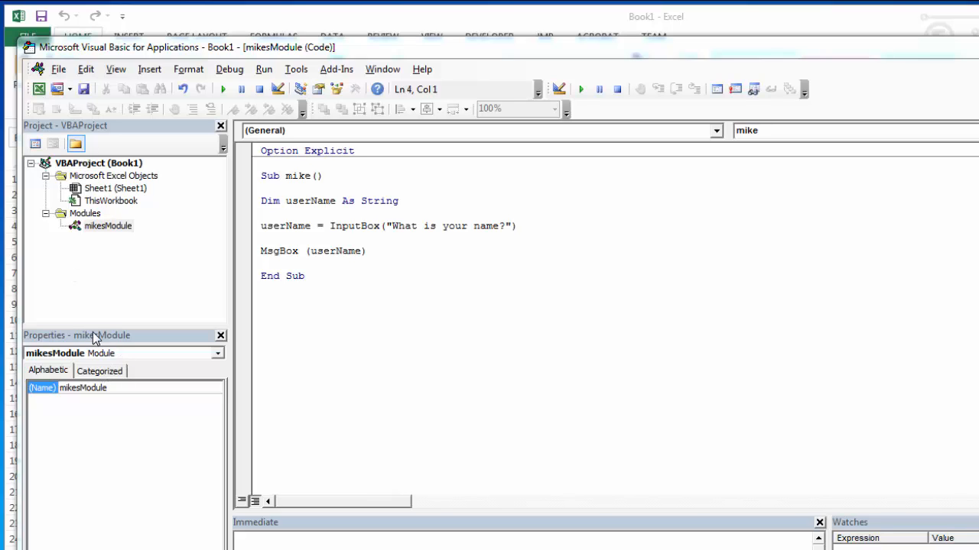
mouse_move(116, 468)
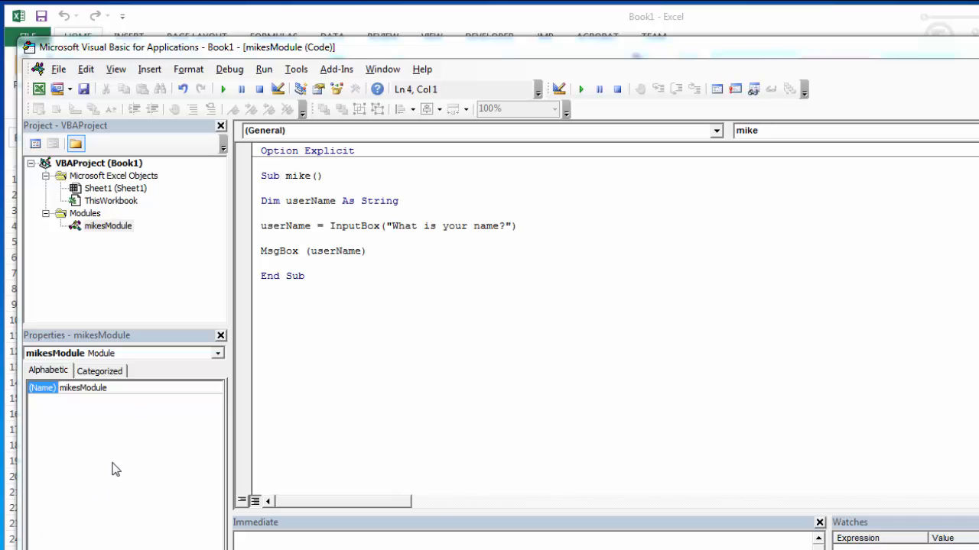
left_click(107, 227)
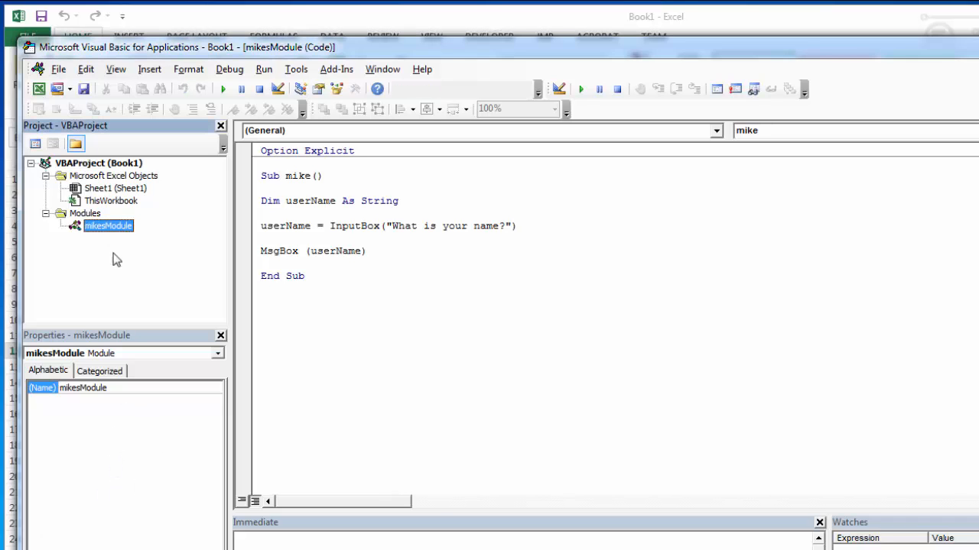
mouse_move(107, 196)
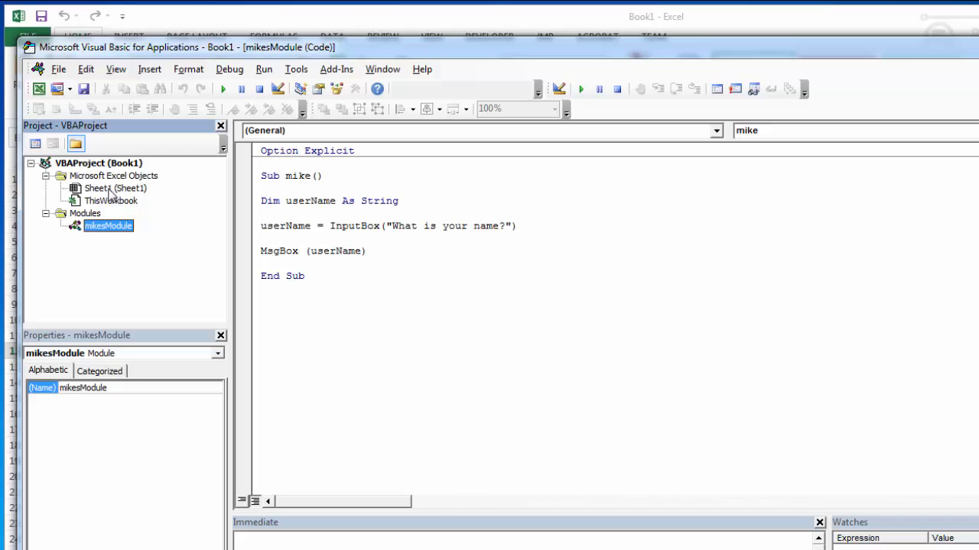
left_click(115, 188)
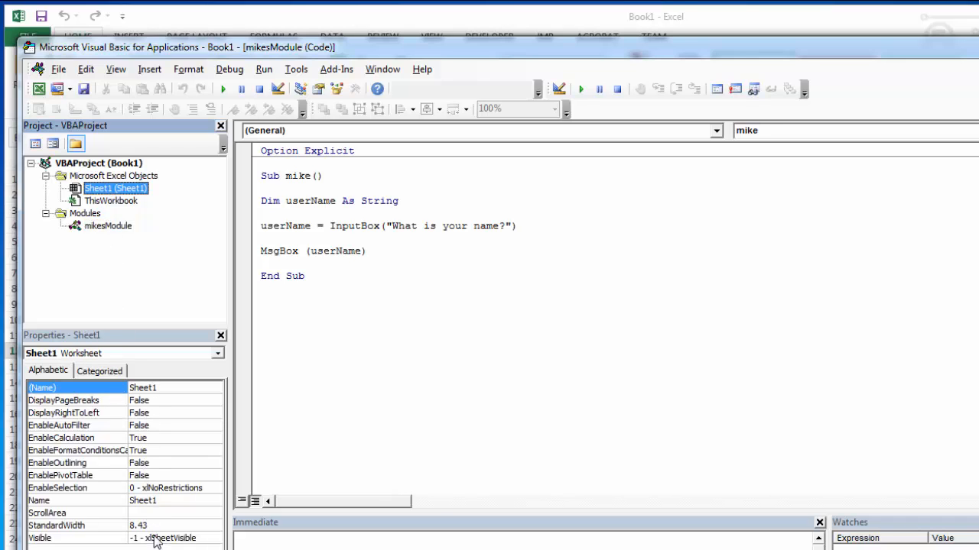
mouse_move(468, 331)
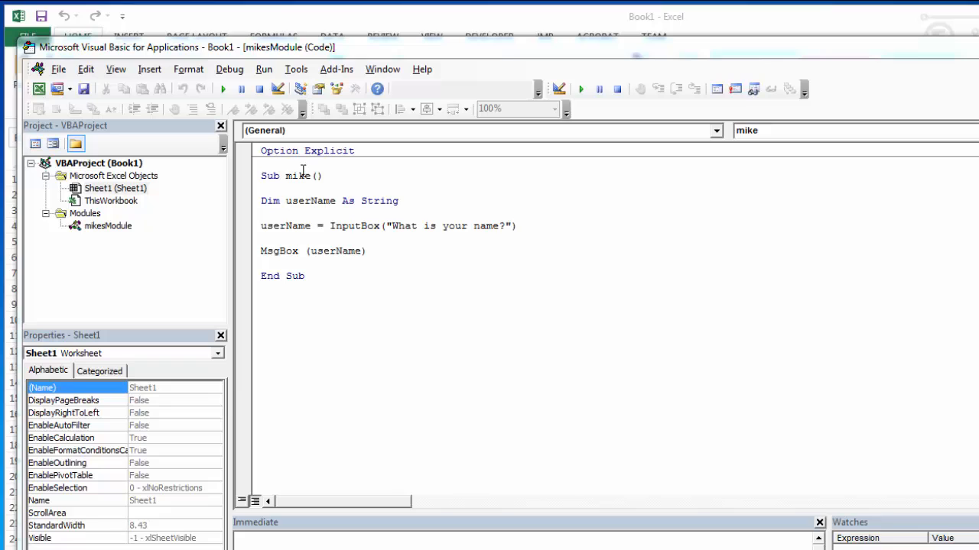
mouse_move(278, 190)
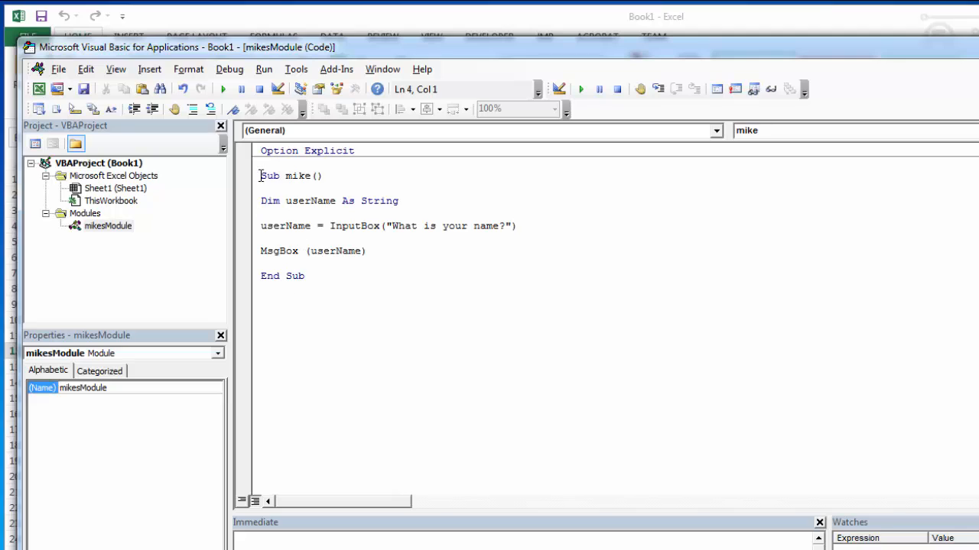
mouse_move(248, 191)
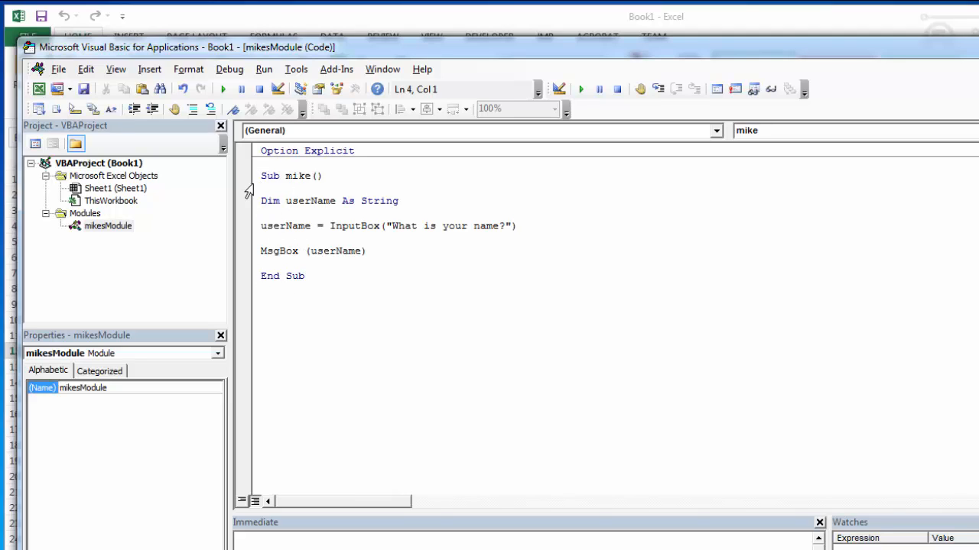
mouse_move(224, 88)
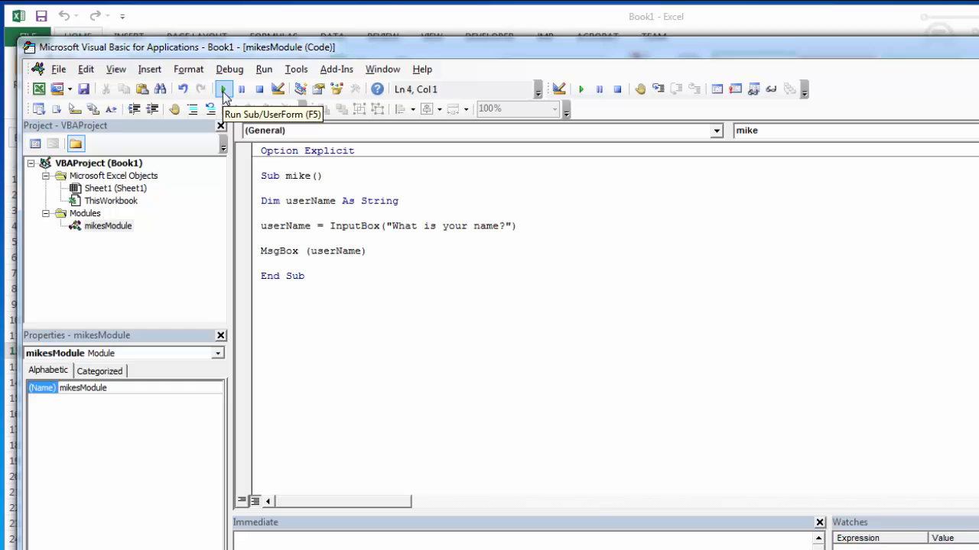
left_click(224, 88)
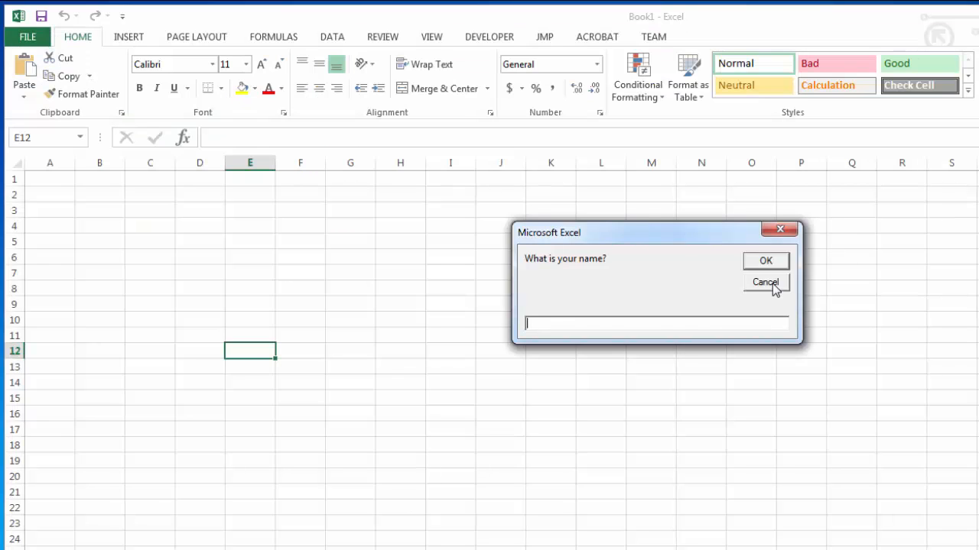
left_click(765, 281)
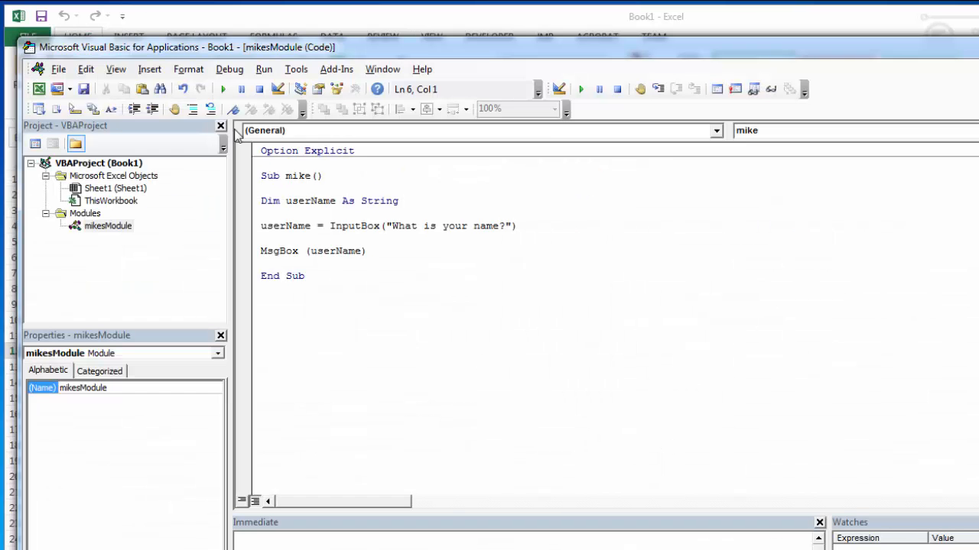
mouse_move(300, 88)
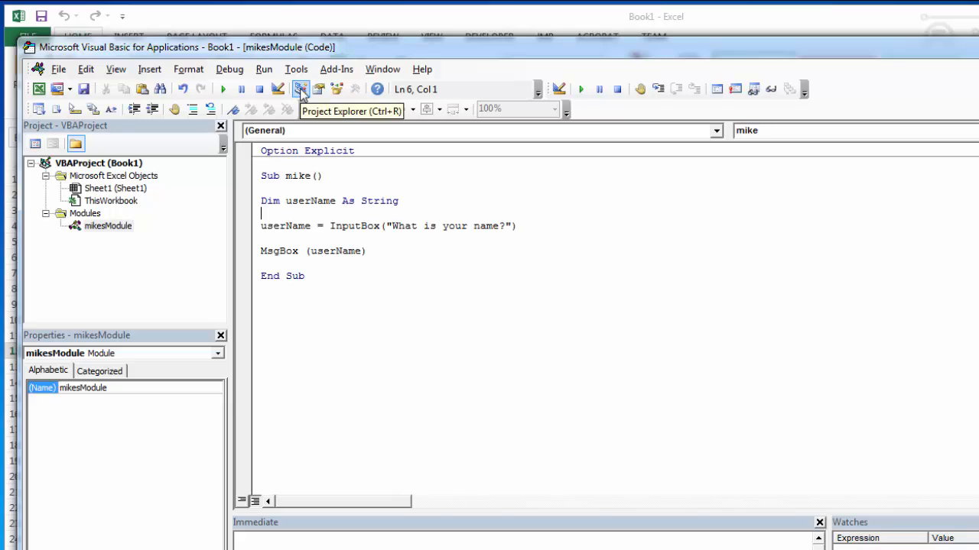
mouse_move(226, 136)
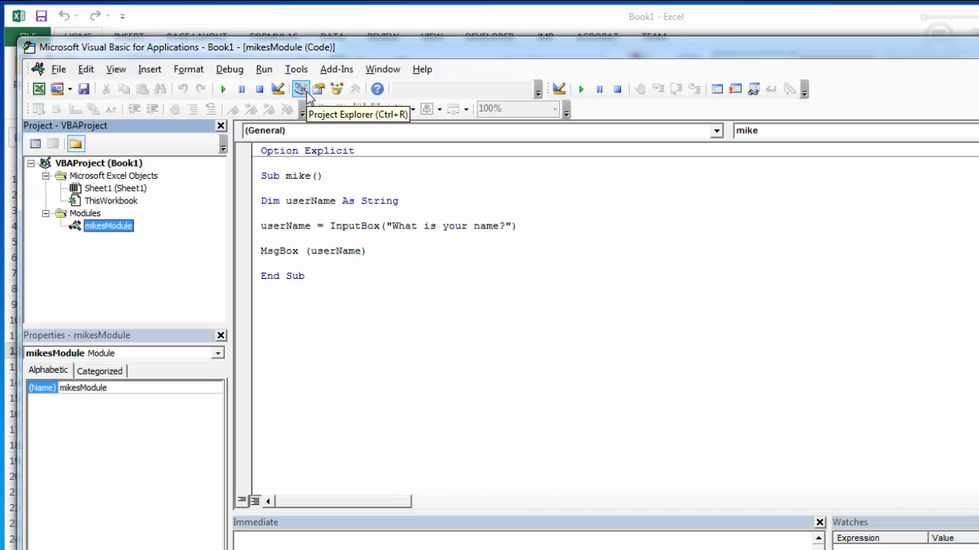
mouse_move(318, 89)
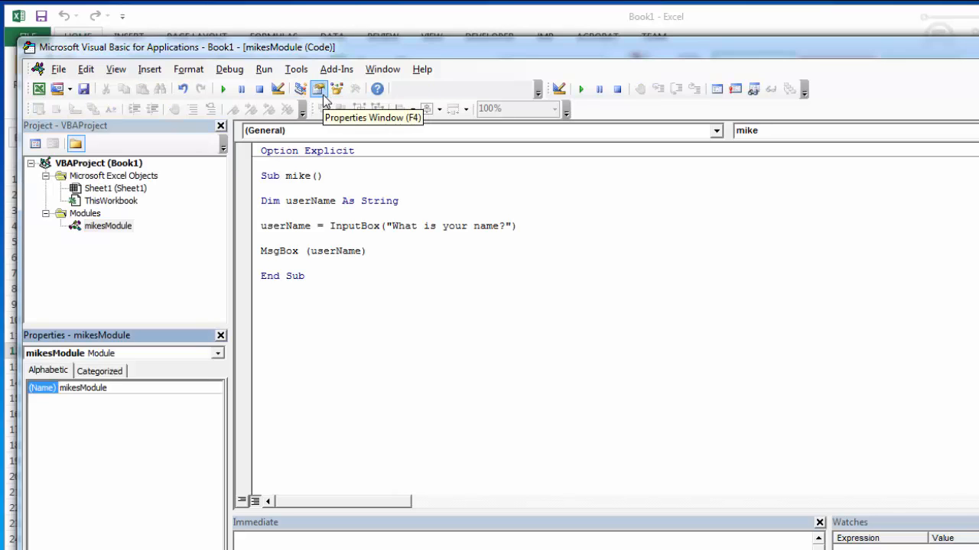
mouse_move(401, 107)
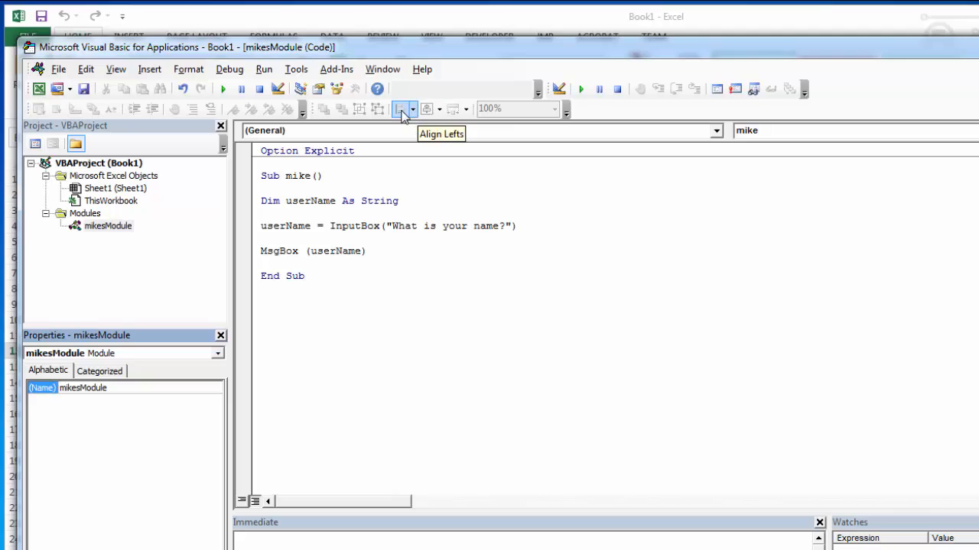
mouse_move(370, 124)
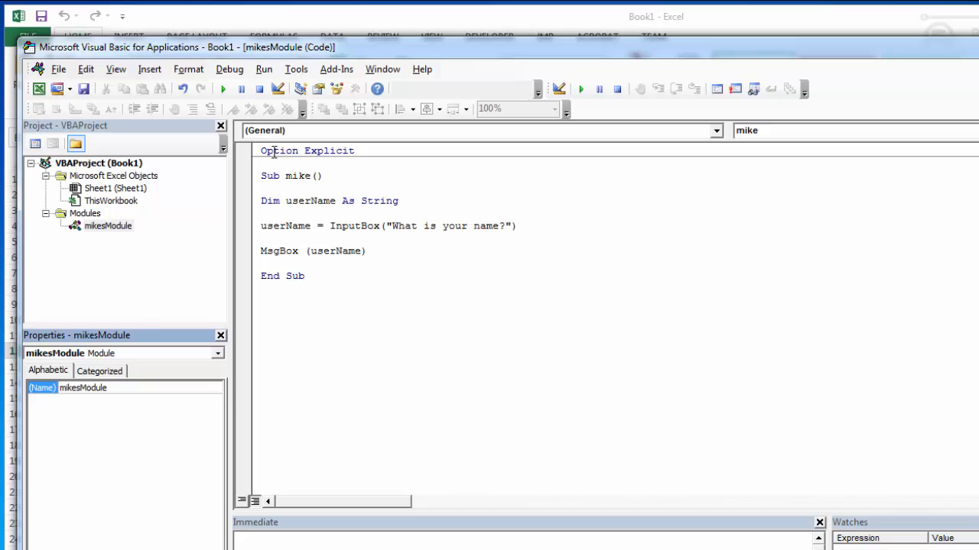
- Indent the InputBox line one level while the Dim and MsgBox lines remain flush left
left_click(282, 176)
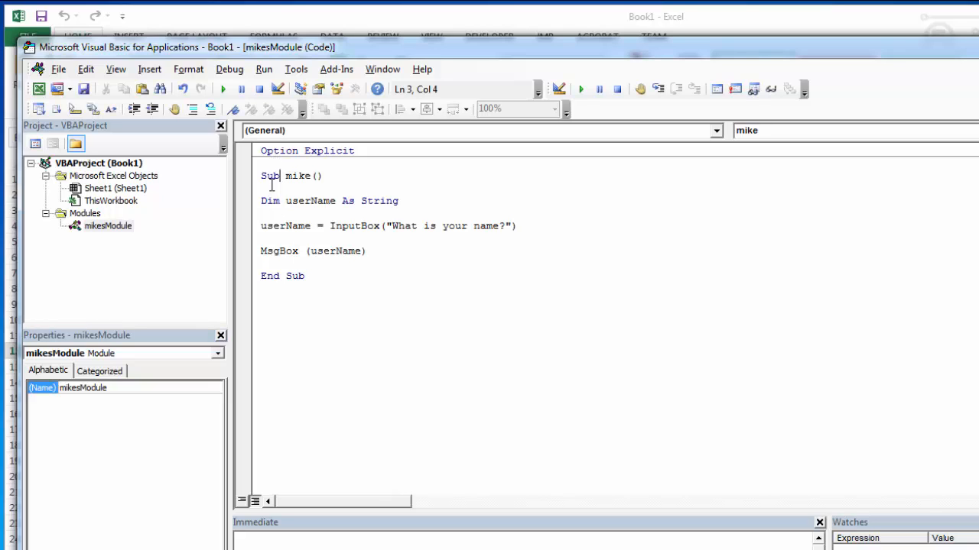
mouse_move(104, 126)
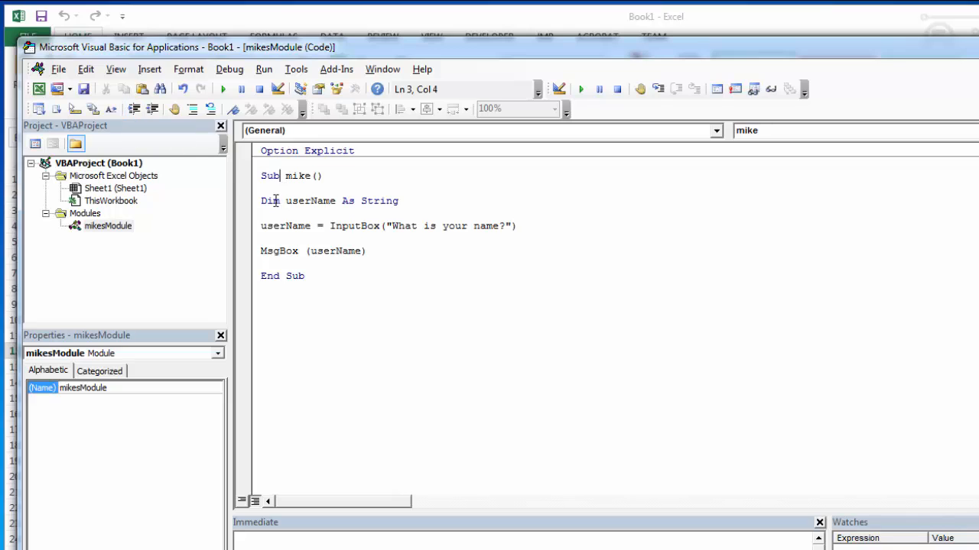
left_click_drag(260, 200, 367, 252)
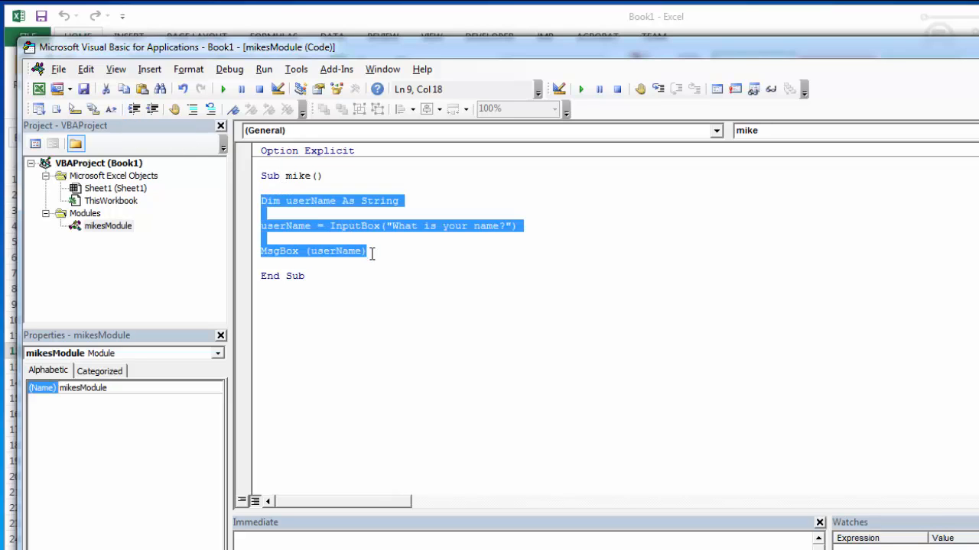
left_click(135, 109)
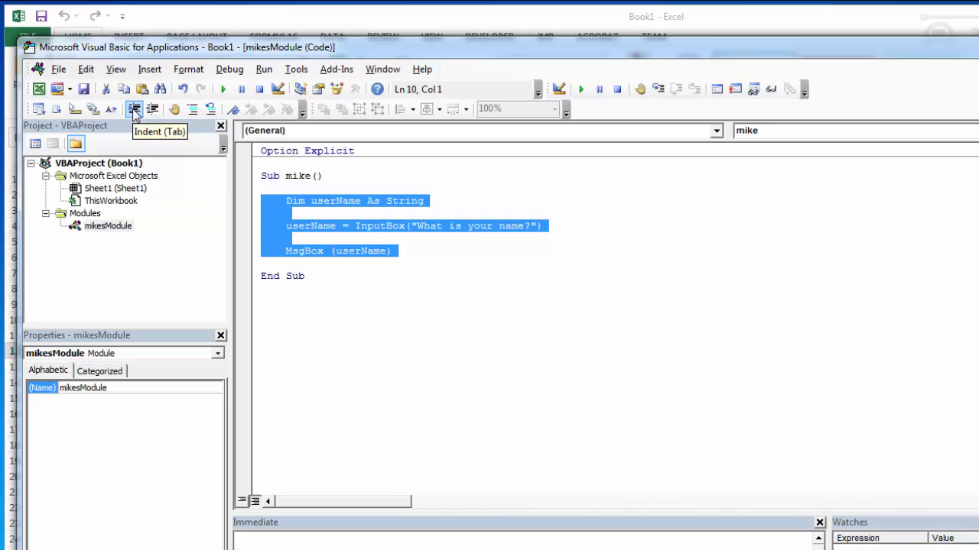
left_click(152, 109)
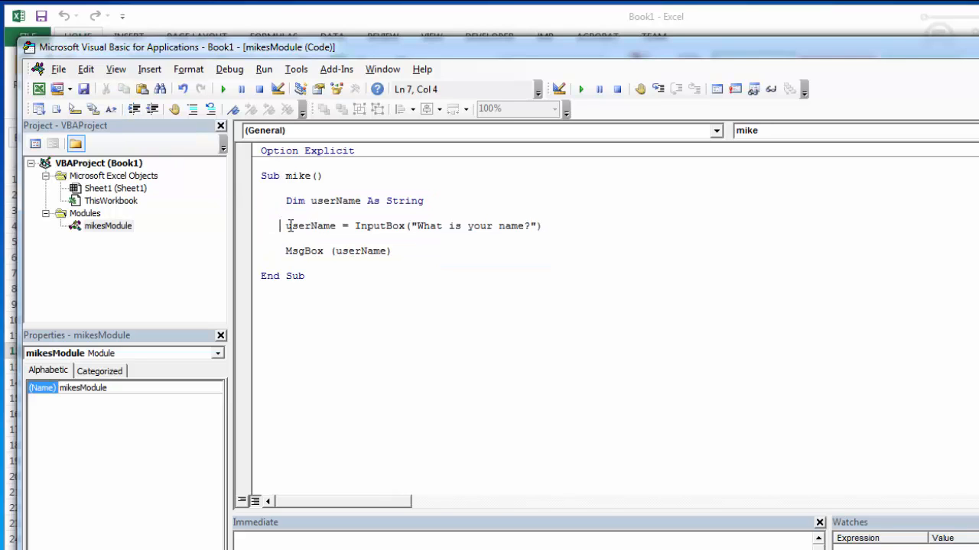
left_click(134, 108)
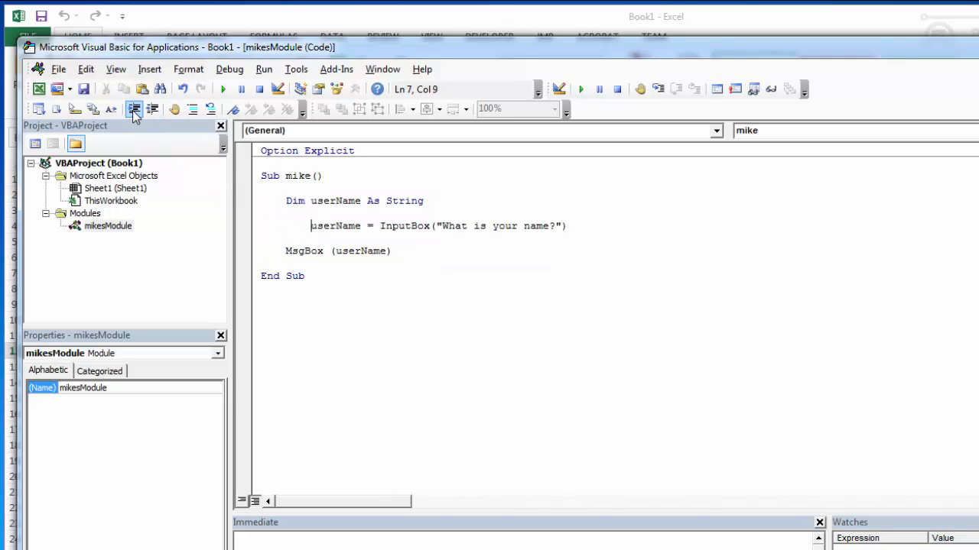
left_click_drag(288, 200, 392, 251)
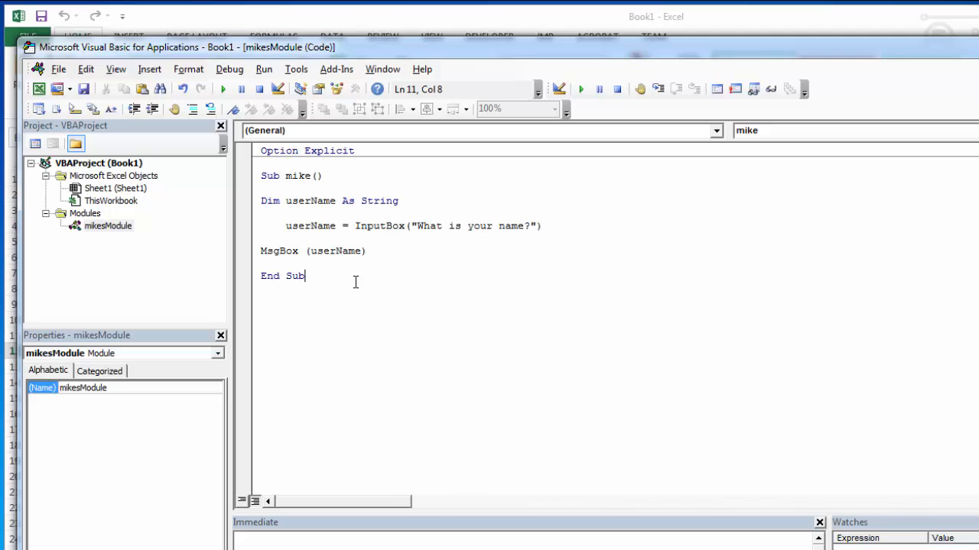
mouse_move(244, 232)
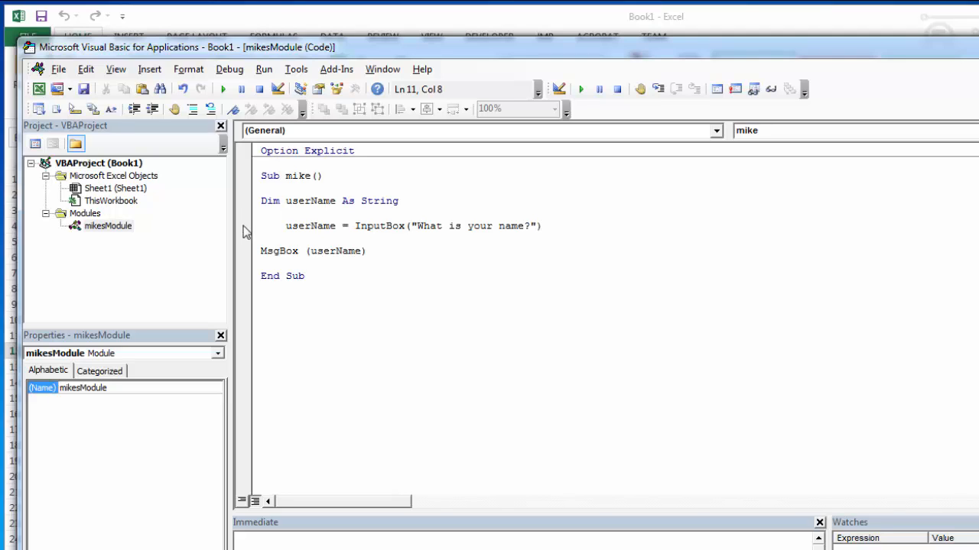
left_click(244, 226)
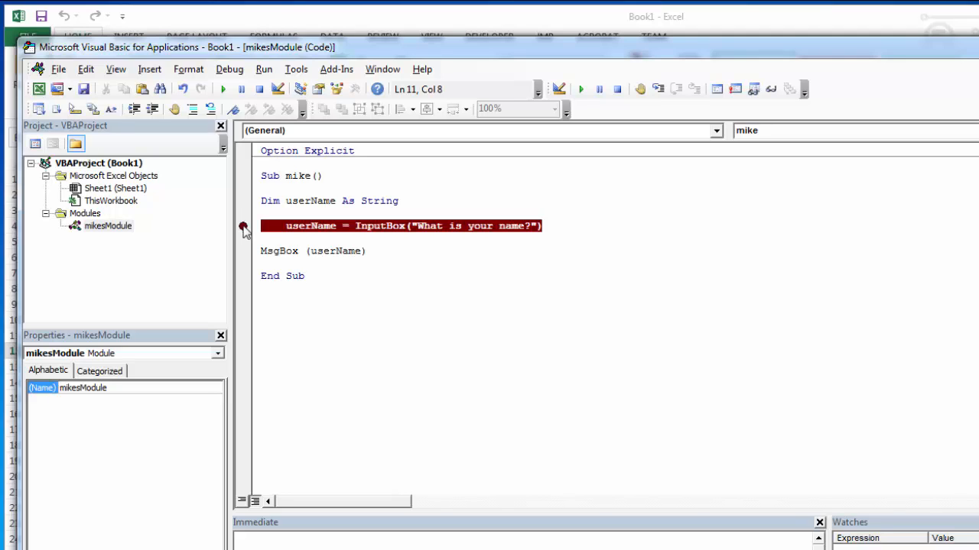
left_click(243, 226)
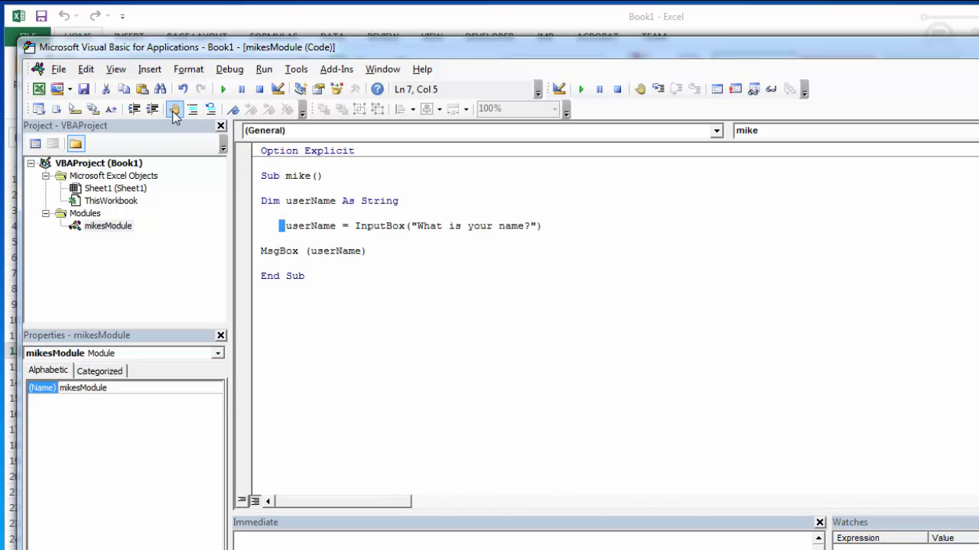
mouse_move(175, 109)
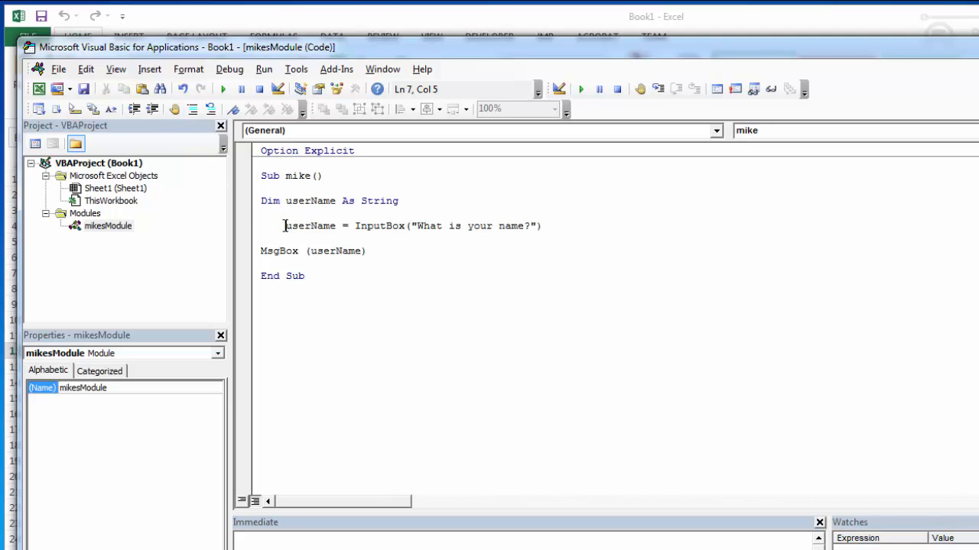
left_click_drag(260, 200, 367, 251)
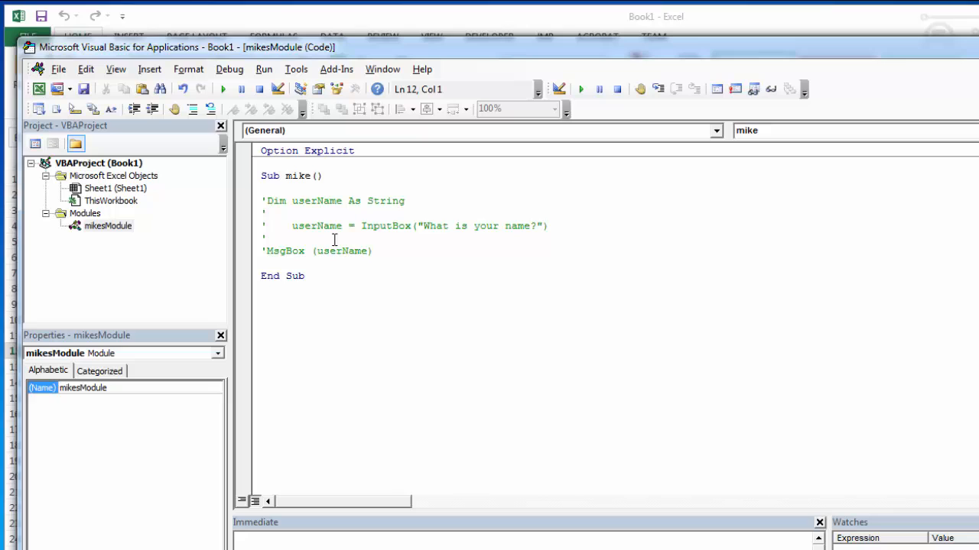
left_click_drag(264, 211, 374, 251)
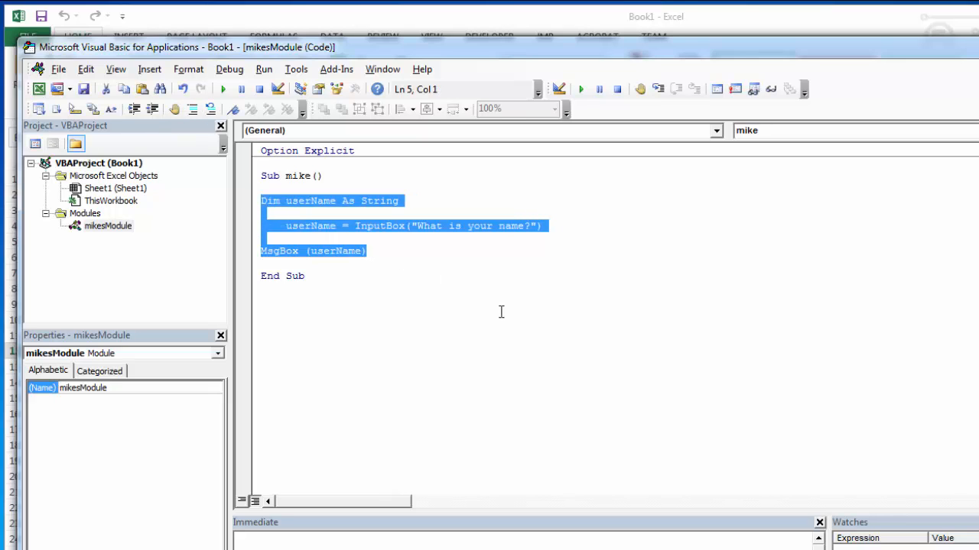
left_click(465, 290)
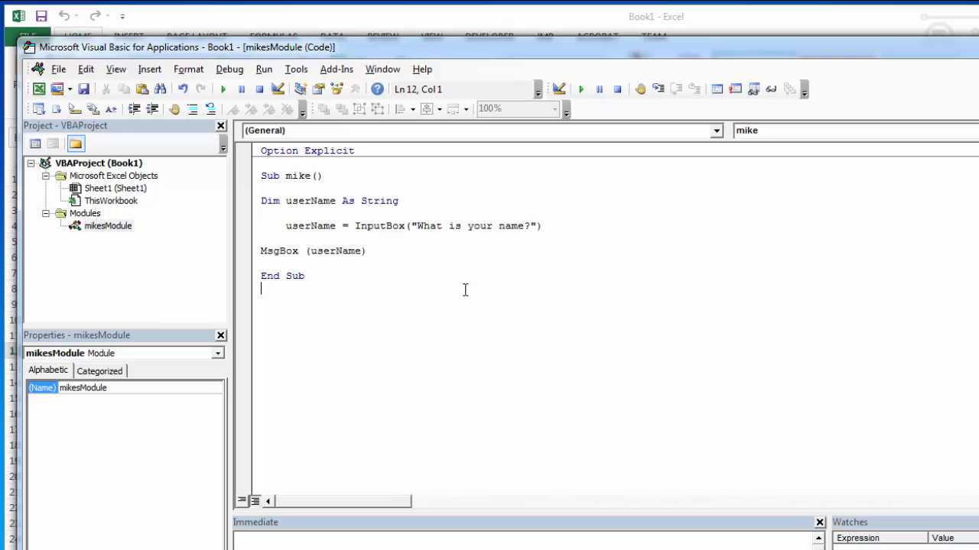
mouse_move(581, 89)
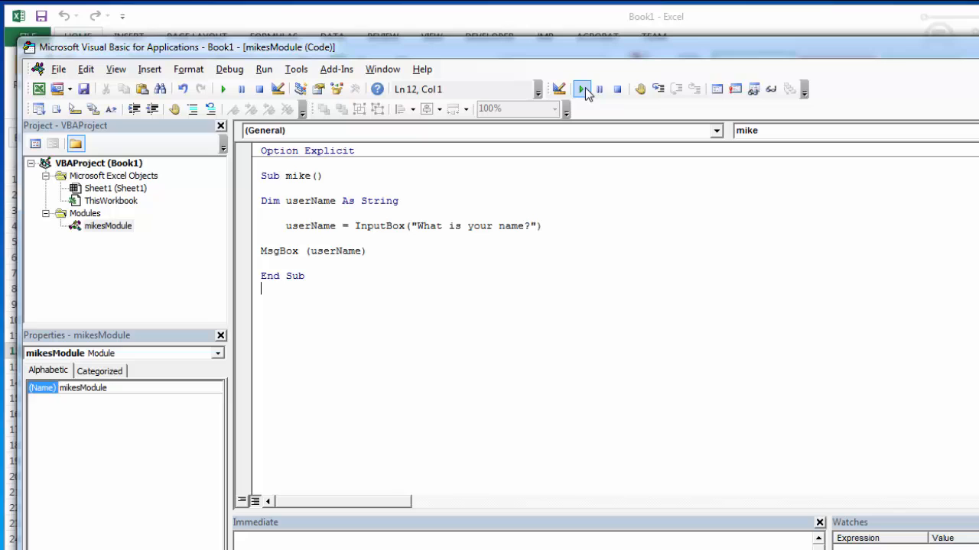
mouse_move(583, 89)
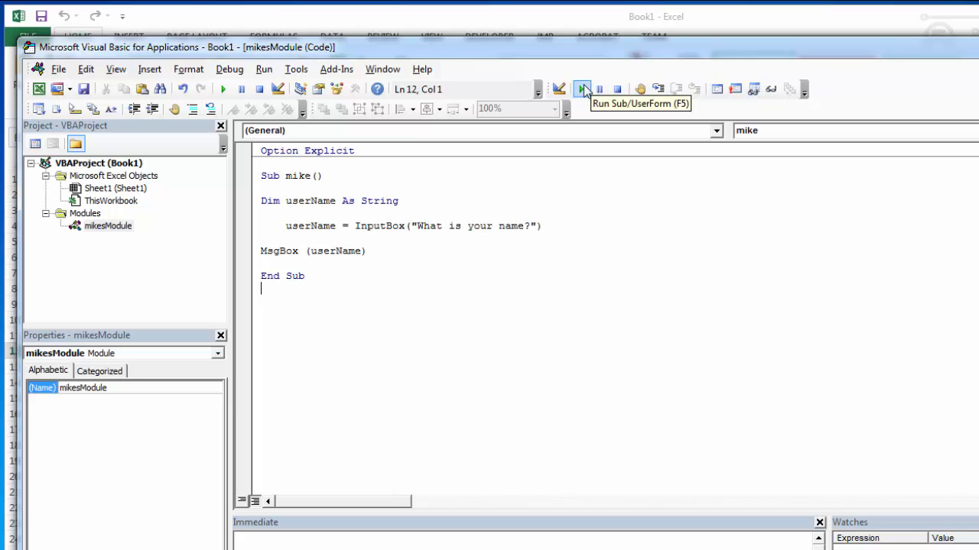
mouse_move(583, 88)
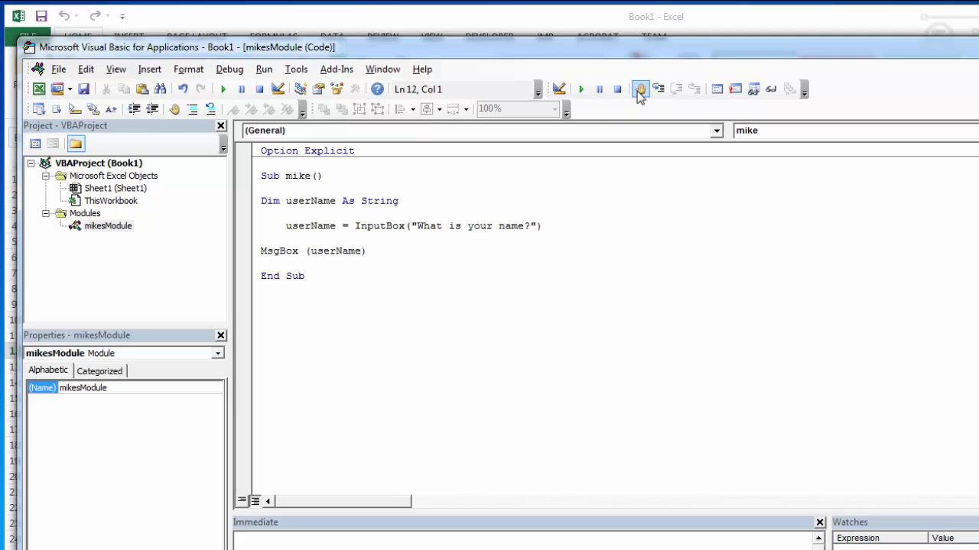
mouse_move(657, 89)
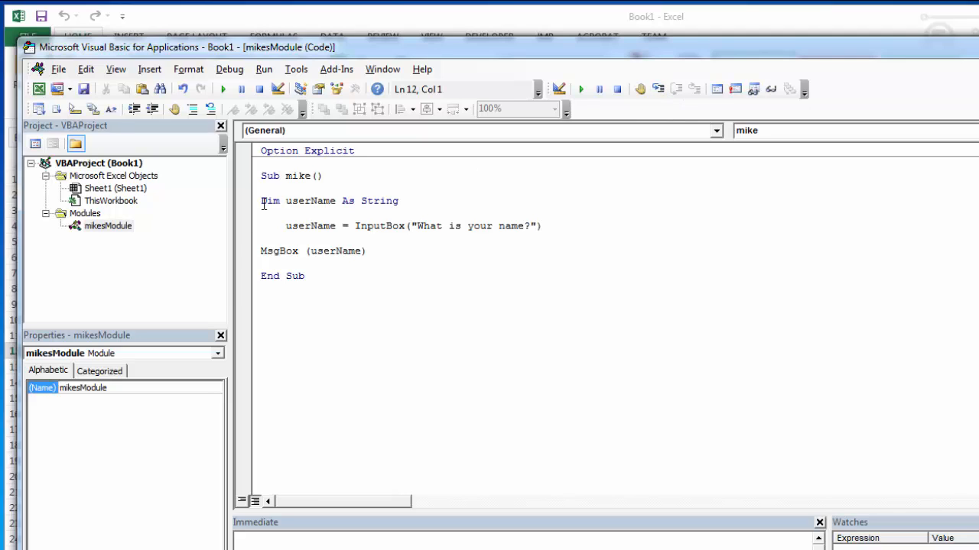
- Step through Sub mike statement by statement, answering the prompt with mike and dismissing its echo
left_click(263, 200)
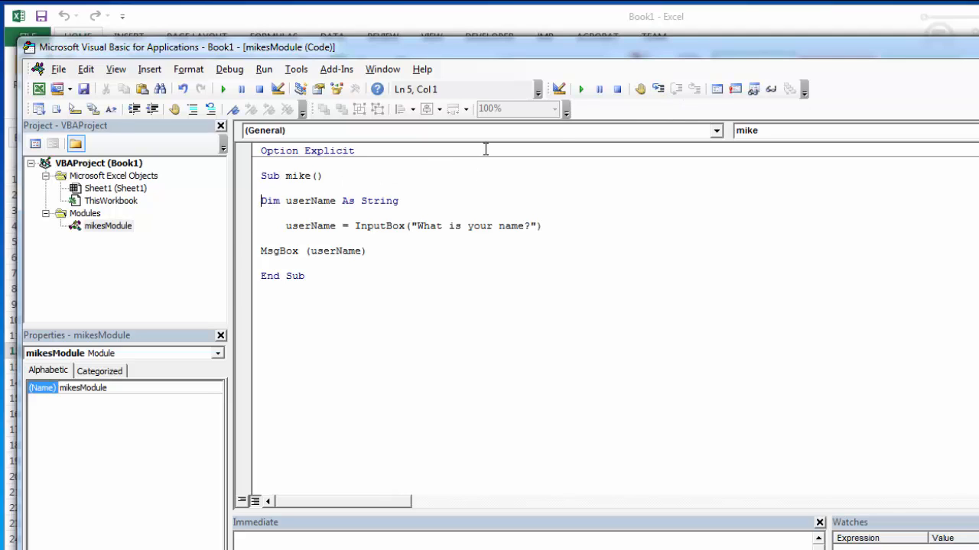
mouse_move(278, 189)
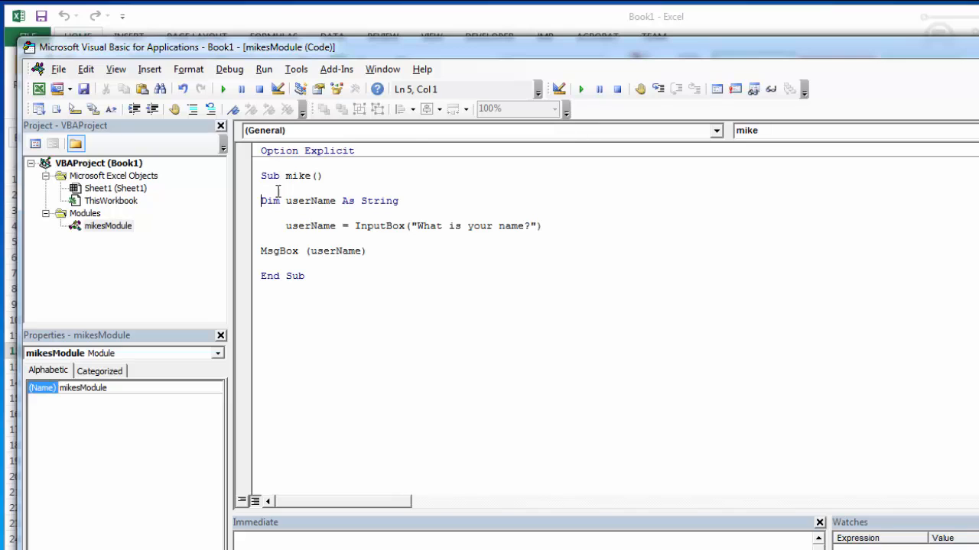
left_click(260, 200)
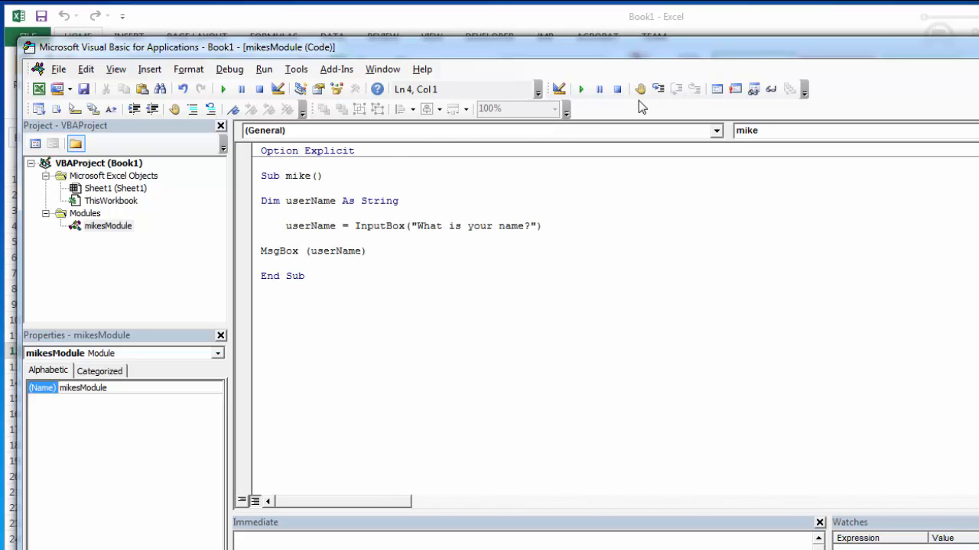
left_click(658, 89)
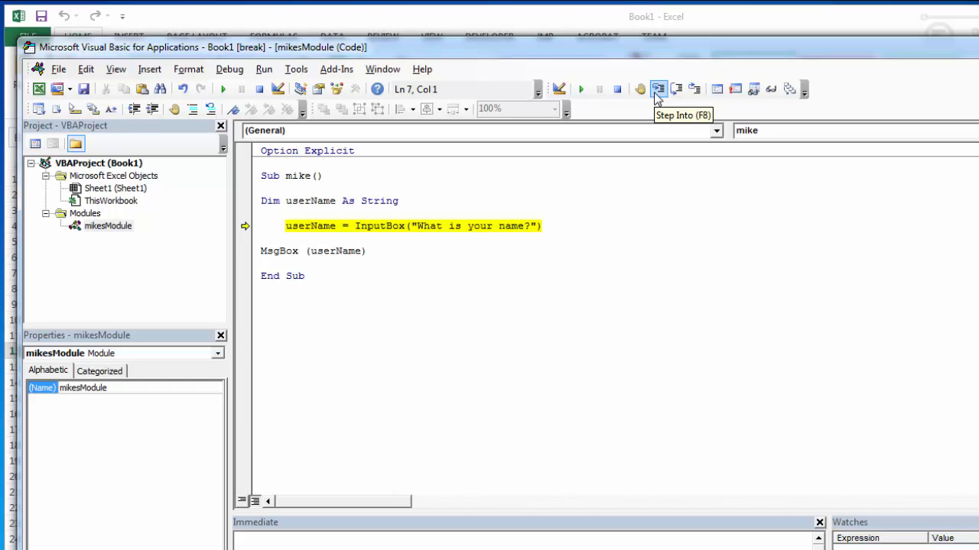
left_click(657, 88)
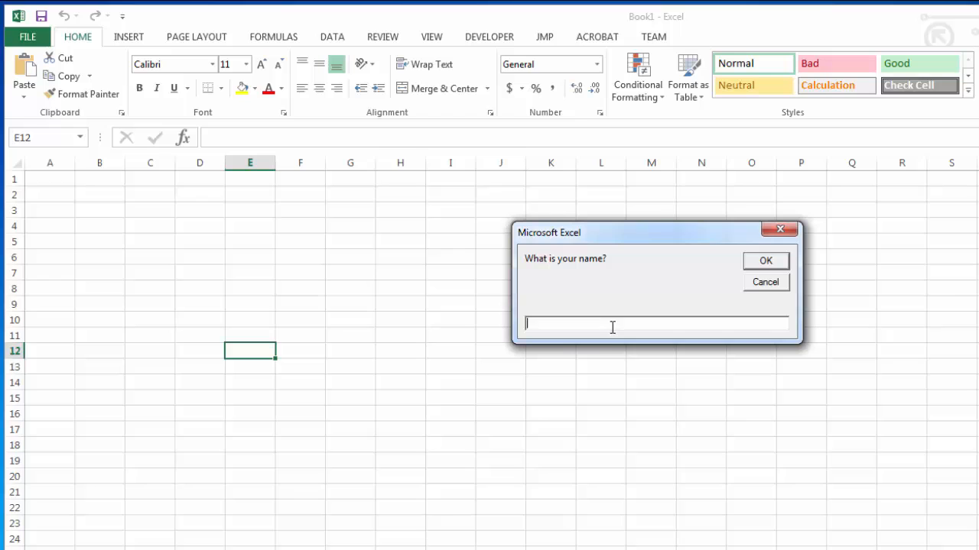
type("mike")
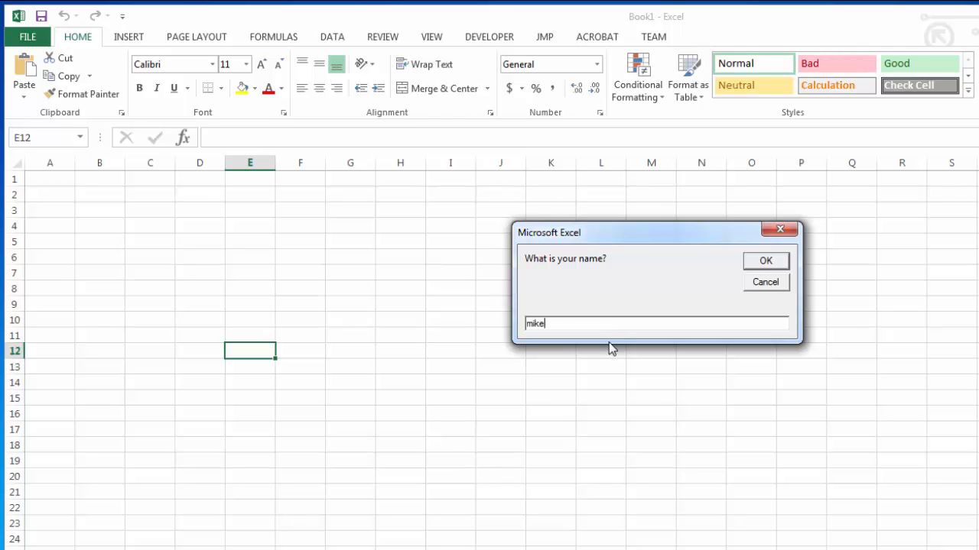
left_click(765, 260)
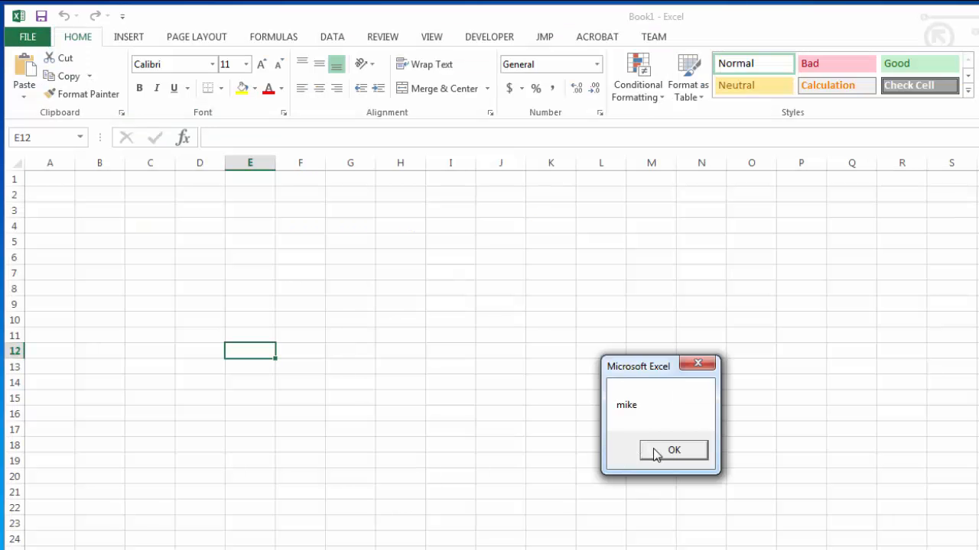
left_click(673, 449)
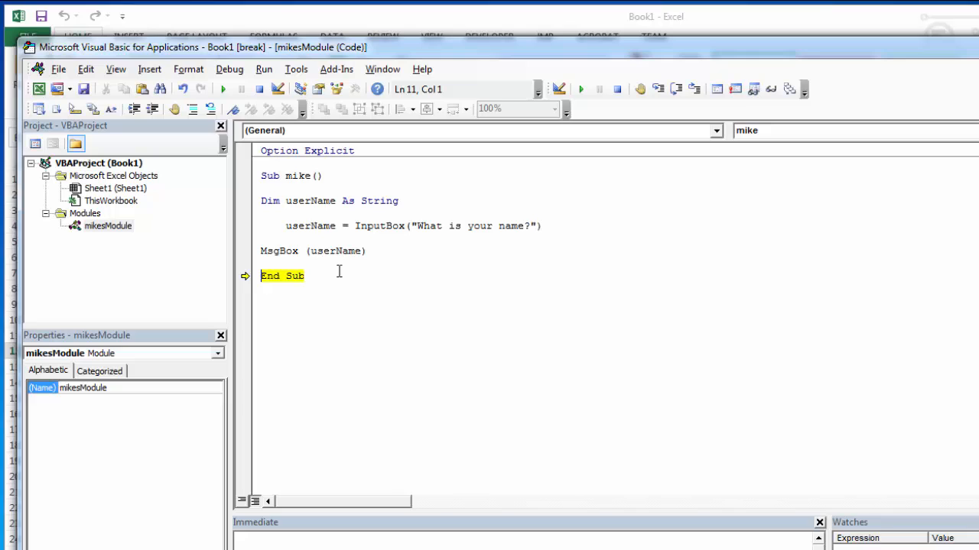
mouse_move(658, 89)
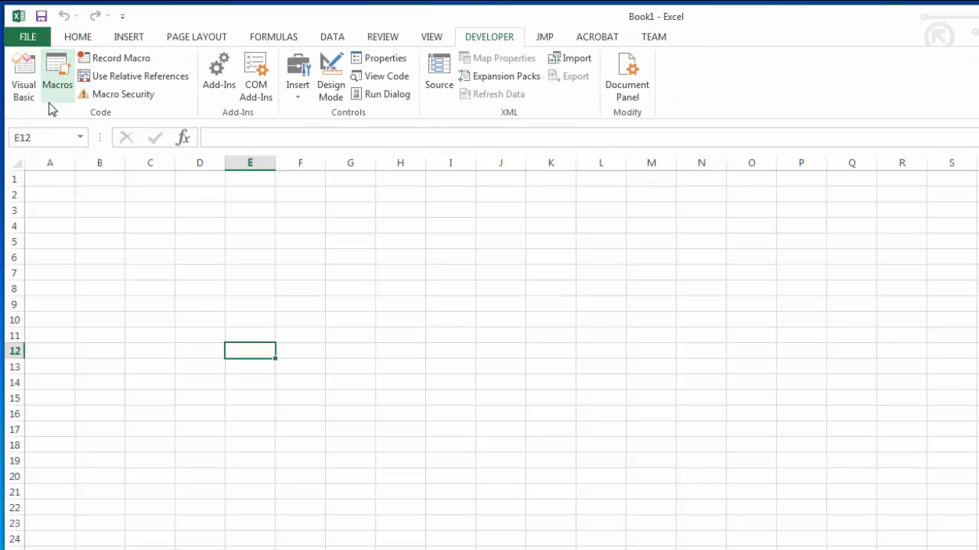
mouse_move(77, 37)
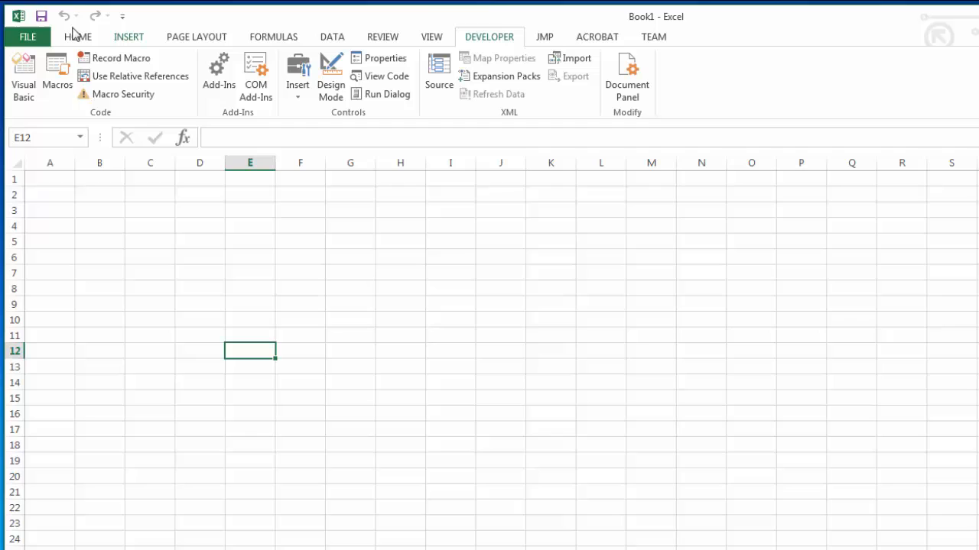
- Go through File > Options past Customize Ribbon to the Trust Center page
left_click(27, 36)
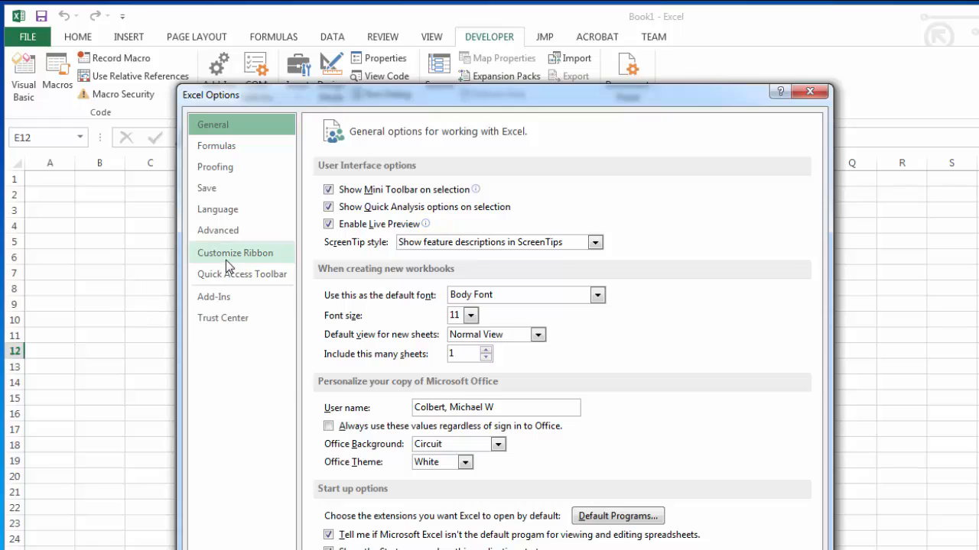
left_click(236, 252)
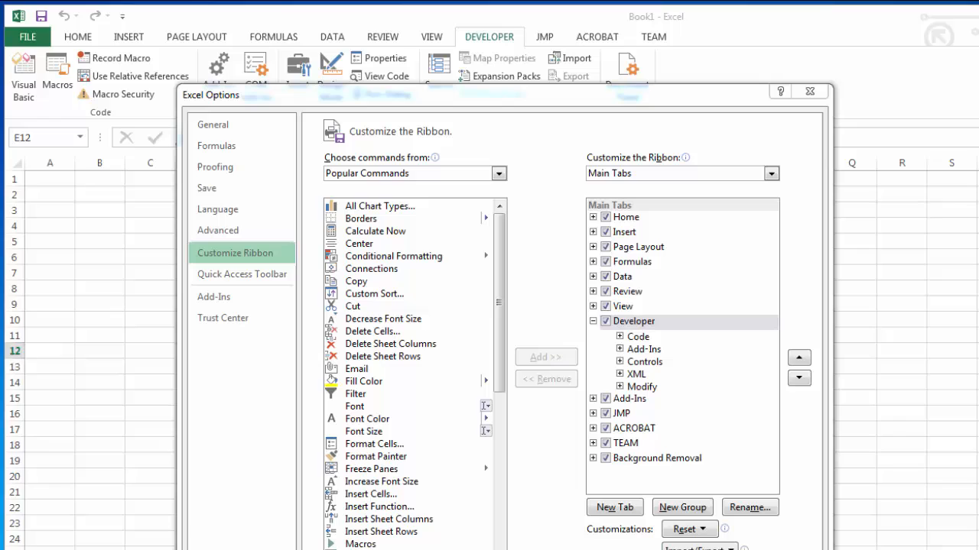
mouse_move(523, 232)
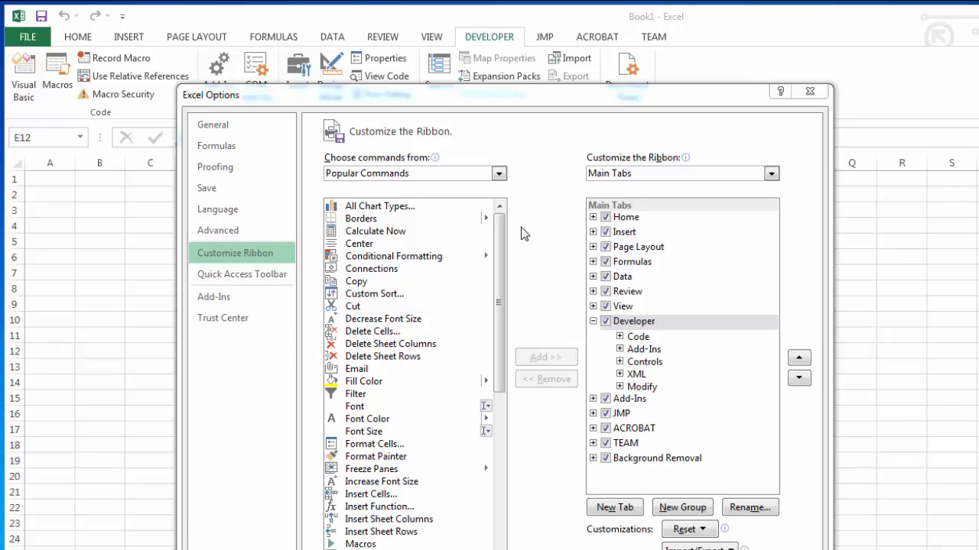
left_click(223, 317)
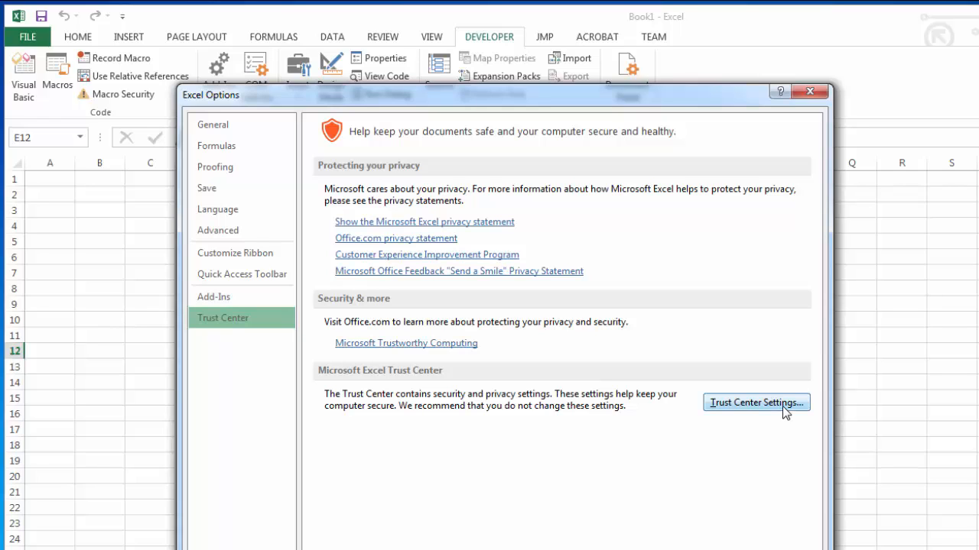
- Review Trusted Locations and the Add new location dialog, then show Macro Settings
left_click(755, 402)
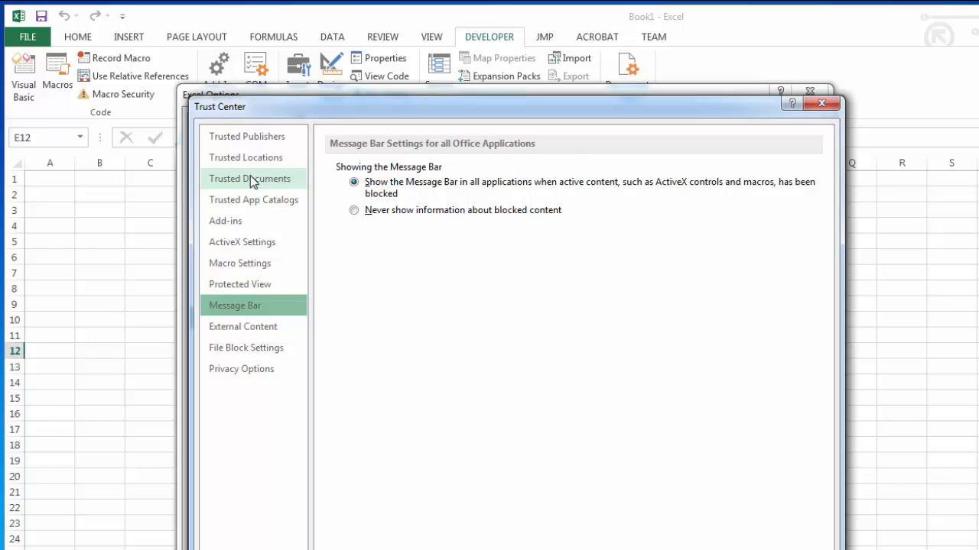
left_click(244, 156)
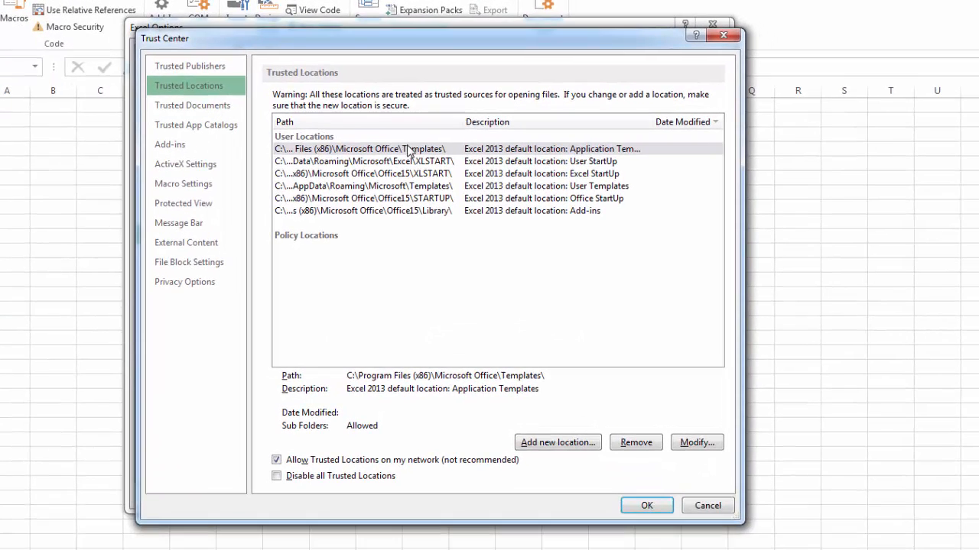
mouse_move(451, 156)
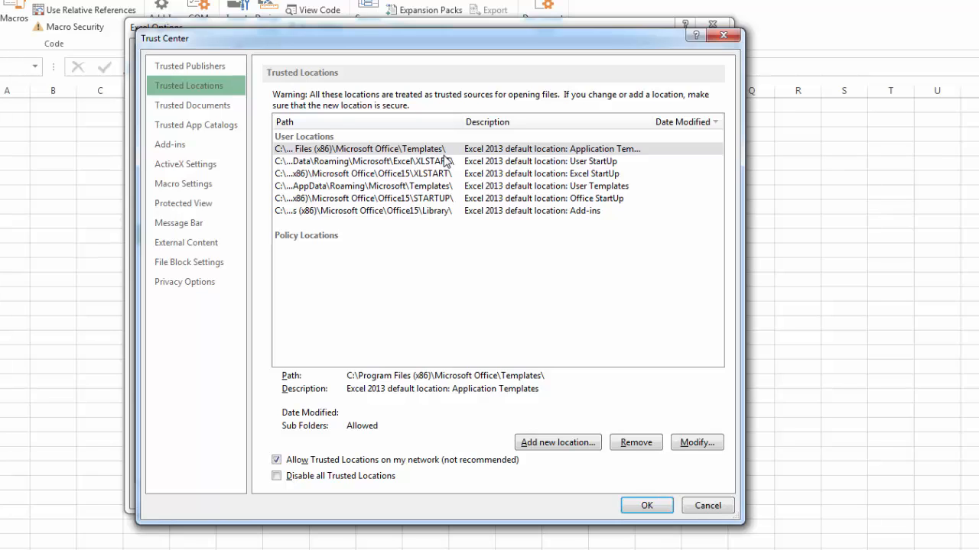
mouse_move(373, 177)
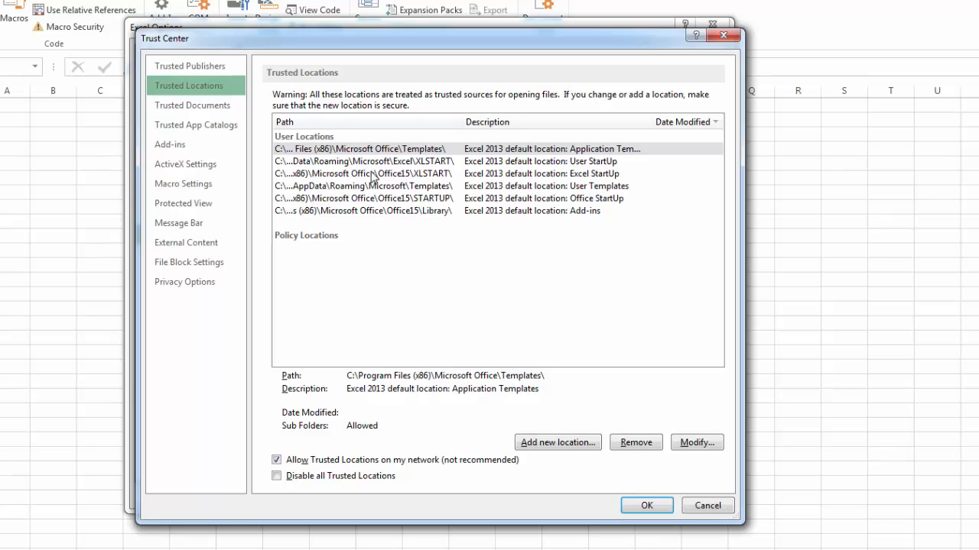
mouse_move(401, 180)
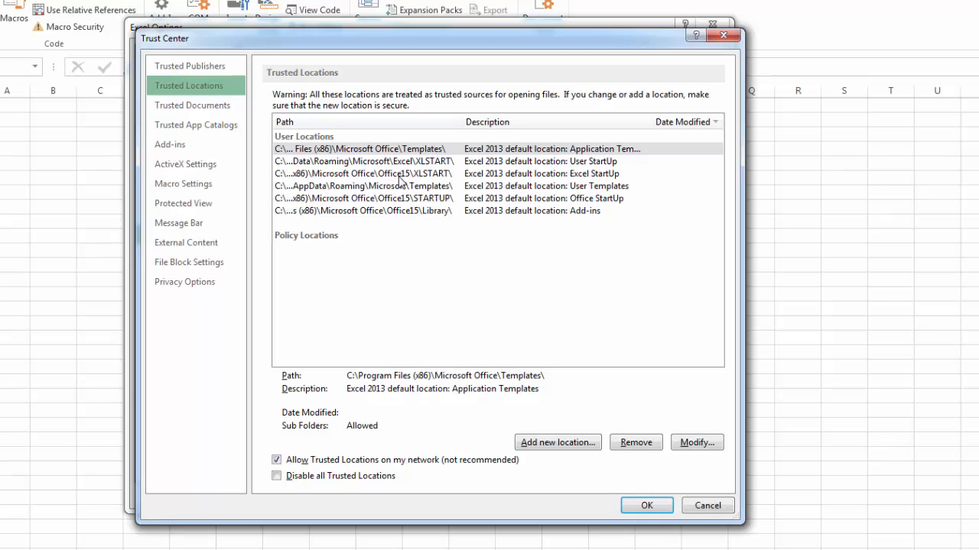
mouse_move(321, 385)
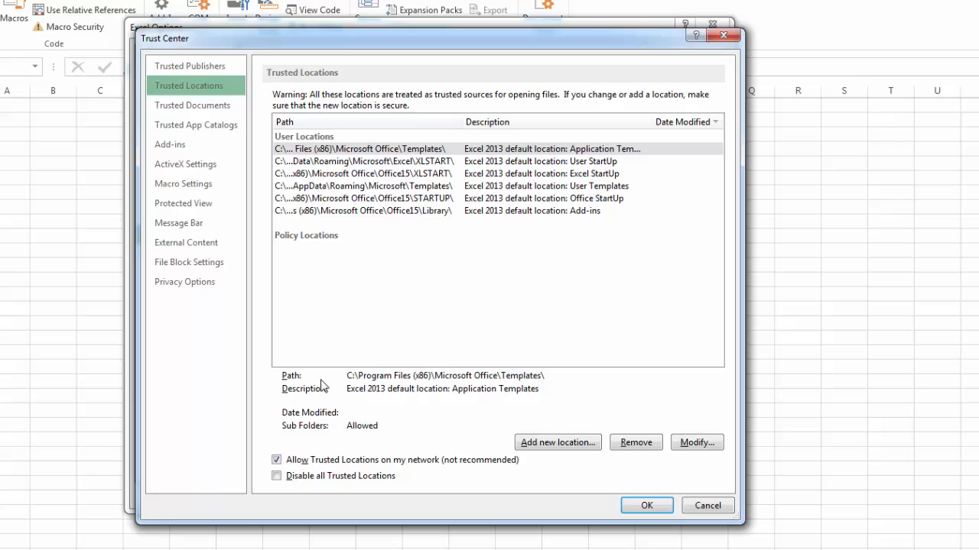
mouse_move(289, 471)
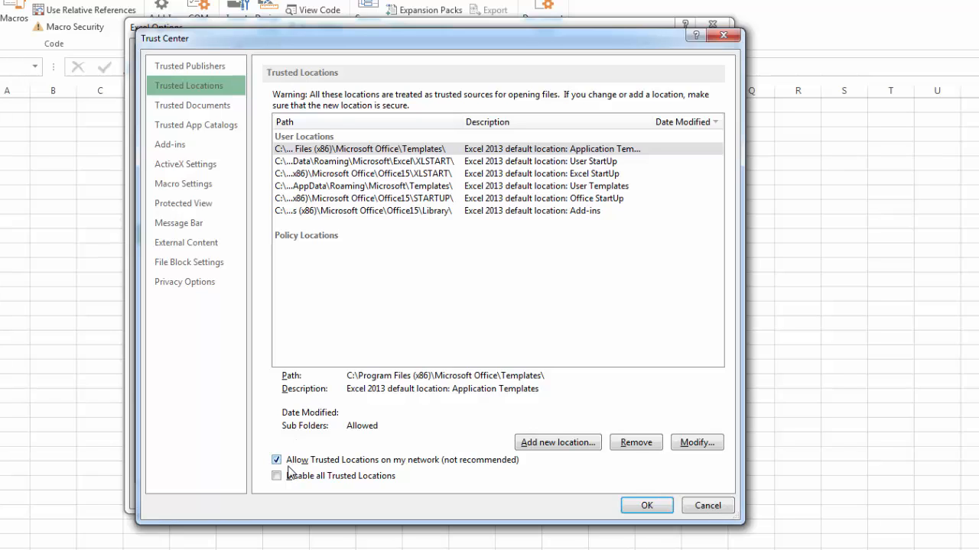
mouse_move(441, 471)
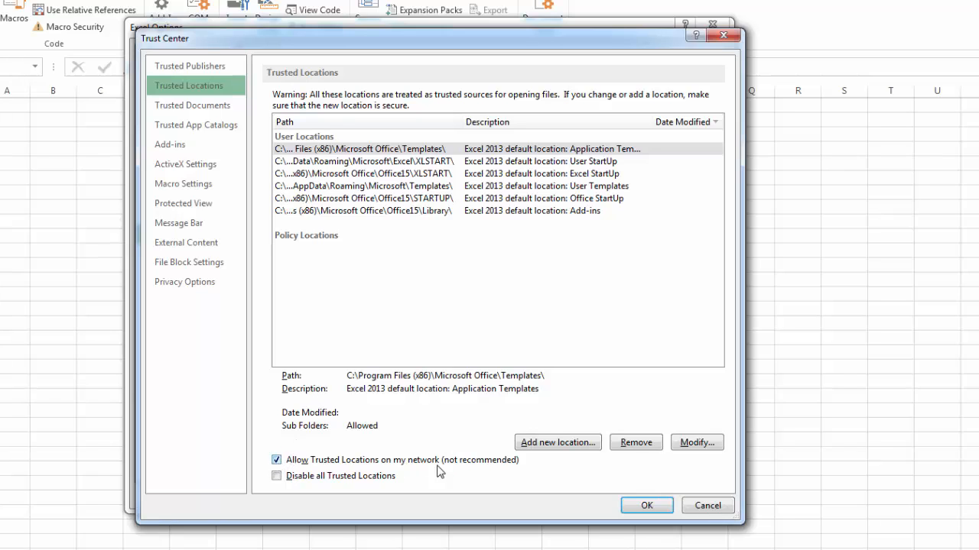
mouse_move(557, 442)
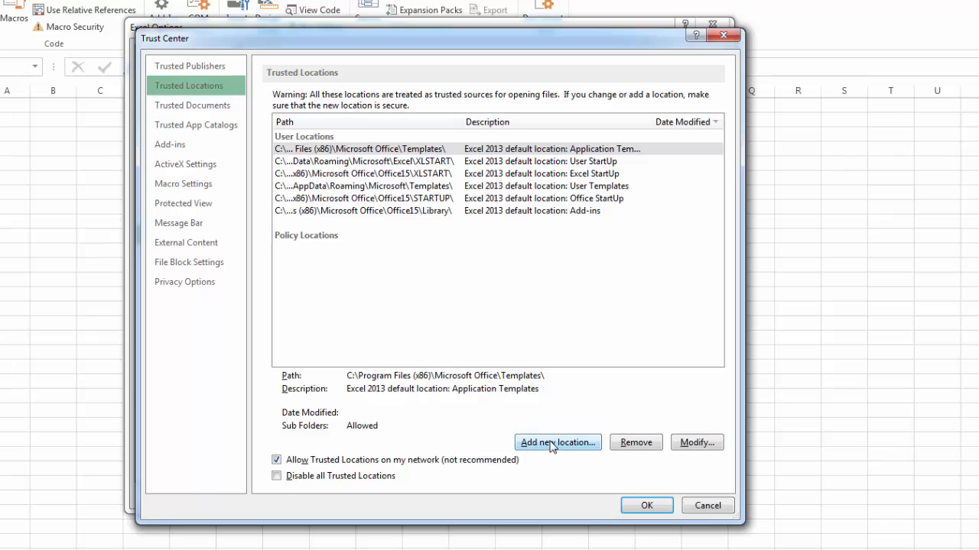
left_click(556, 442)
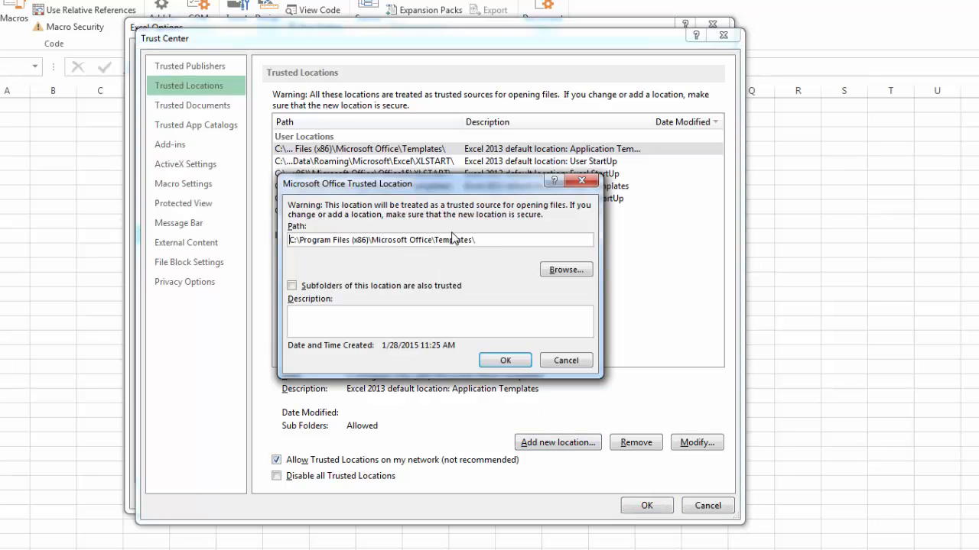
mouse_move(477, 297)
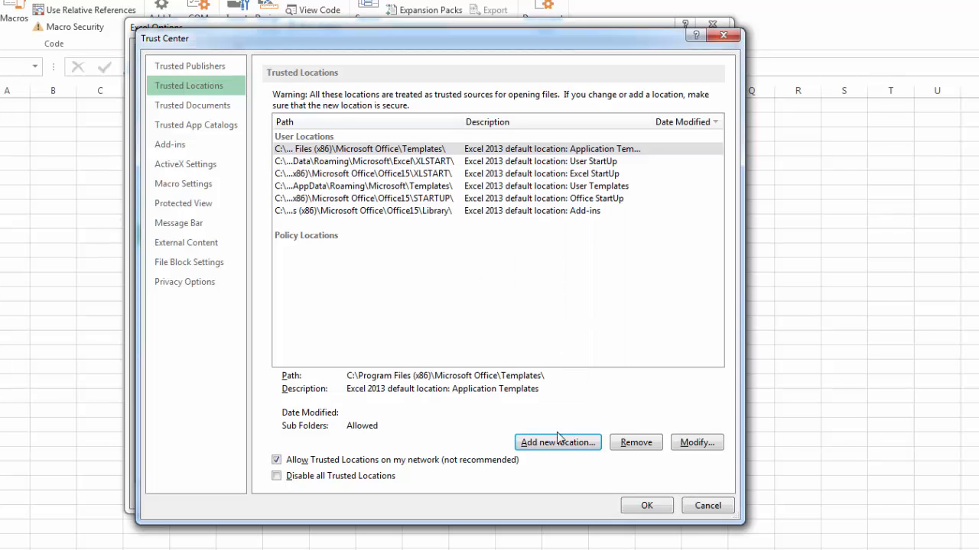
mouse_move(532, 481)
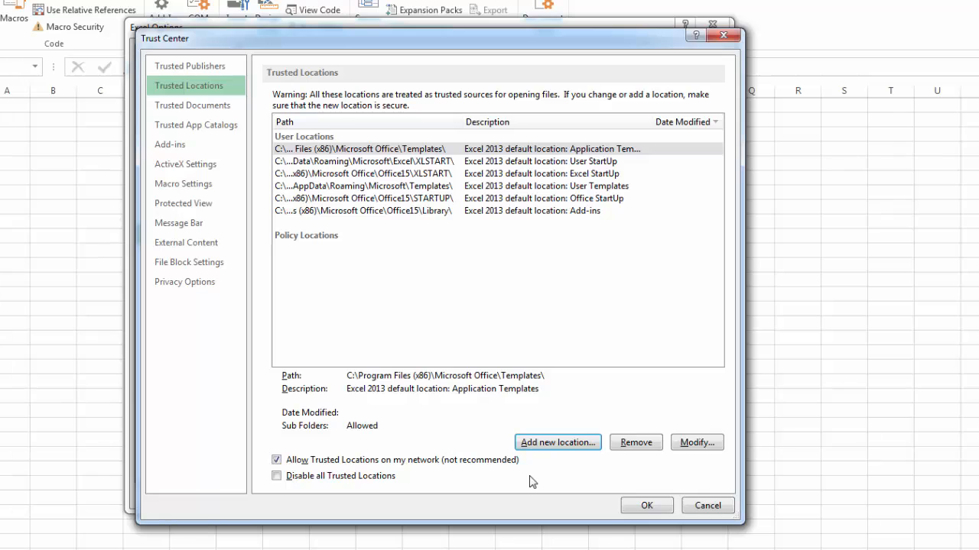
mouse_move(523, 485)
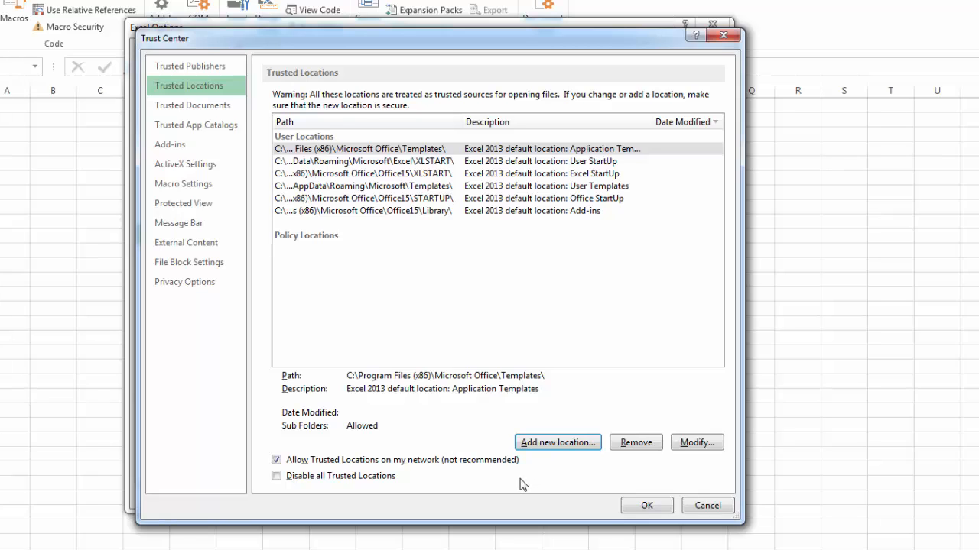
mouse_move(401, 213)
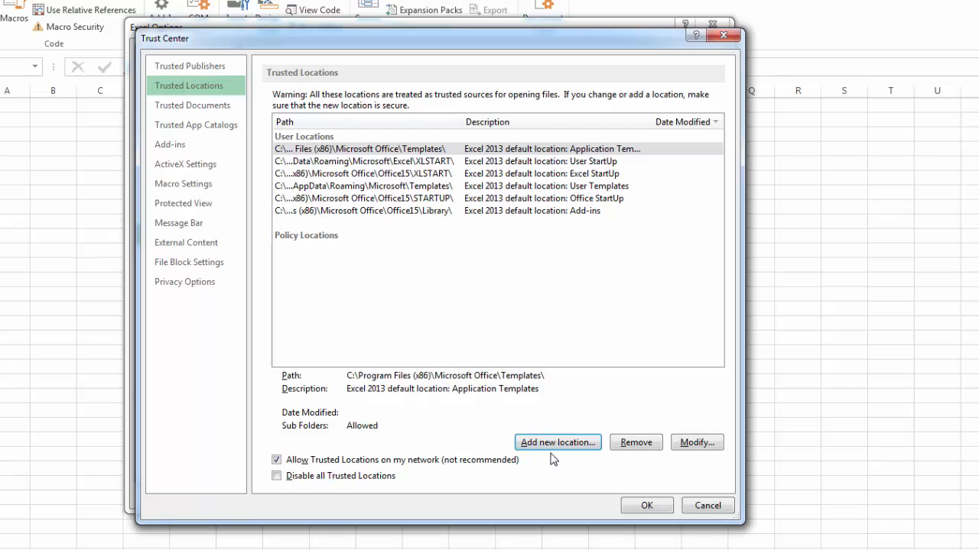
left_click(183, 183)
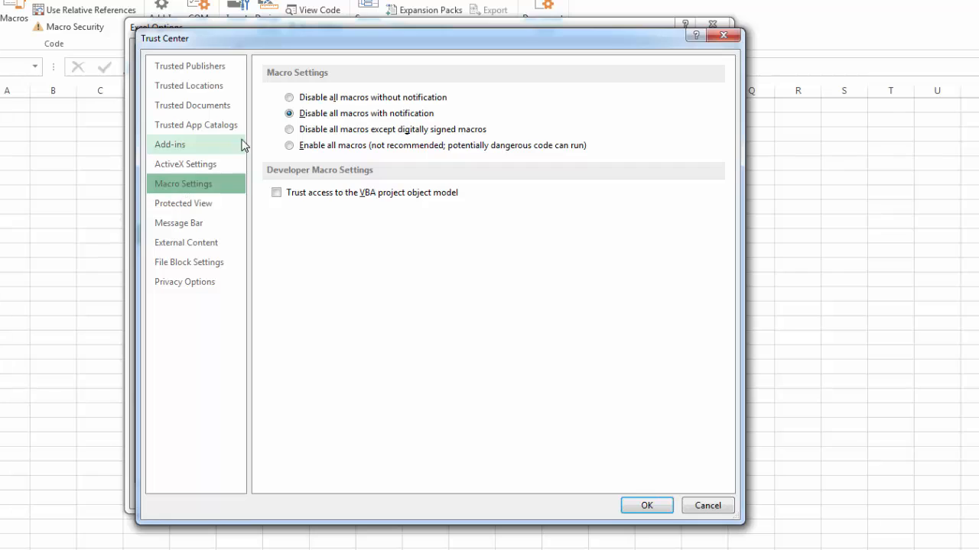
mouse_move(359, 120)
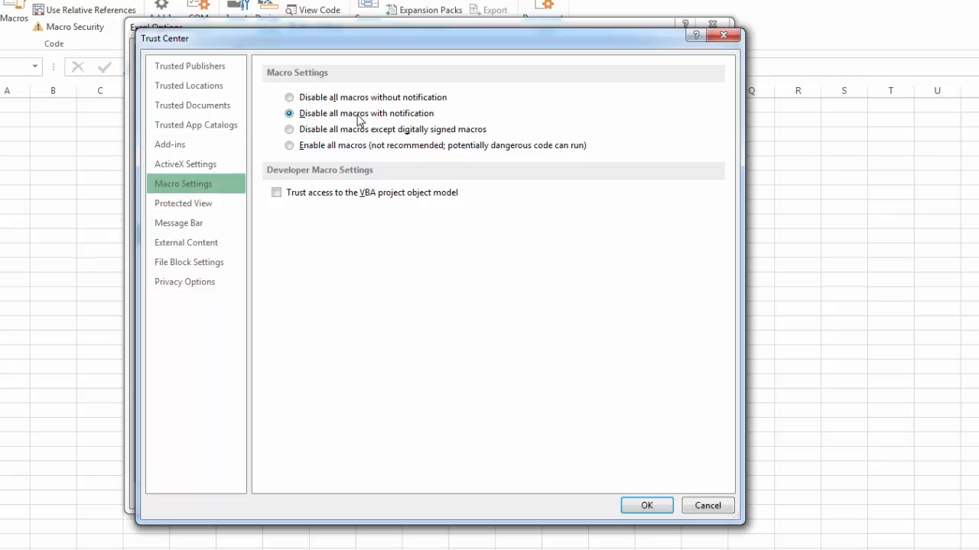
mouse_move(321, 122)
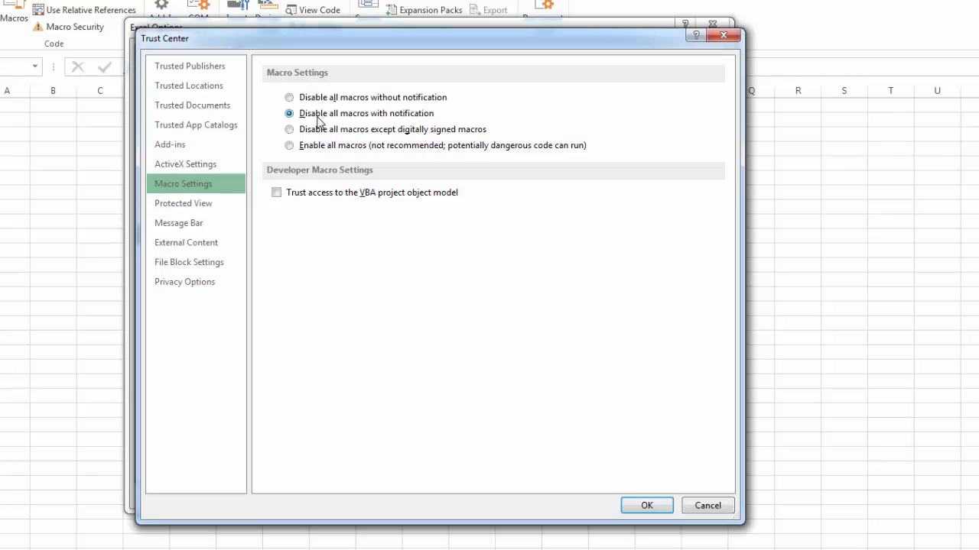
- Tick 'Trust access to the VBA project object model' and confirm the Trust Center settings
left_click(275, 193)
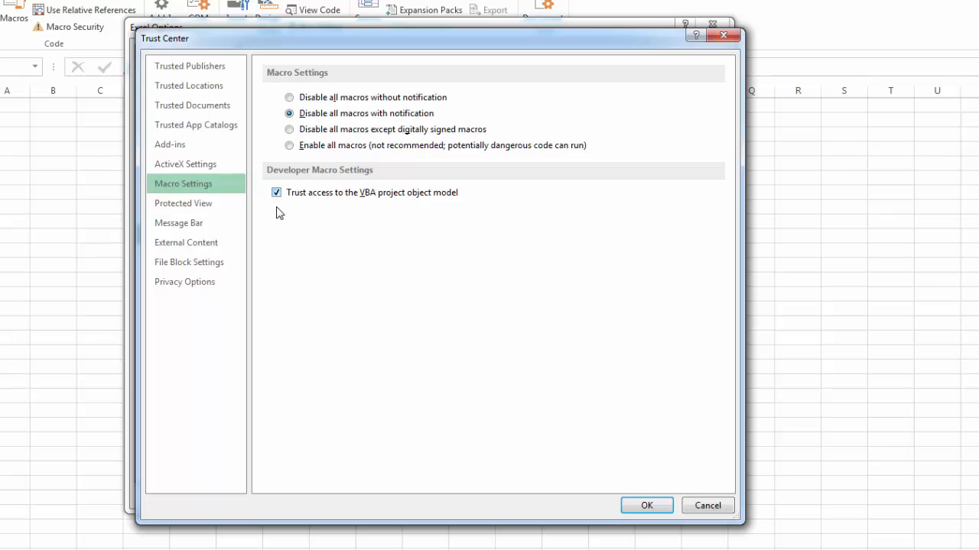
mouse_move(685, 498)
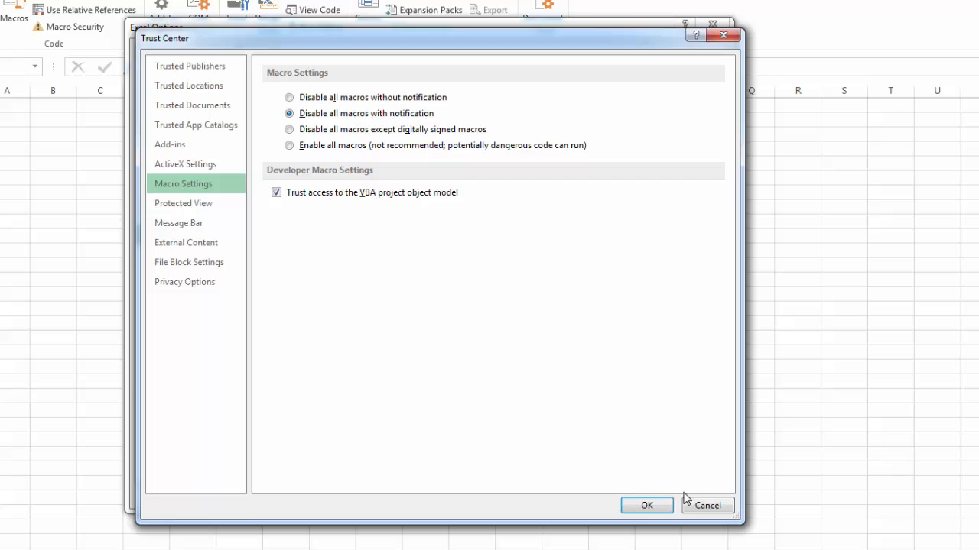
mouse_move(339, 279)
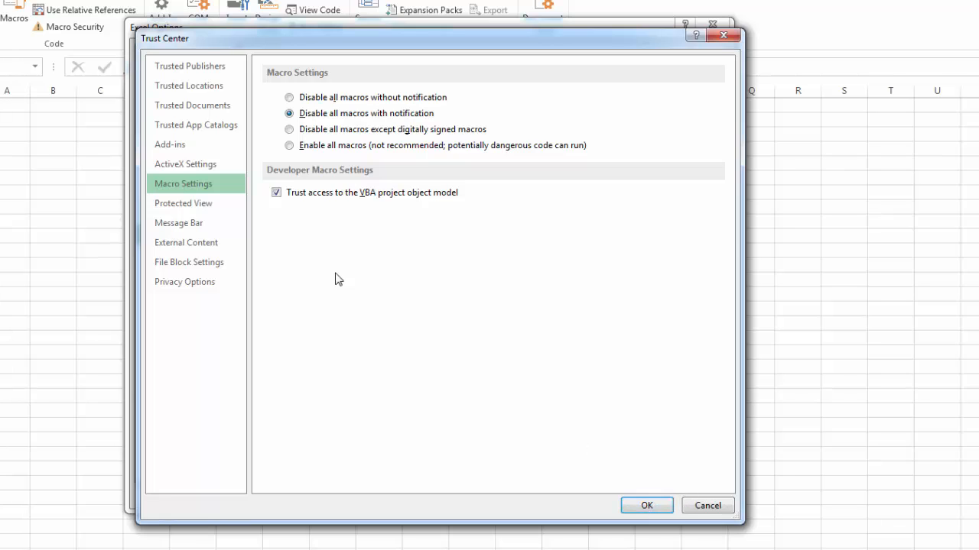
left_click(706, 504)
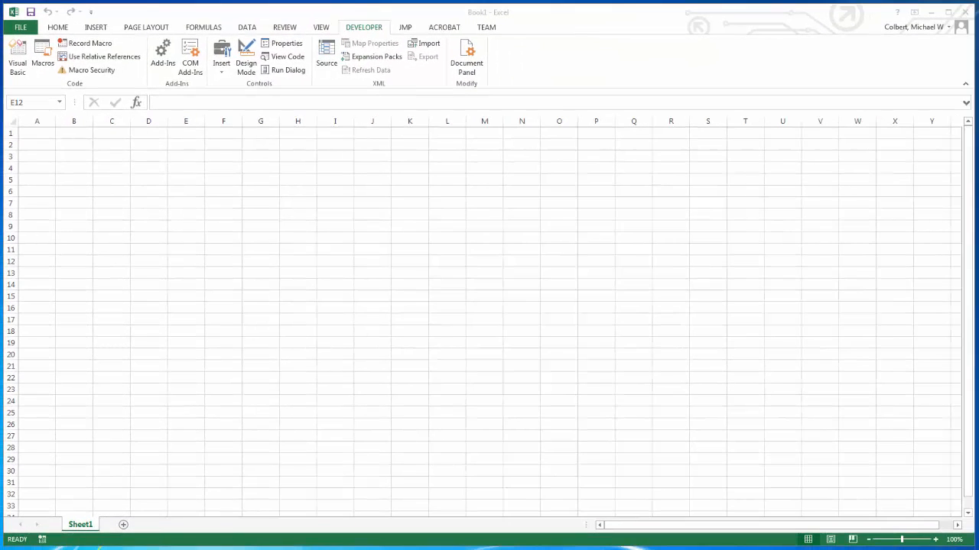
mouse_move(245, 213)
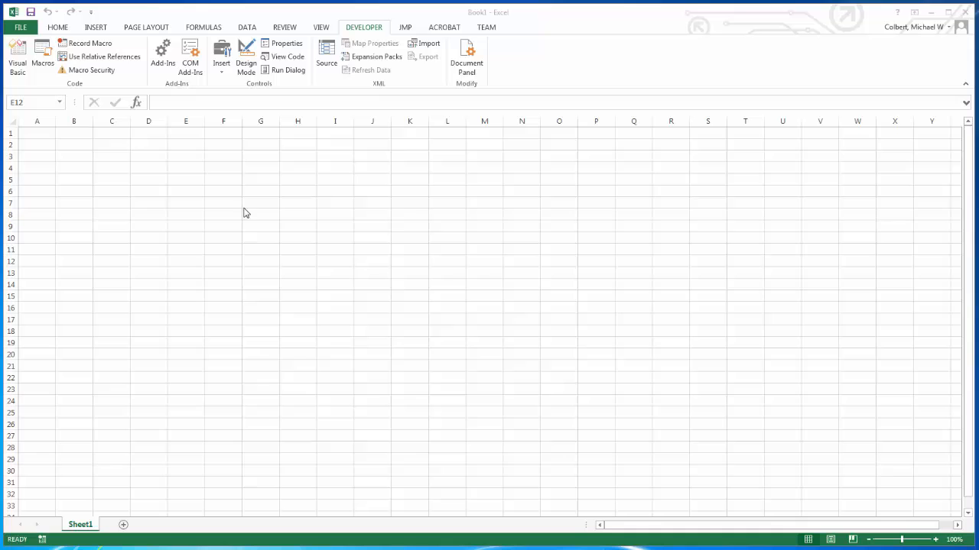
mouse_move(195, 24)
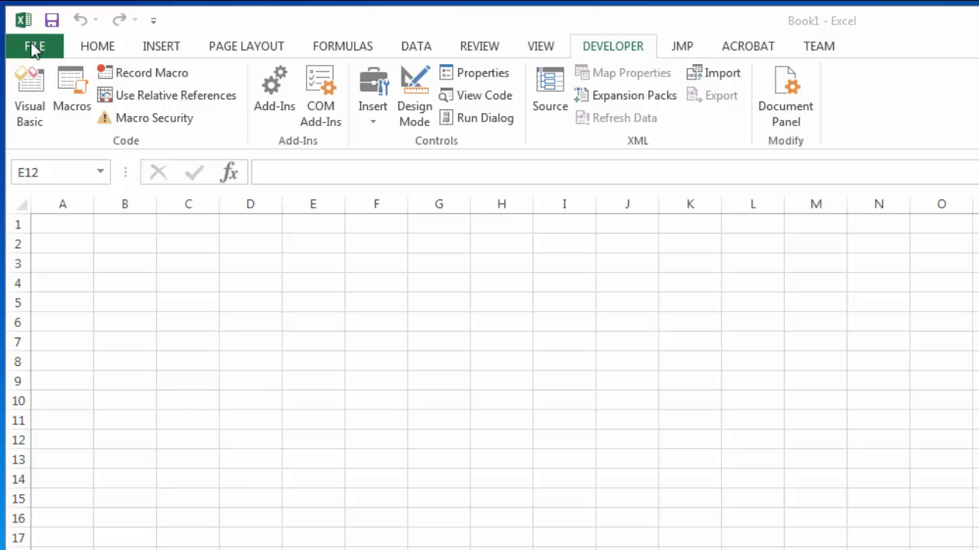
- Save the workbook to the Desktop as an Excel Macro-Enabled Workbook named Mike
left_click(34, 46)
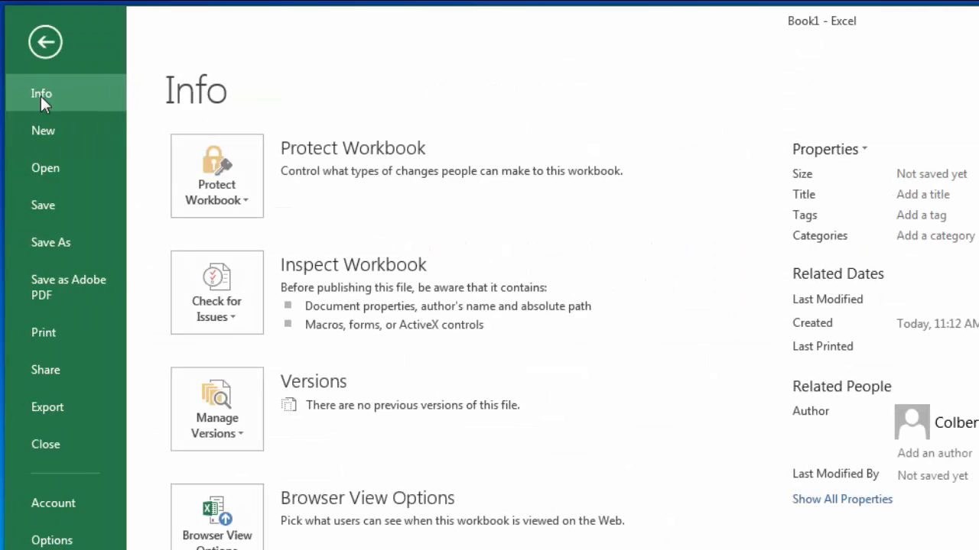
left_click(51, 242)
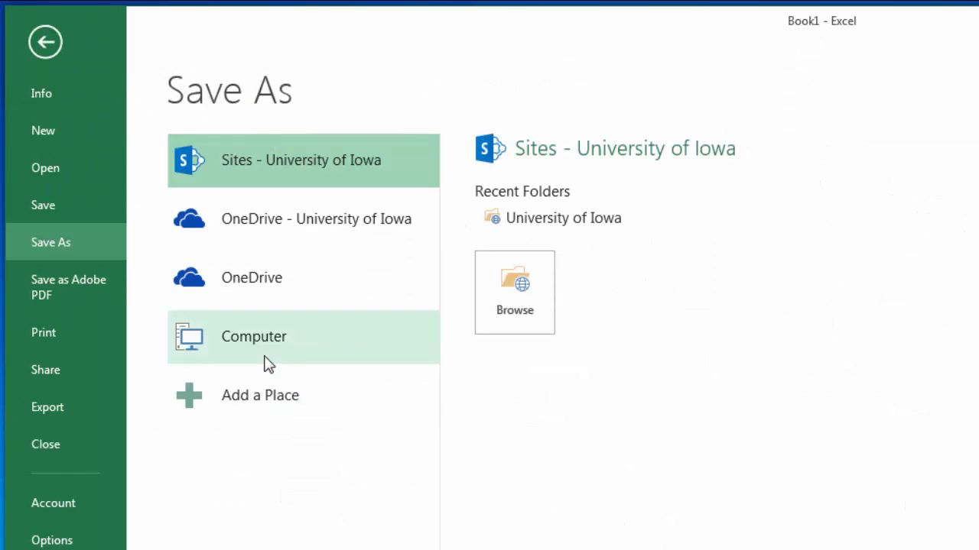
left_click(254, 336)
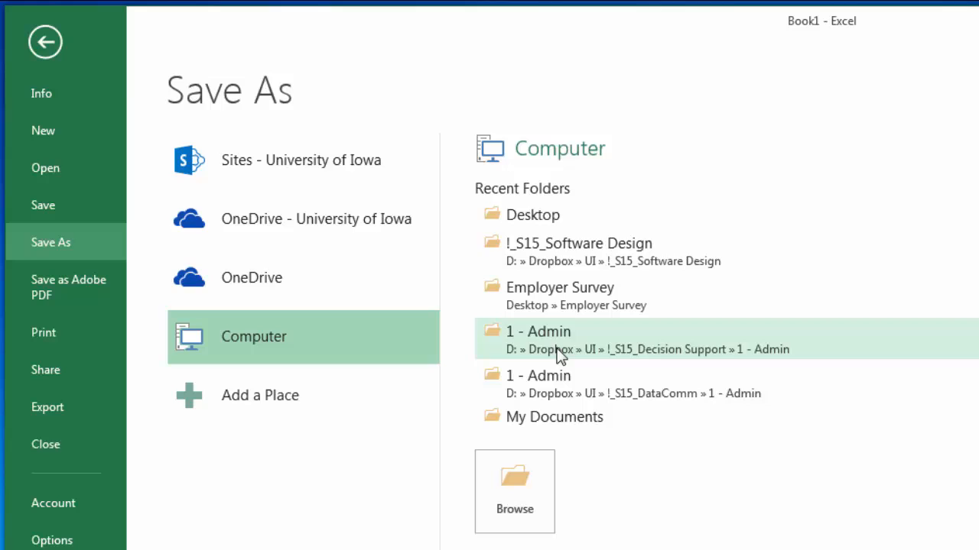
left_click(513, 493)
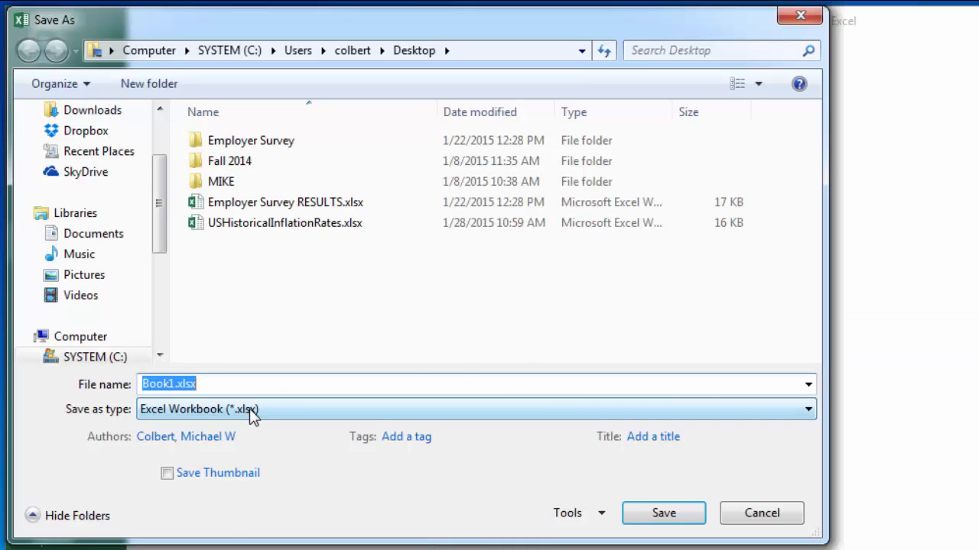
left_click(807, 410)
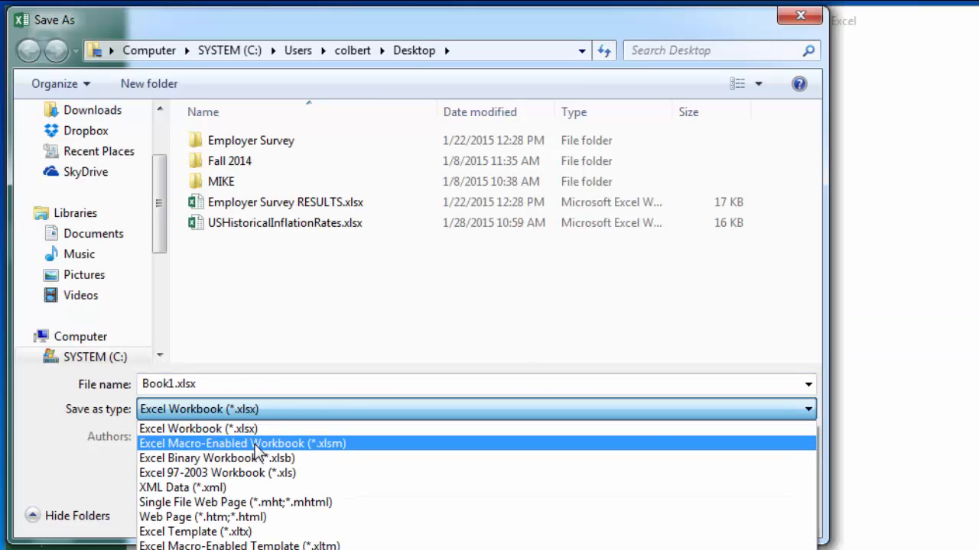
left_click(242, 443)
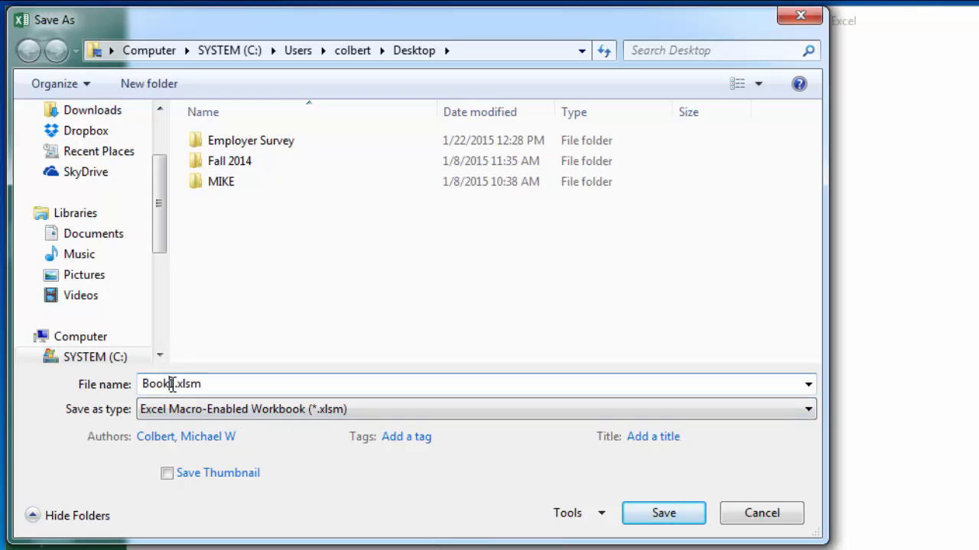
type("Mik")
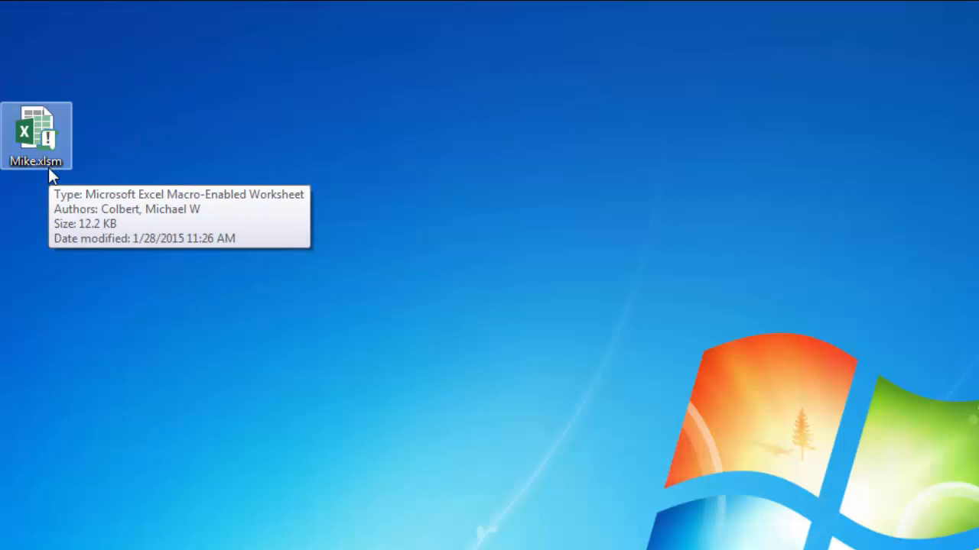
mouse_move(62, 140)
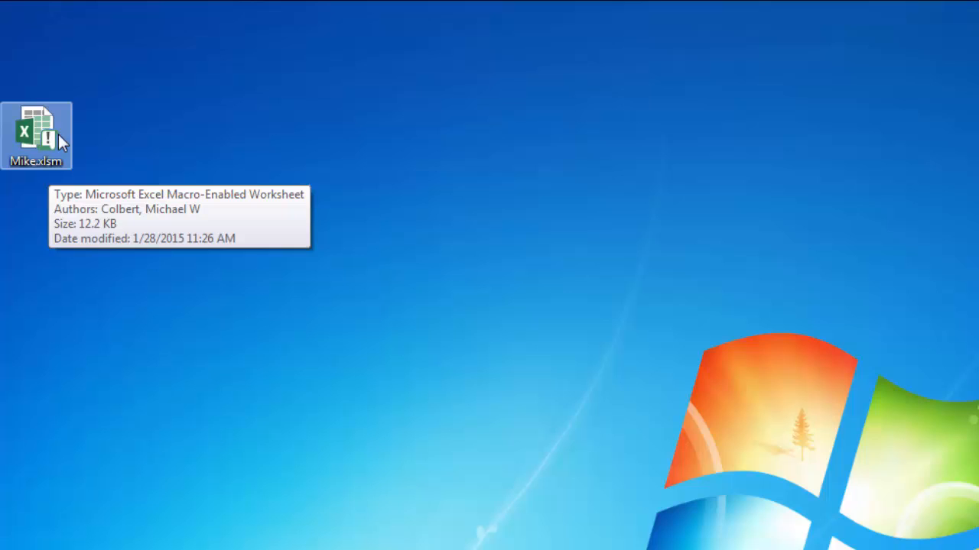
mouse_move(82, 150)
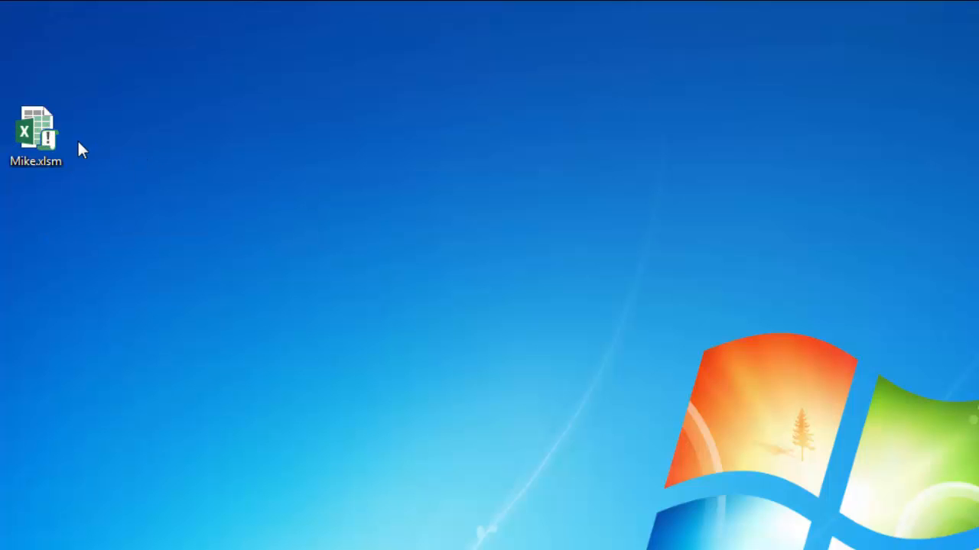
- Reopen Mike.xlsm from the desktop and enable its macros via the security warning
double_click(37, 134)
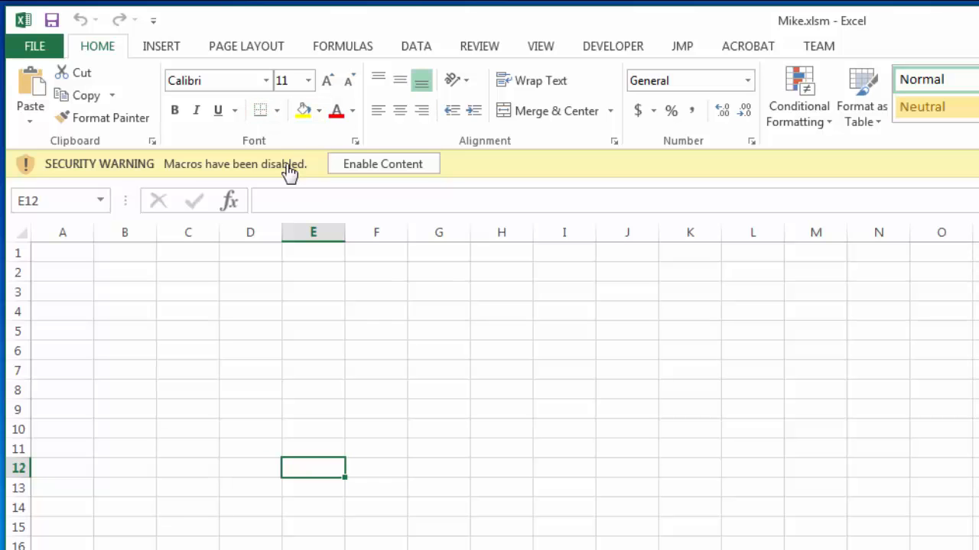
mouse_move(383, 164)
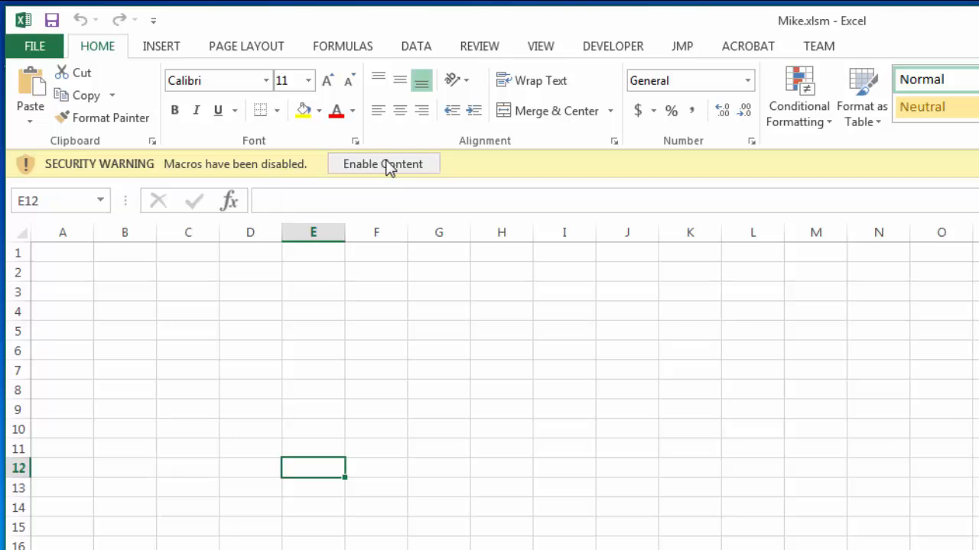
left_click(382, 164)
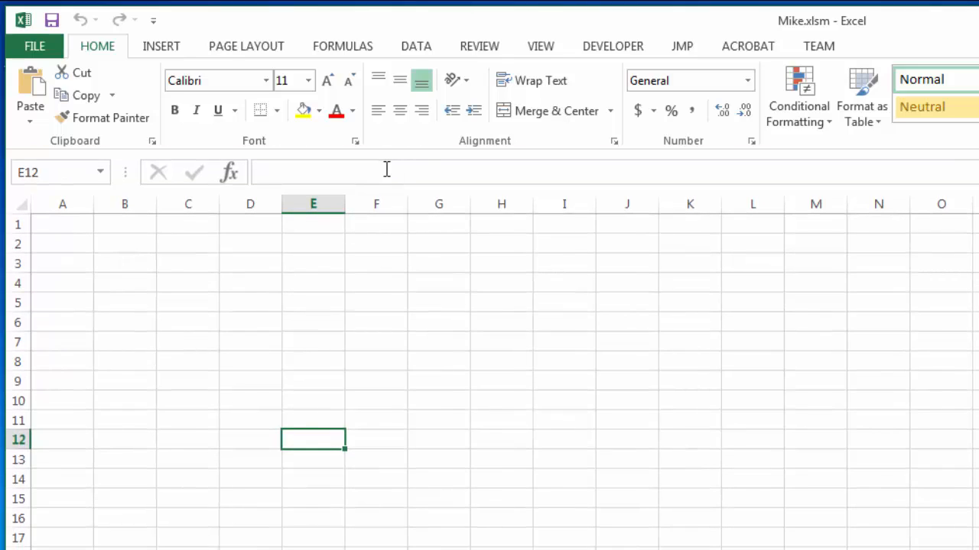